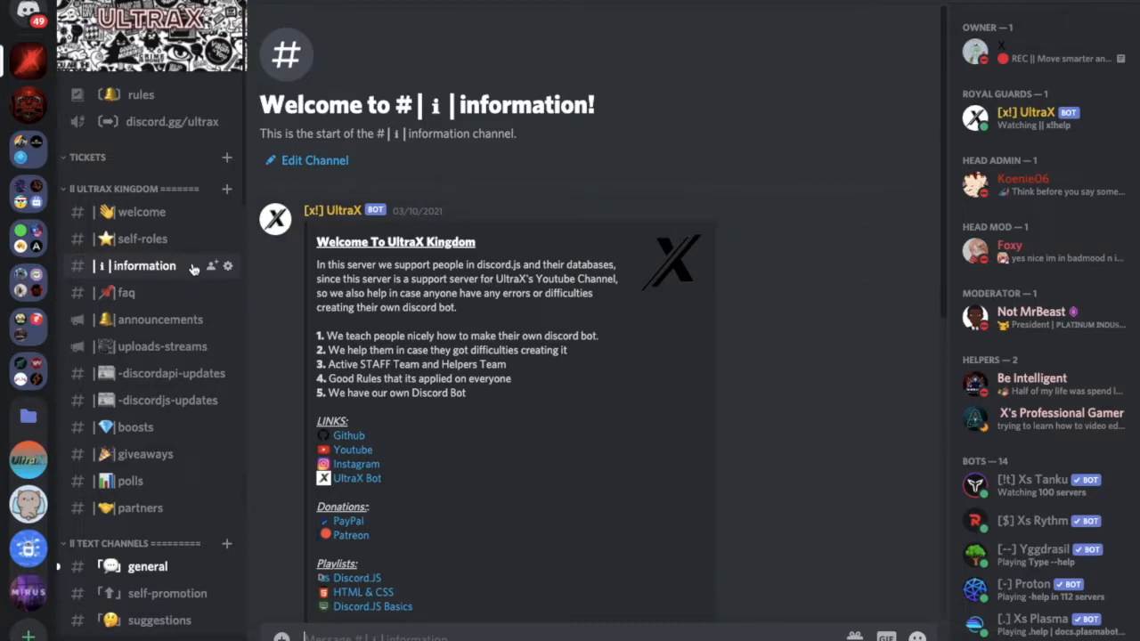
mouse_move(348, 436)
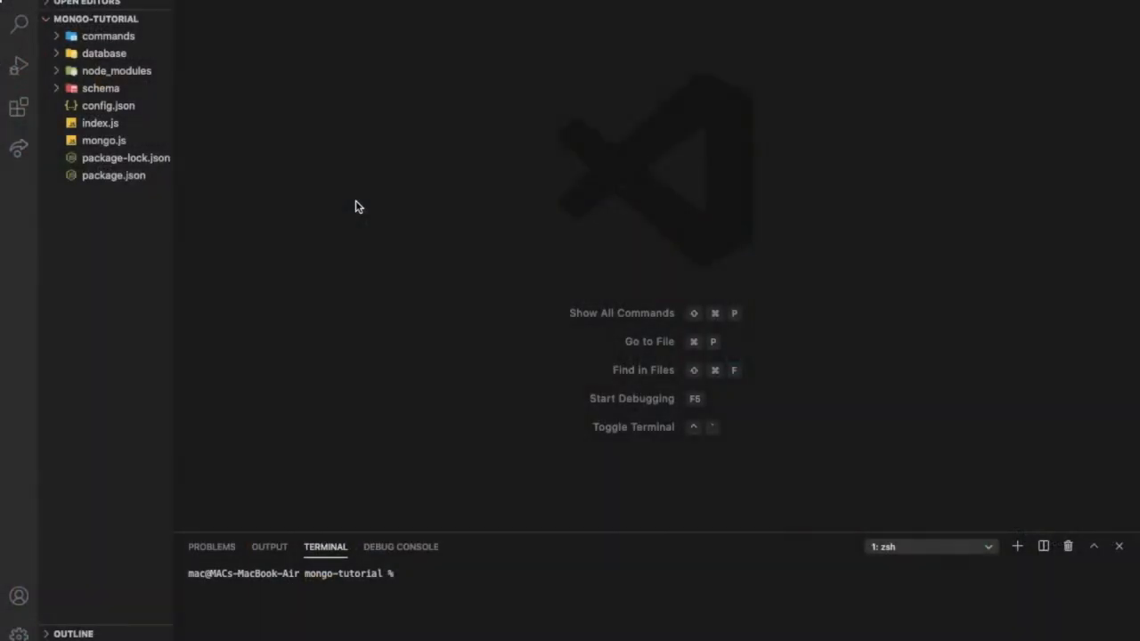
mouse_move(319, 173)
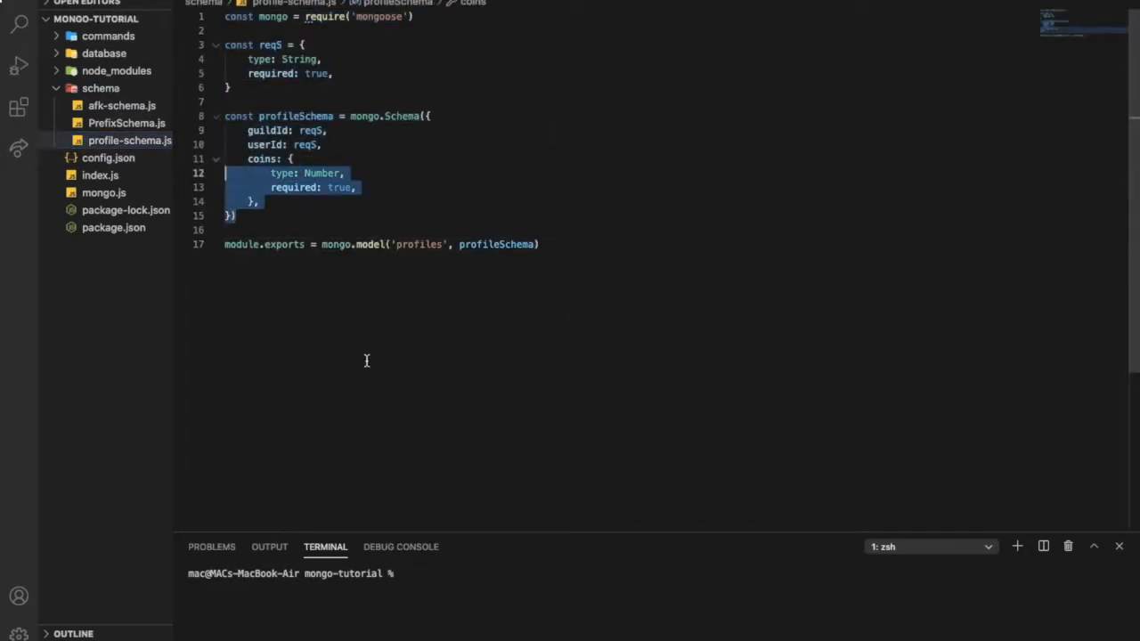
Add a warns field with type String and required true after coins in profile-schema.js
click(336, 229)
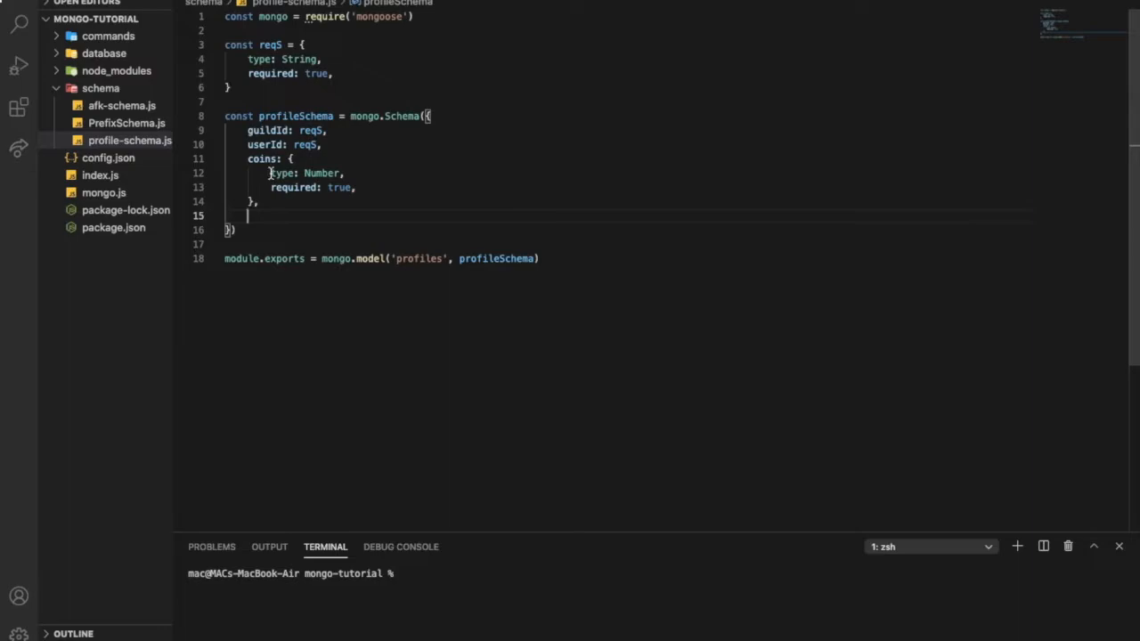
text(warns: {)
text(tr)
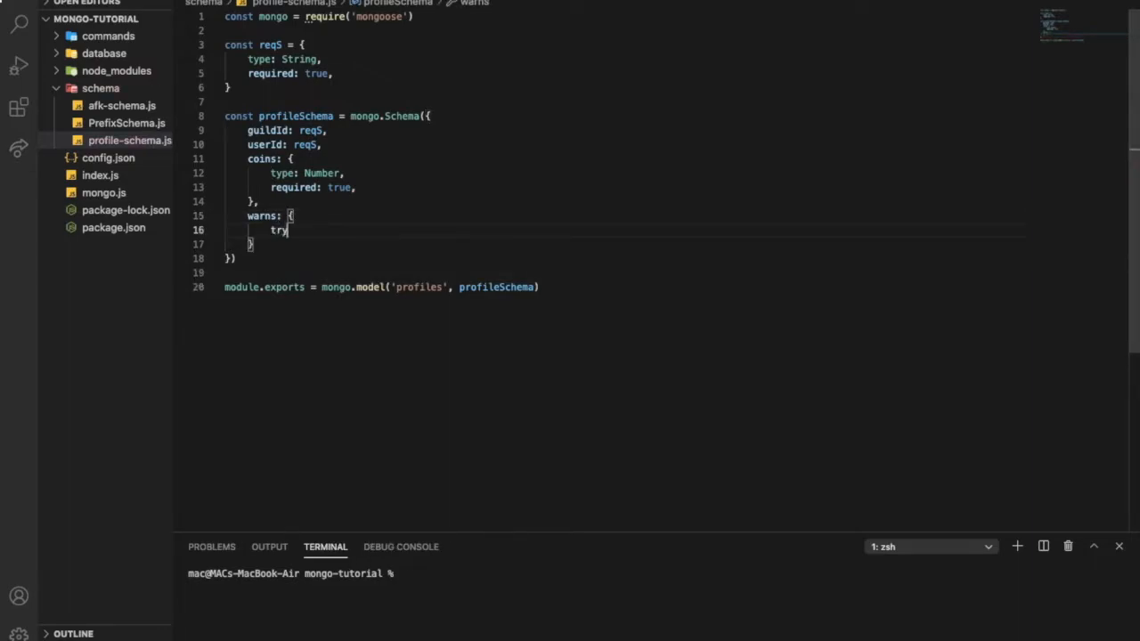
text(ype: String,)
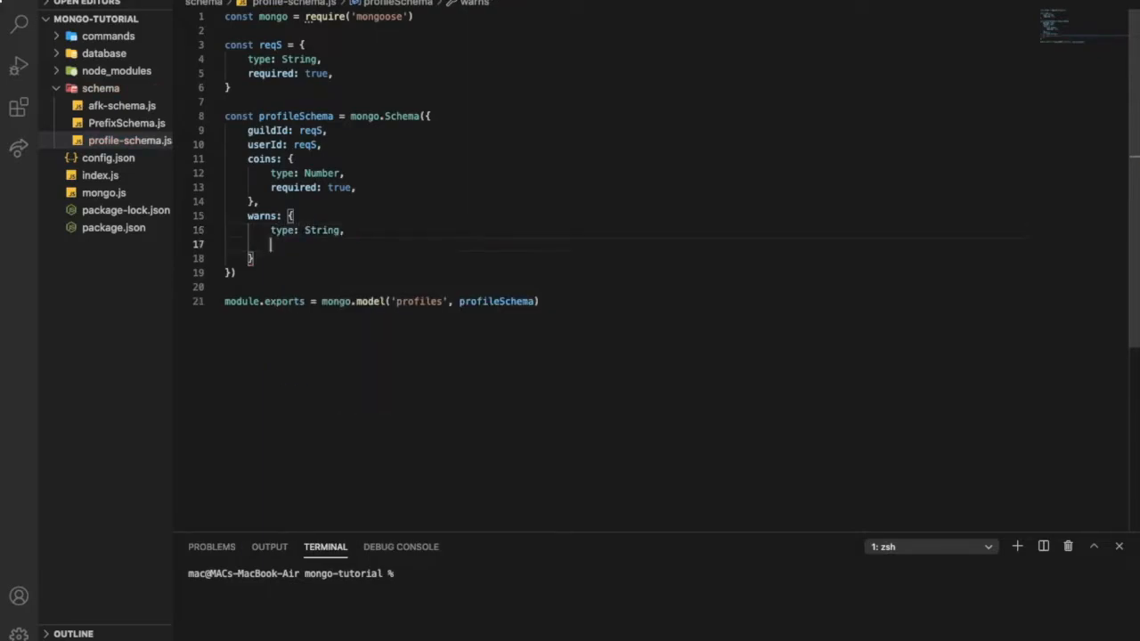
text(required: true)
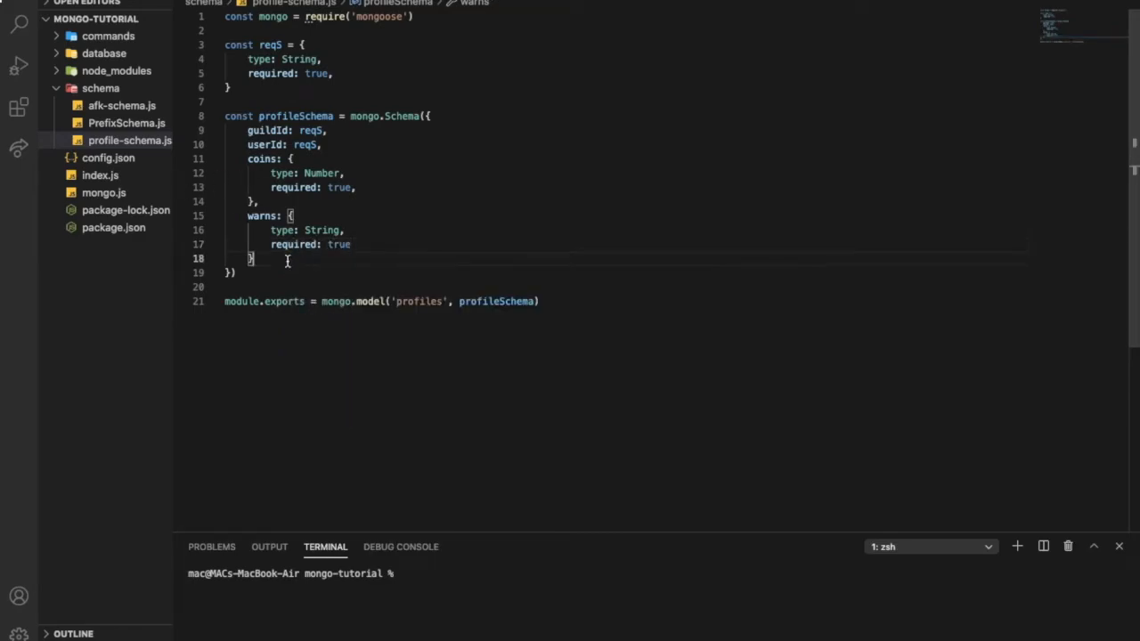
Insert blank lines between the warns, coins, userId and guildId schema fields
text(,)
key(Enter)
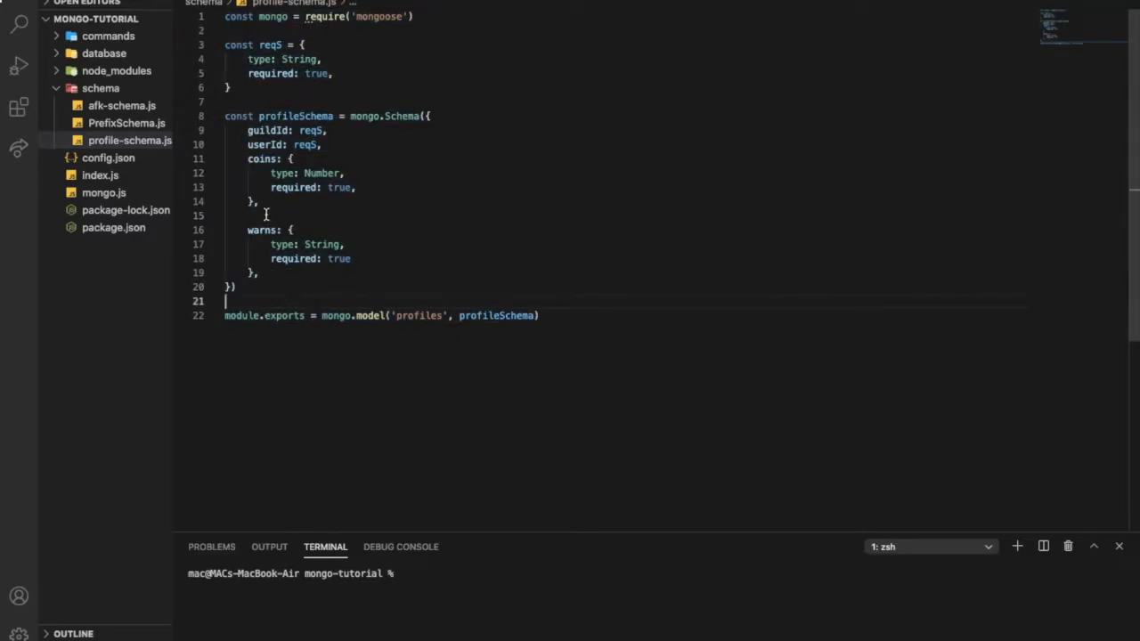
key(Enter)
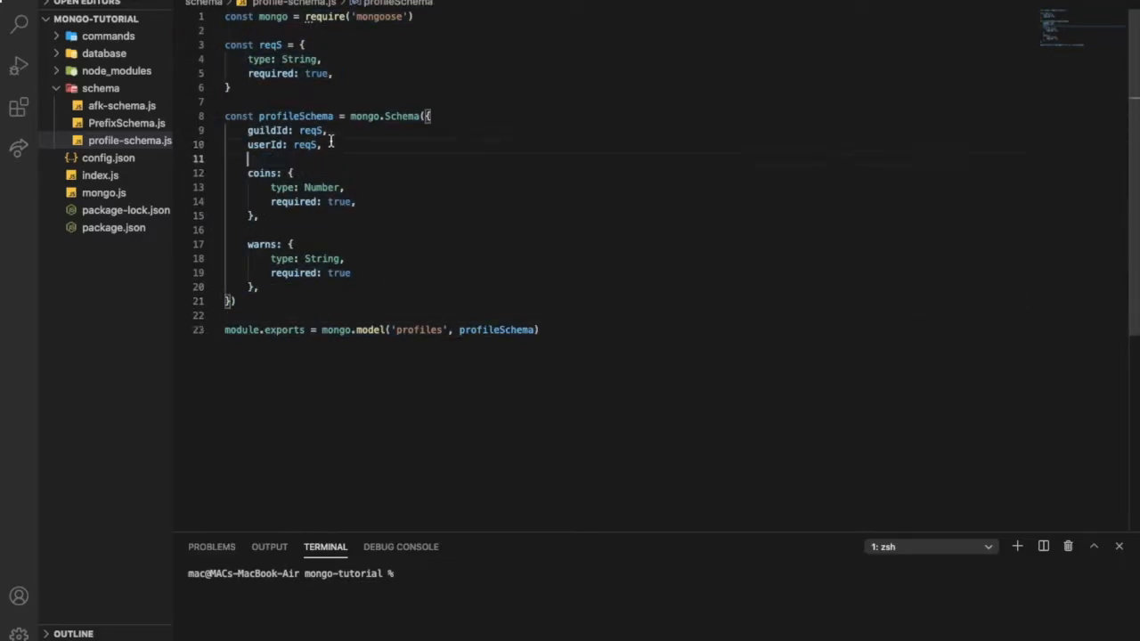
key(Enter)
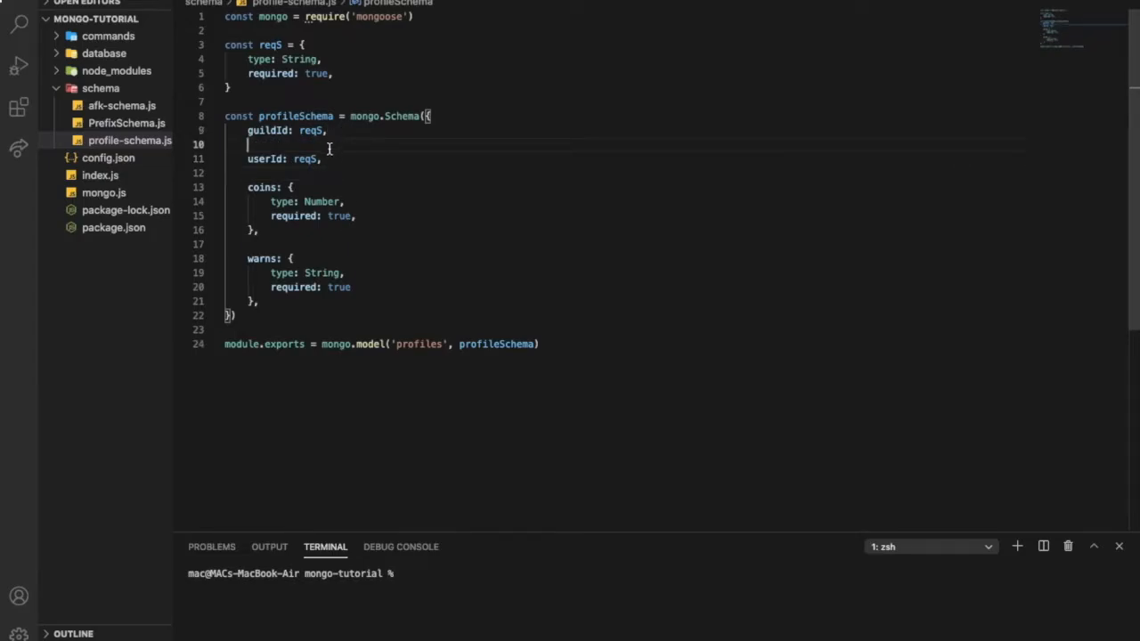
mouse_move(325, 372)
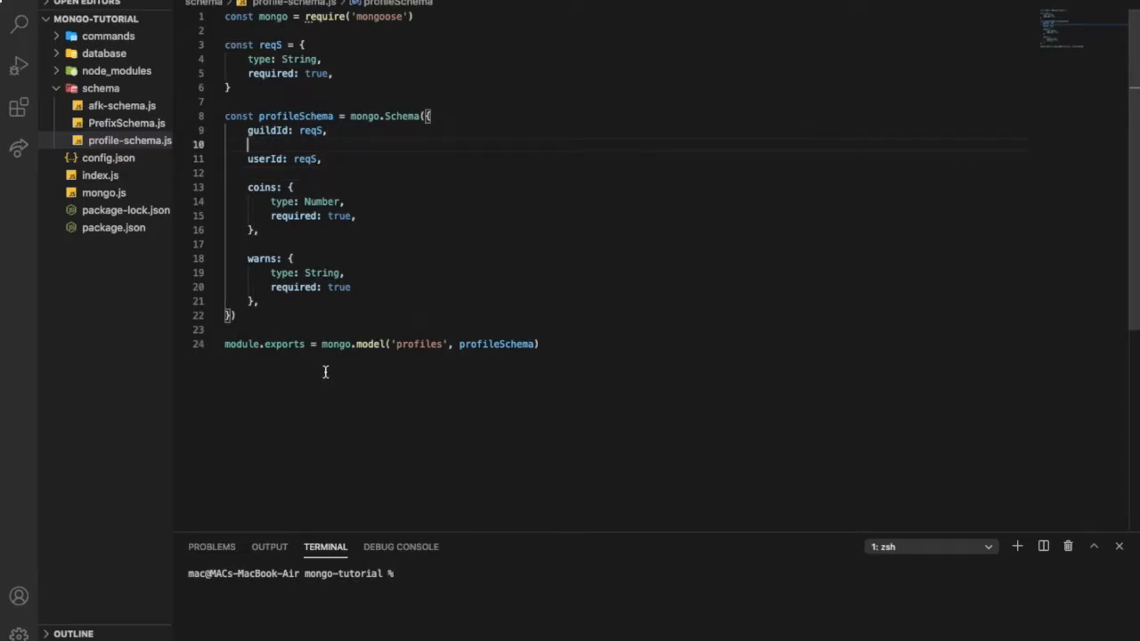
mouse_move(306, 250)
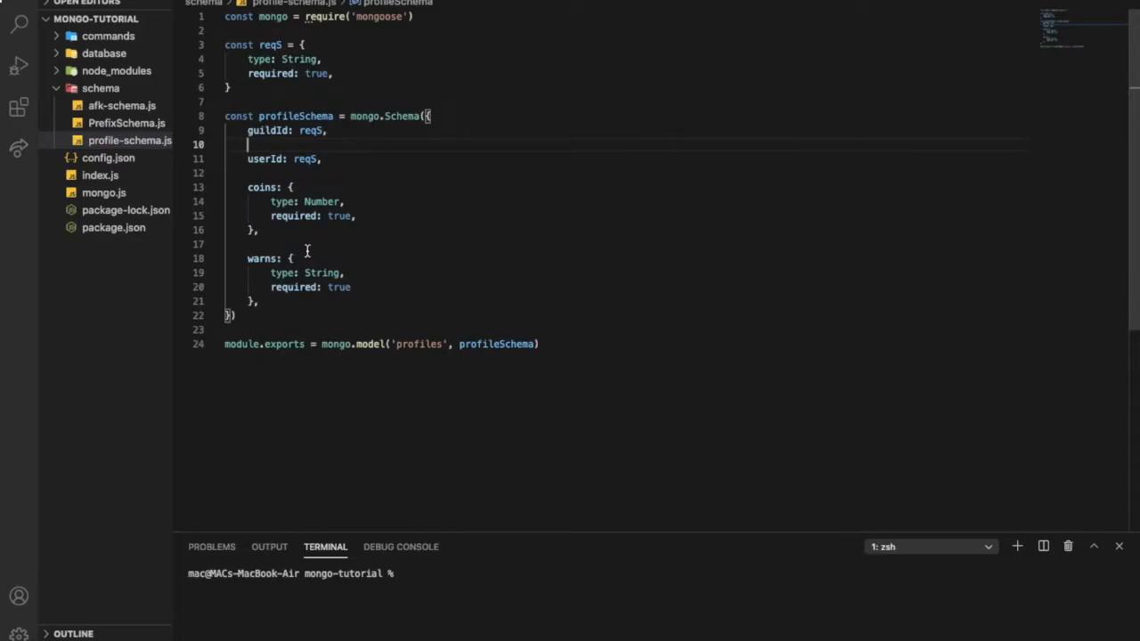
mouse_move(559, 344)
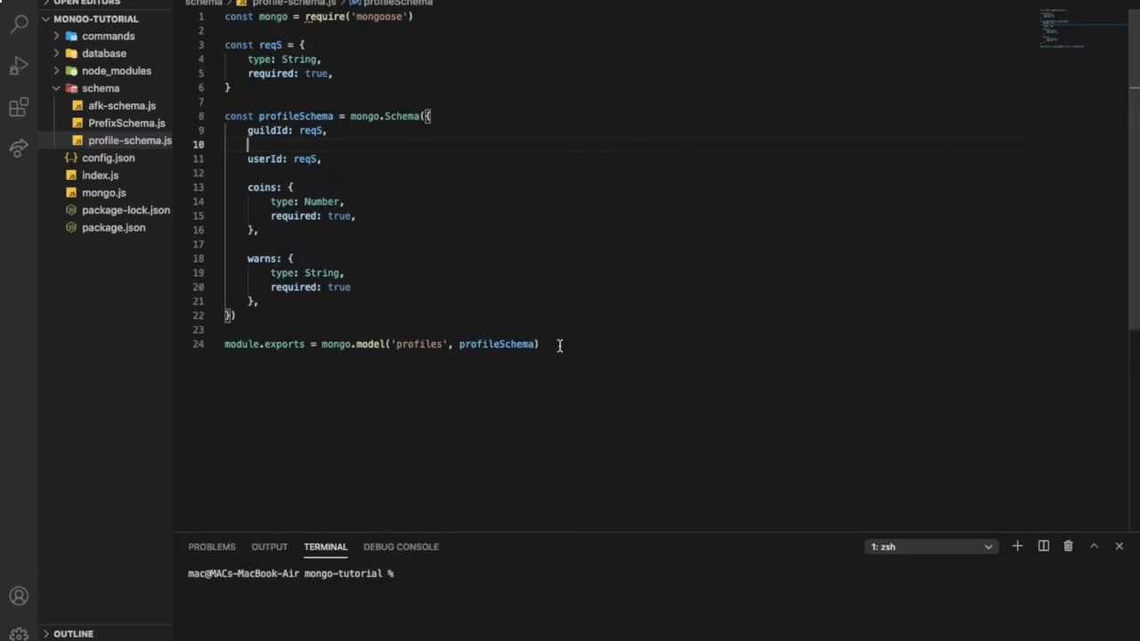
mouse_move(361, 218)
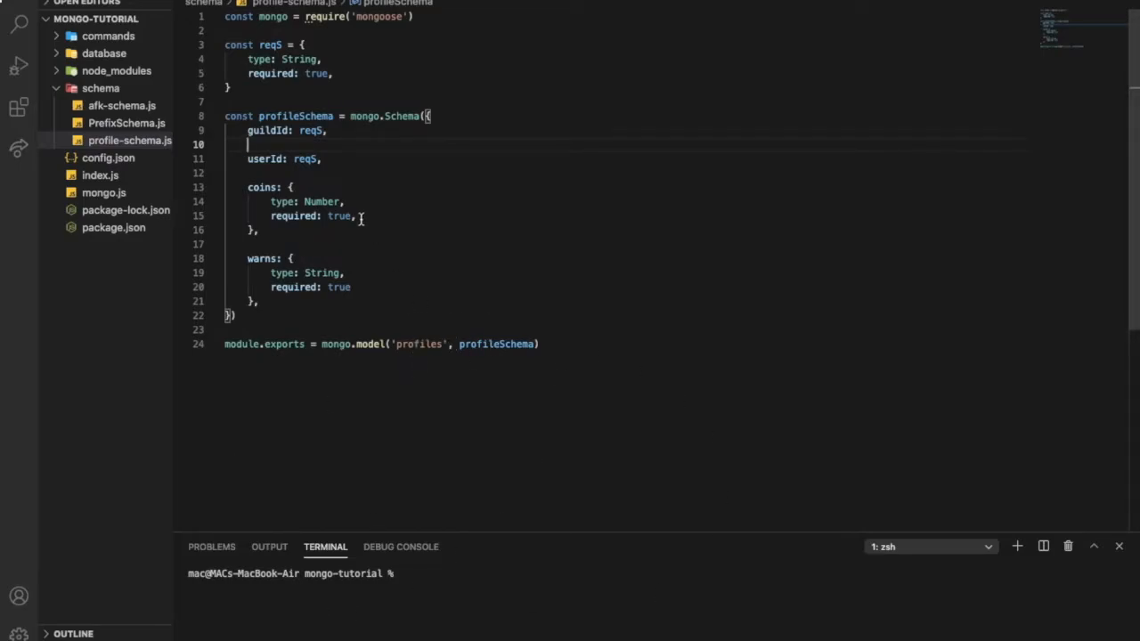
mouse_move(320, 201)
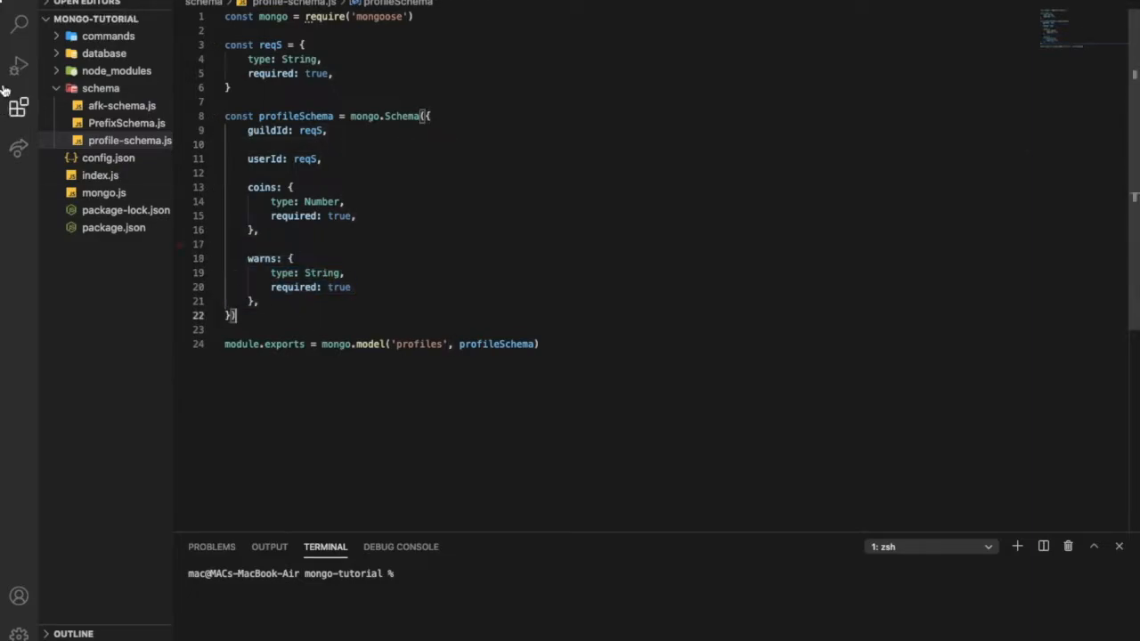
Create warn.js in commands/Admin and fill it with the command snippet
click(108, 36)
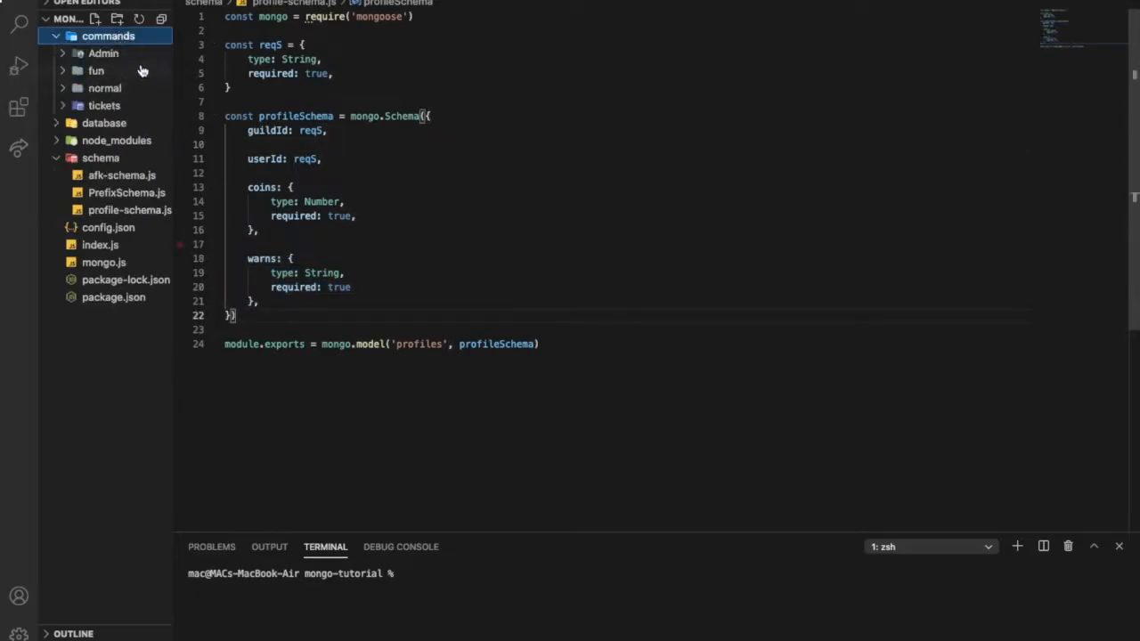
click(102, 52)
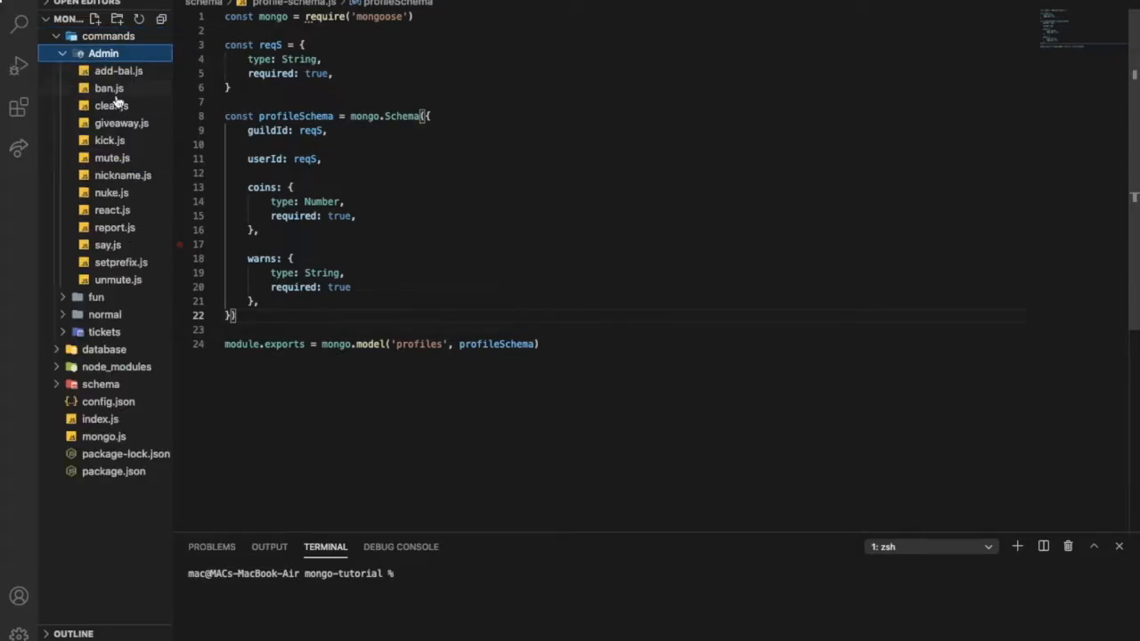
mouse_move(475, 149)
text(warn.js)
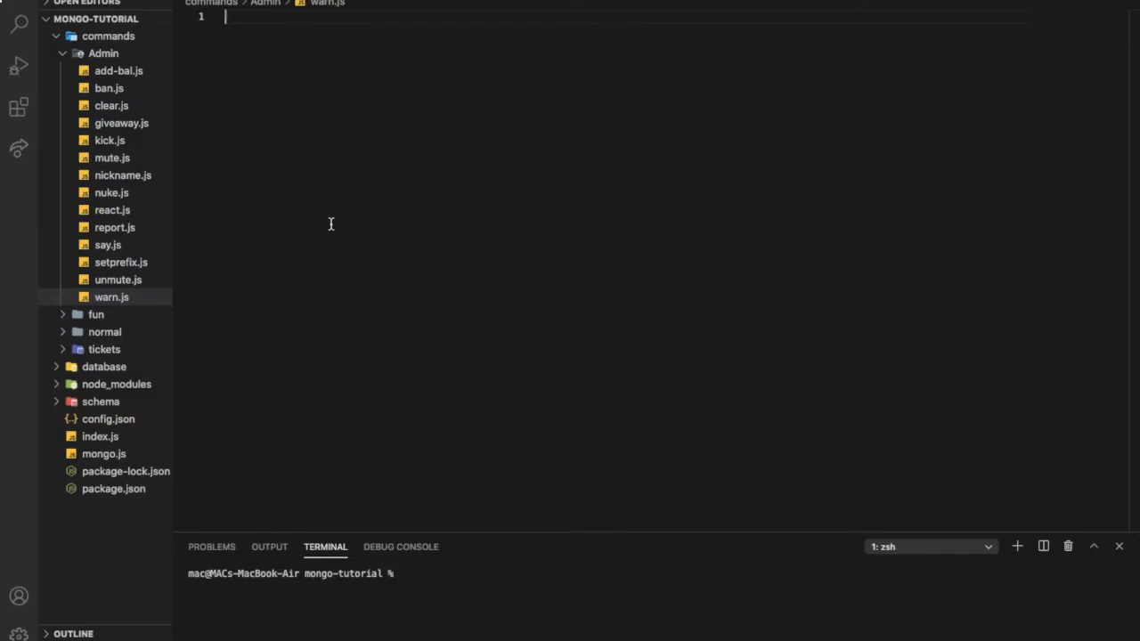
text(/top)
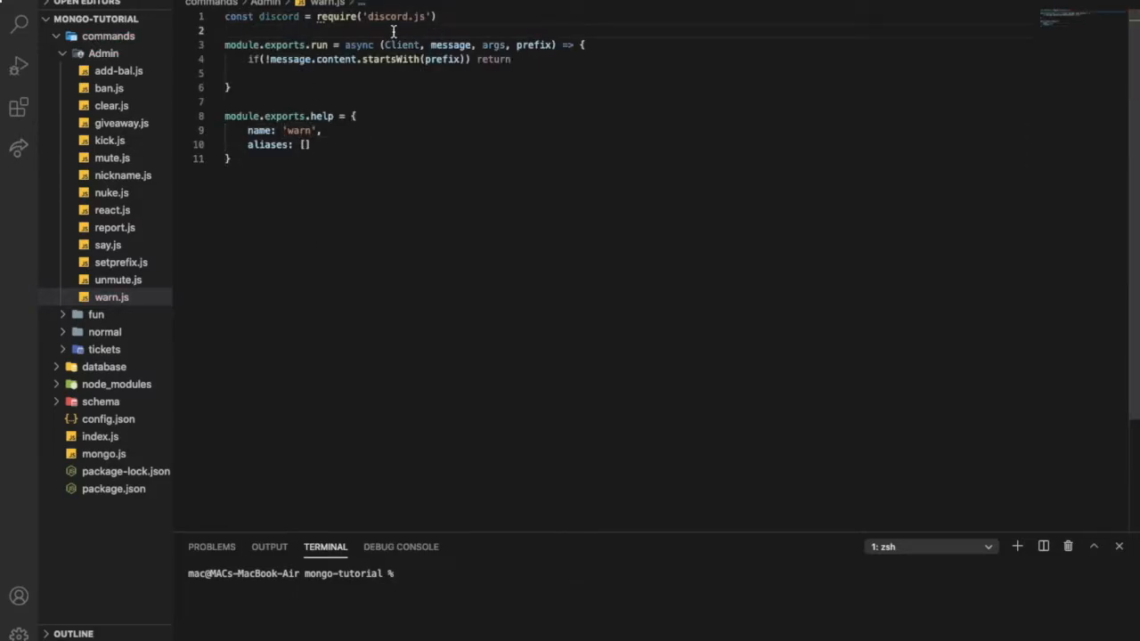
Require the profile schema and start an if(!message.member.hasPermission) check
text(const schmea = require('../../schema/profile-schema)
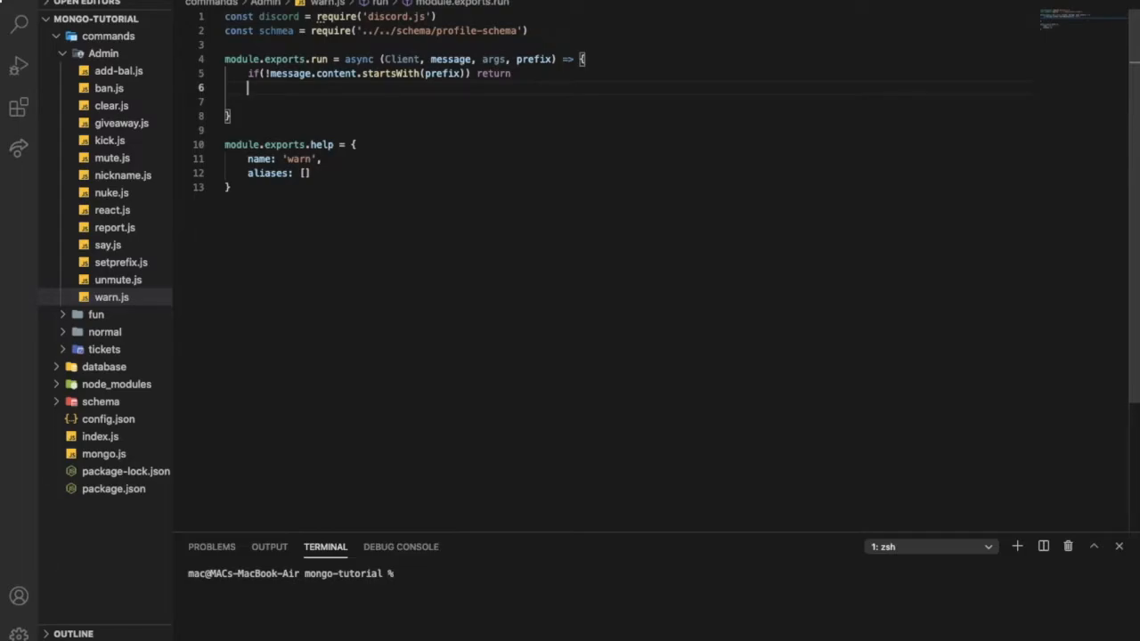
text(if(!))
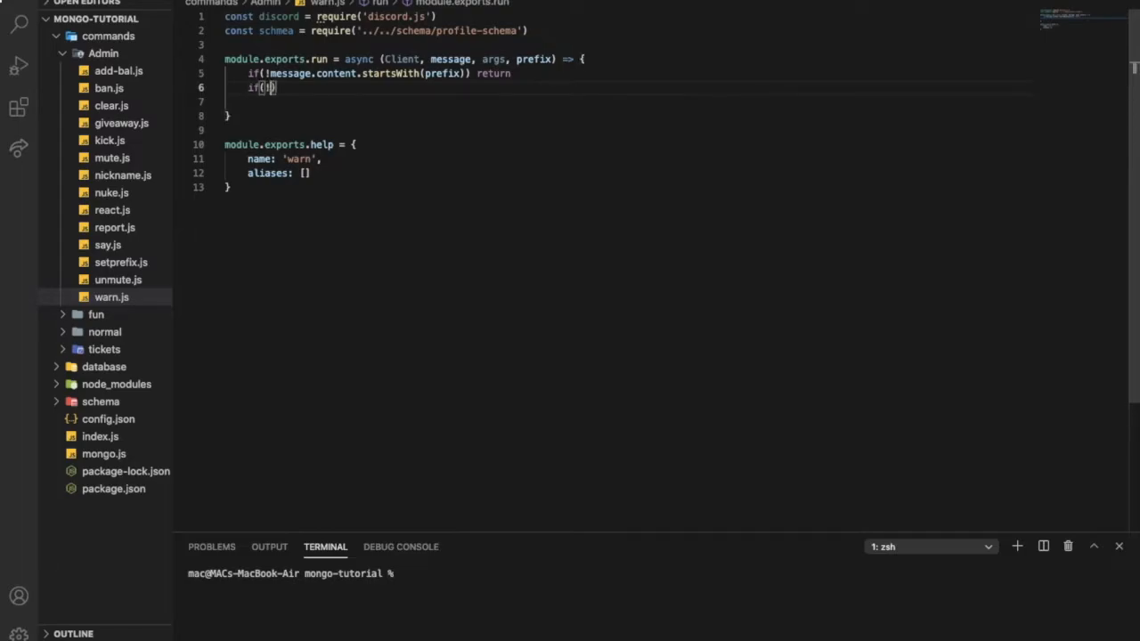
text(message.member.hasP)
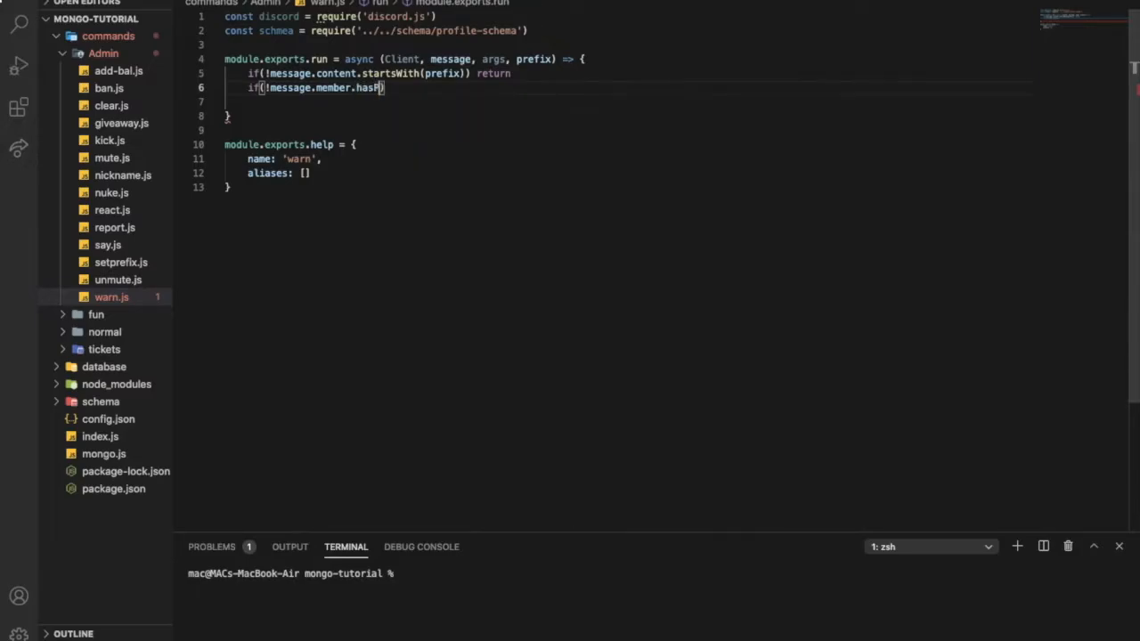
text(erms)
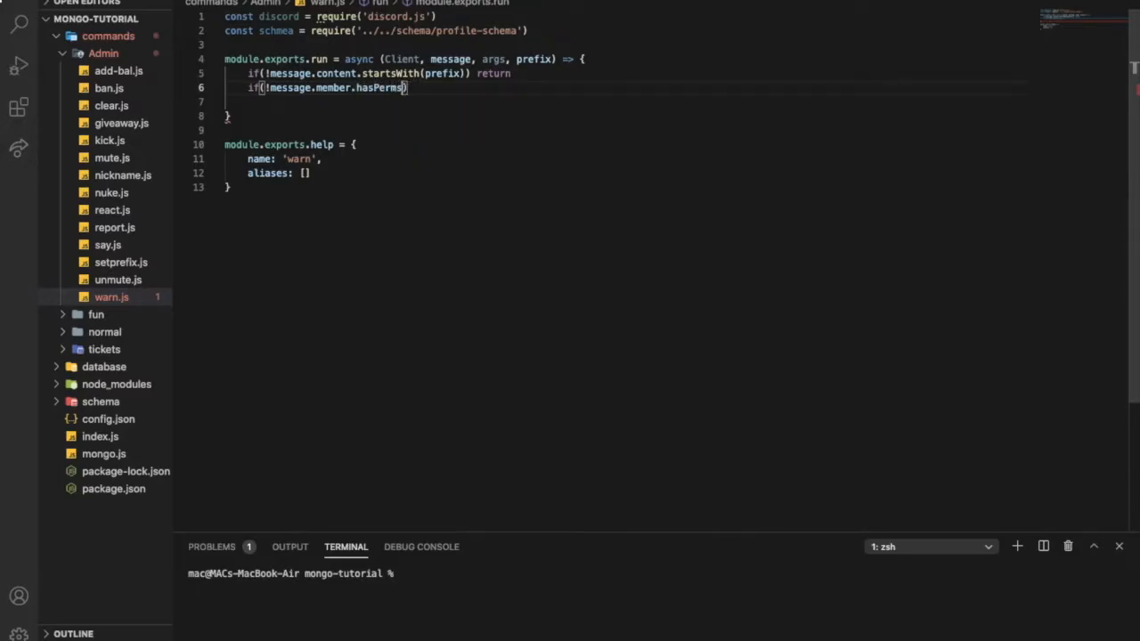
key(Backspace)
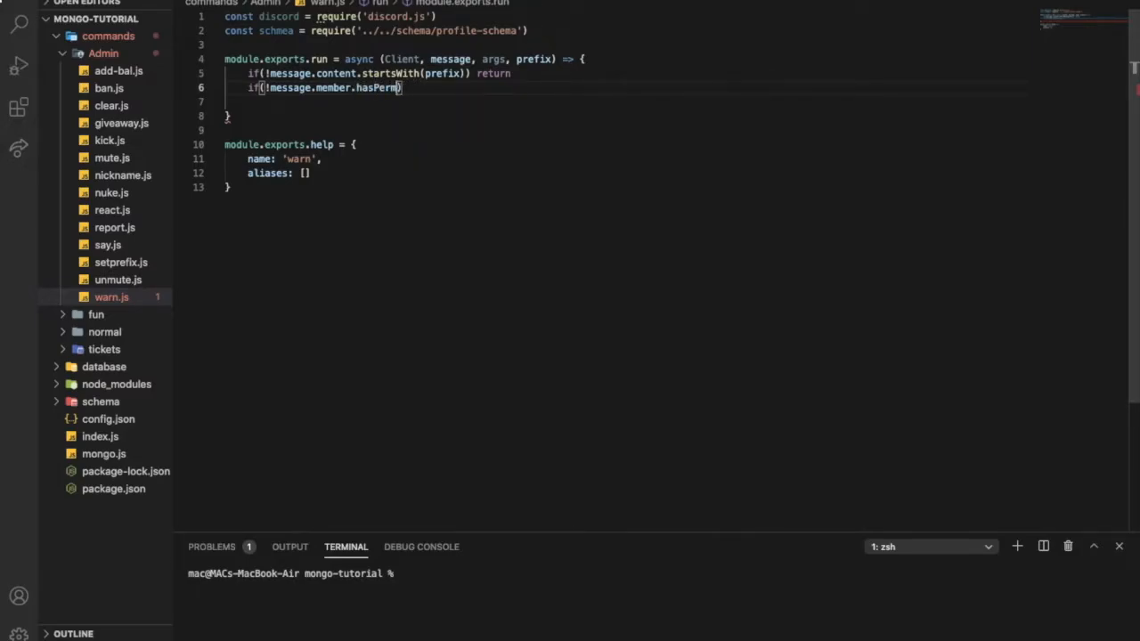
text(ission("MANAGE_MESSAGES)
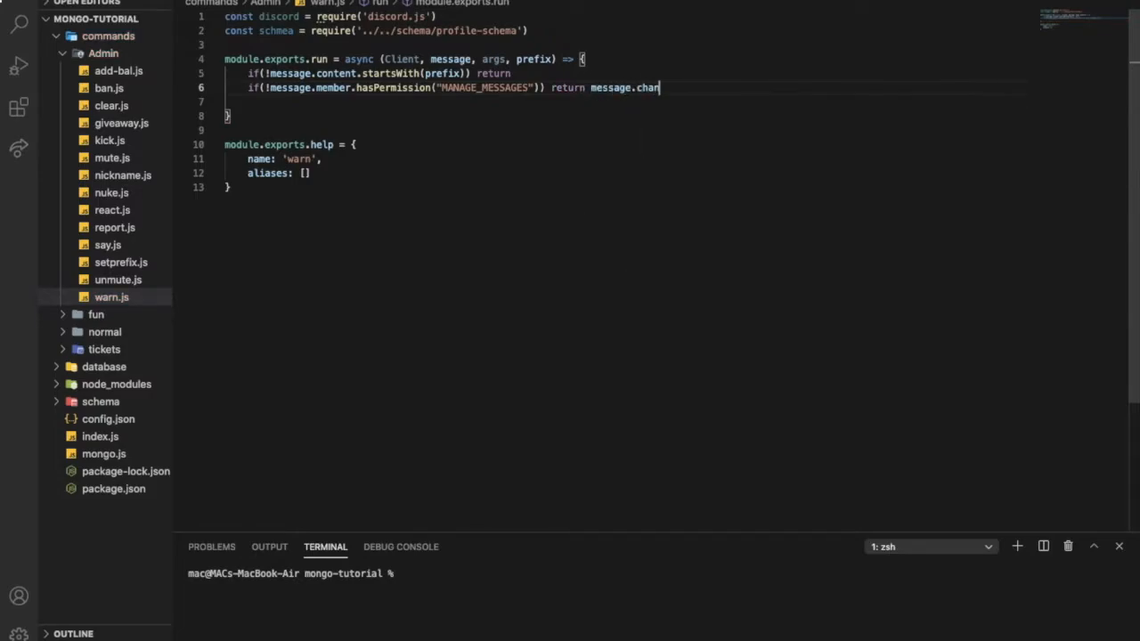
Send 'You don't have enough perm to execute this' when the permission is missing
text(nel.sed)
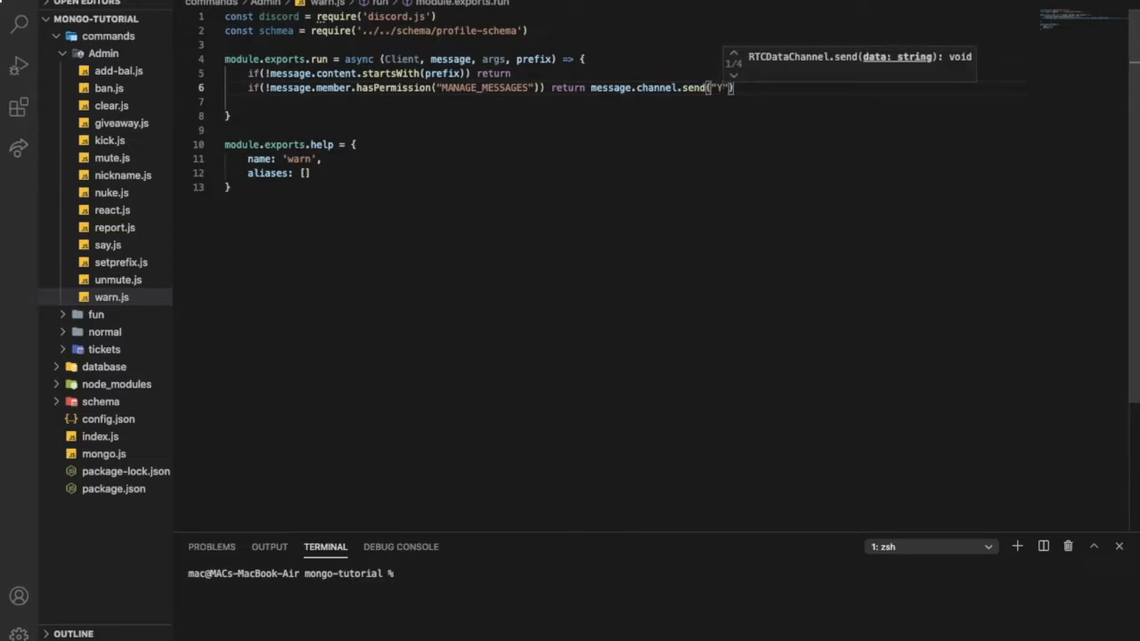
text(You don't have)
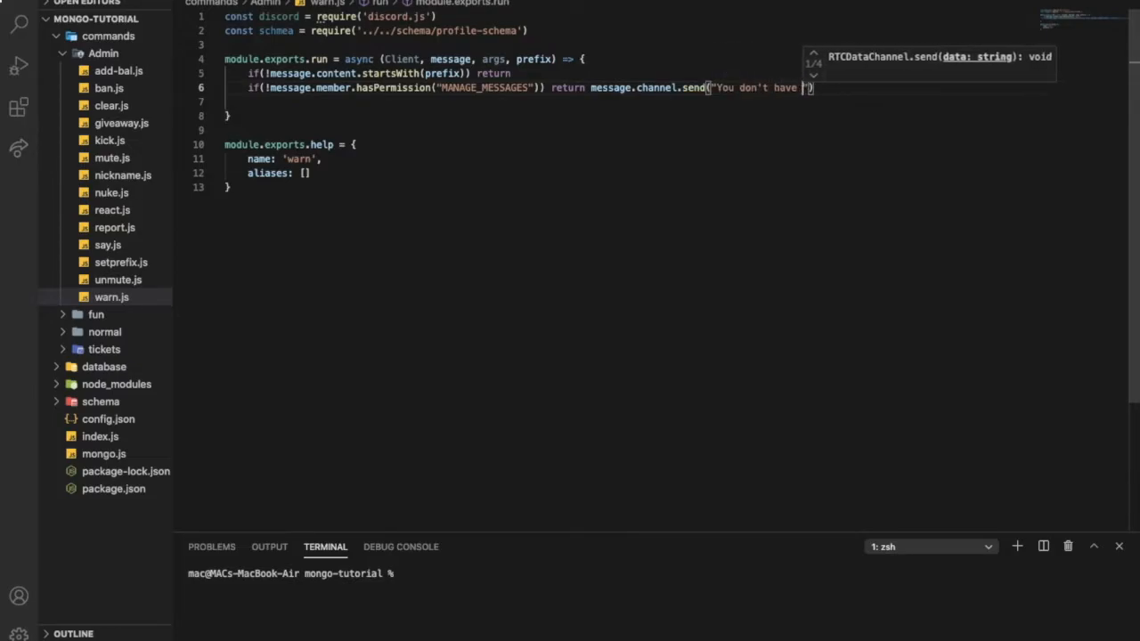
text(enough)
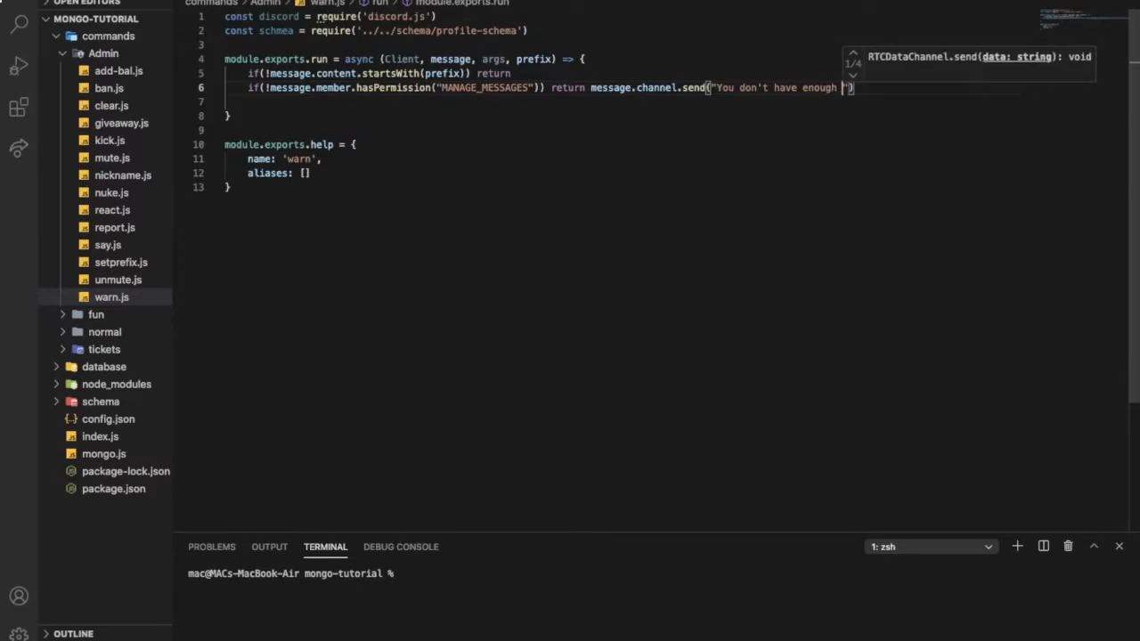
text(perm to)
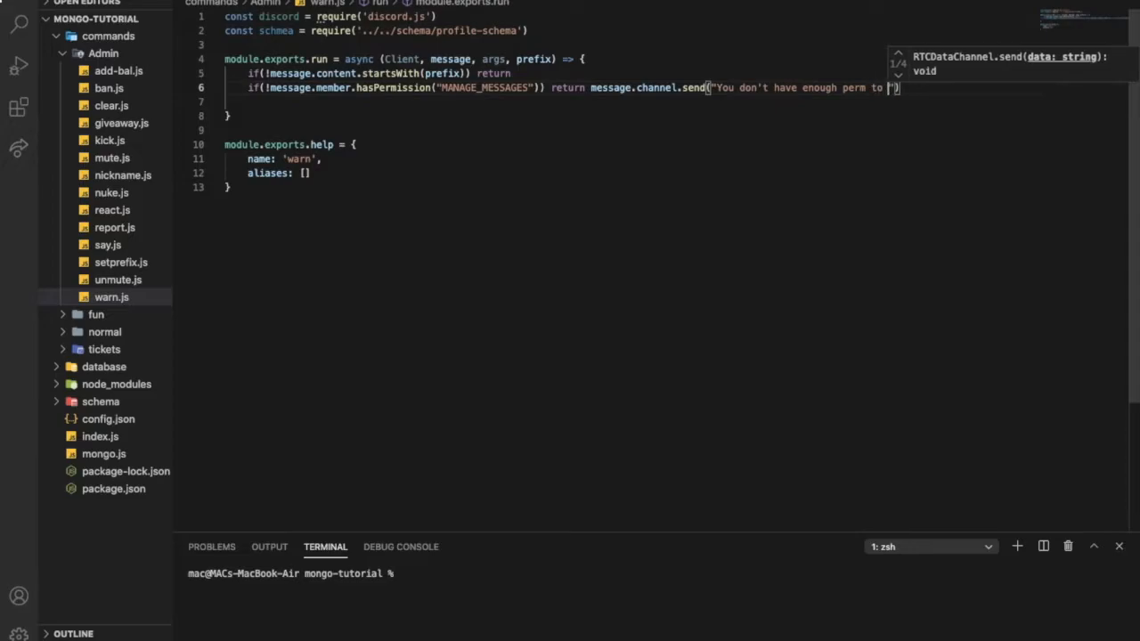
text(execute this cmd)
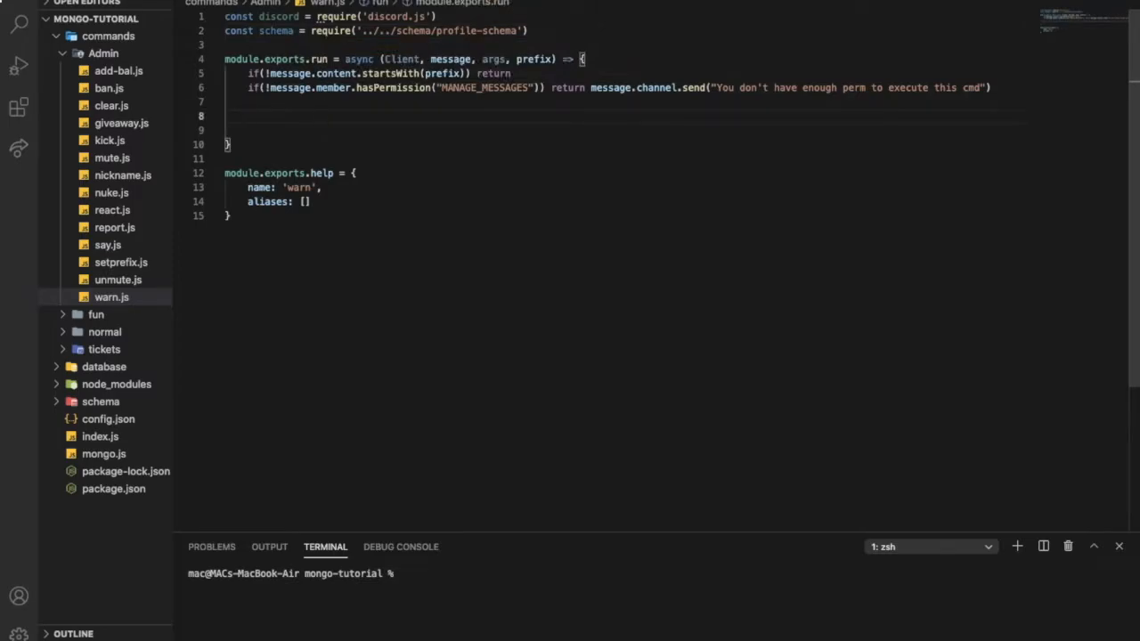
Add let data and a try/catch logging errors around data = await schema.findOne({ userId: user.id })
text(let data;)
click(623, 130)
text(try {)
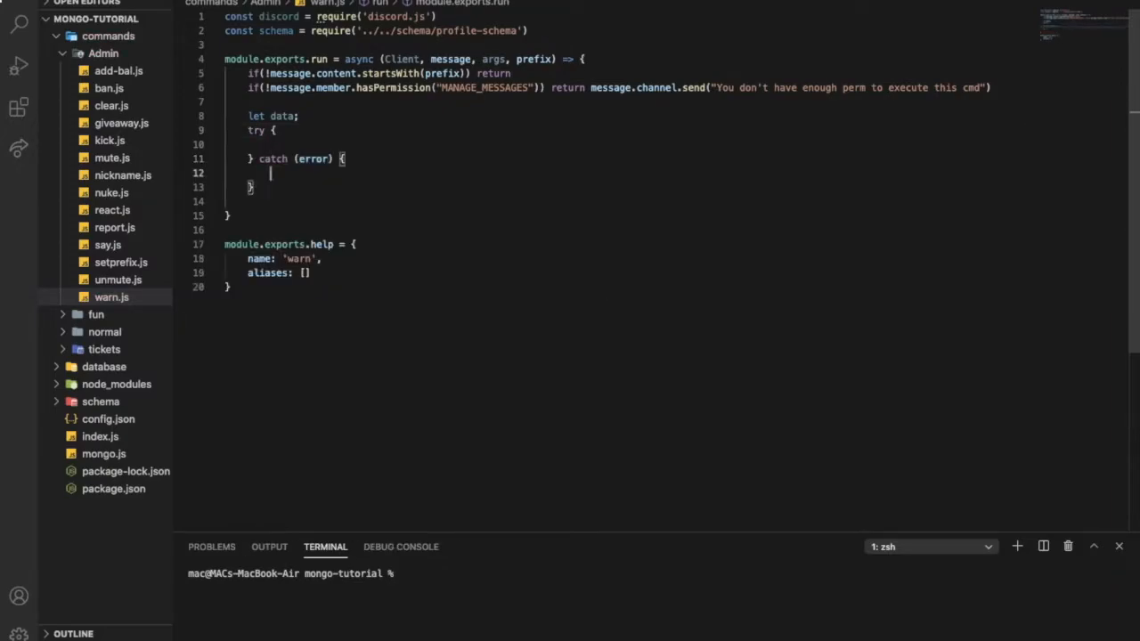
text(console.log(error)
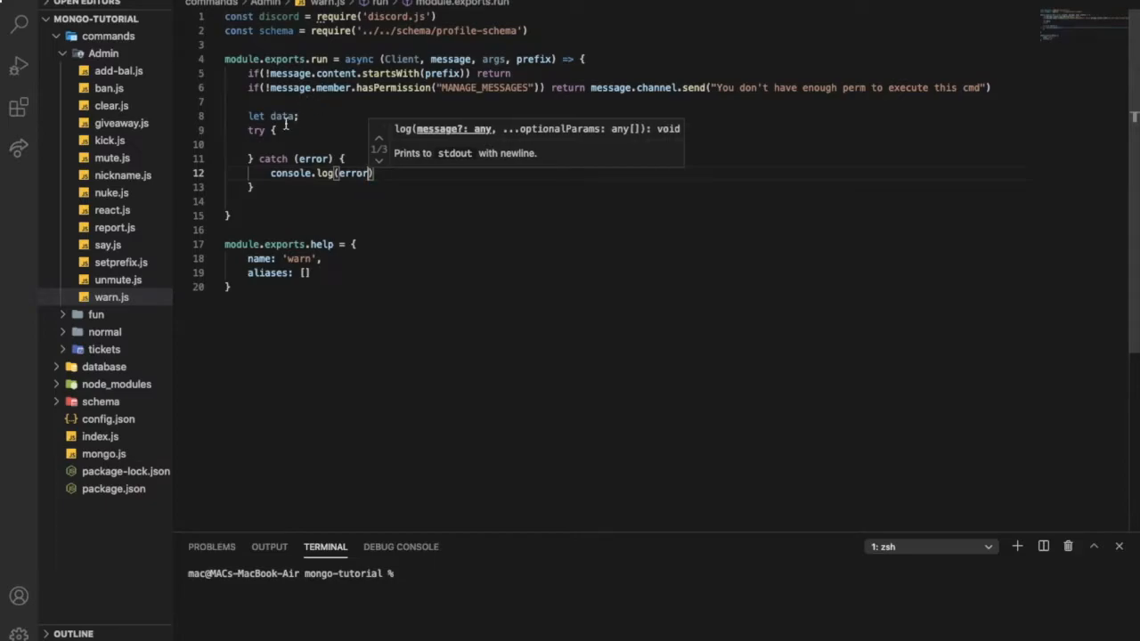
text(data)
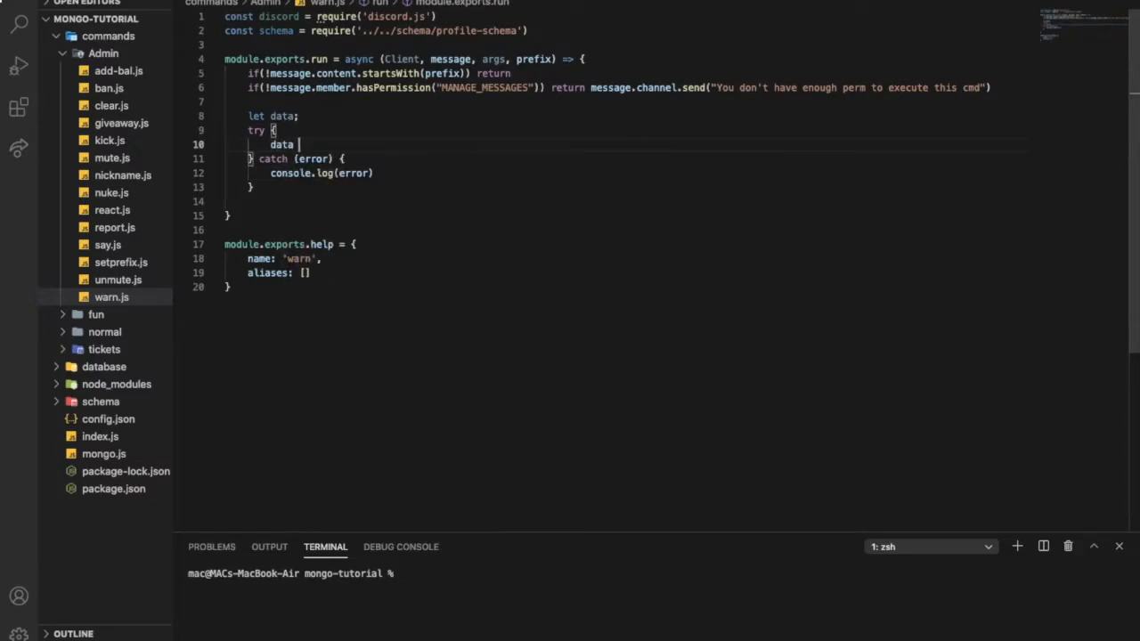
text(= await)
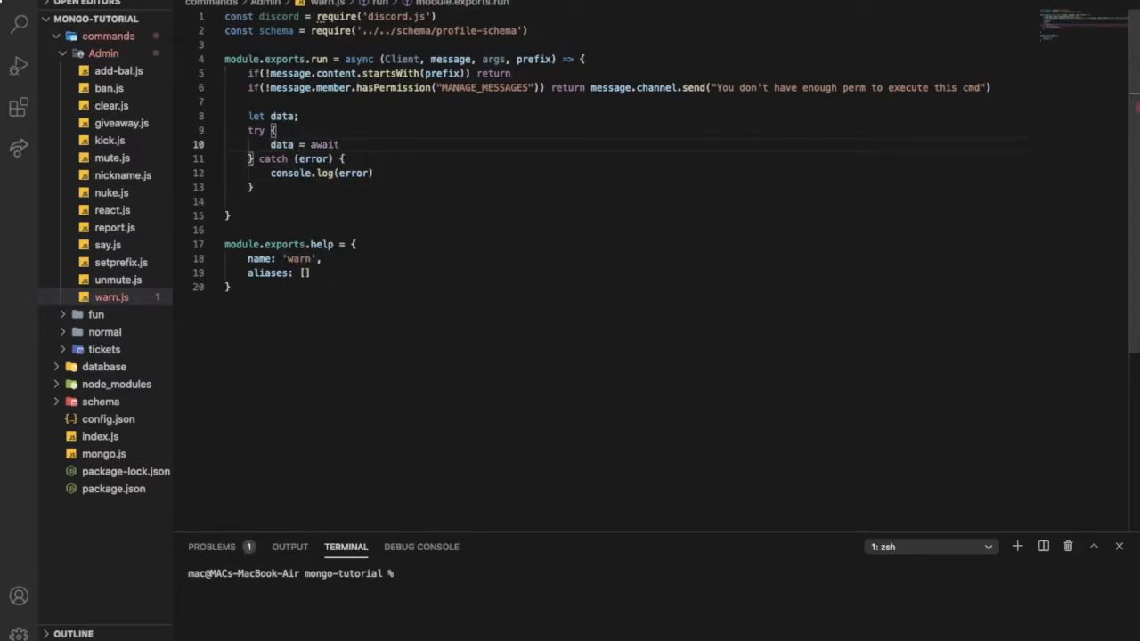
text(schema.fn)
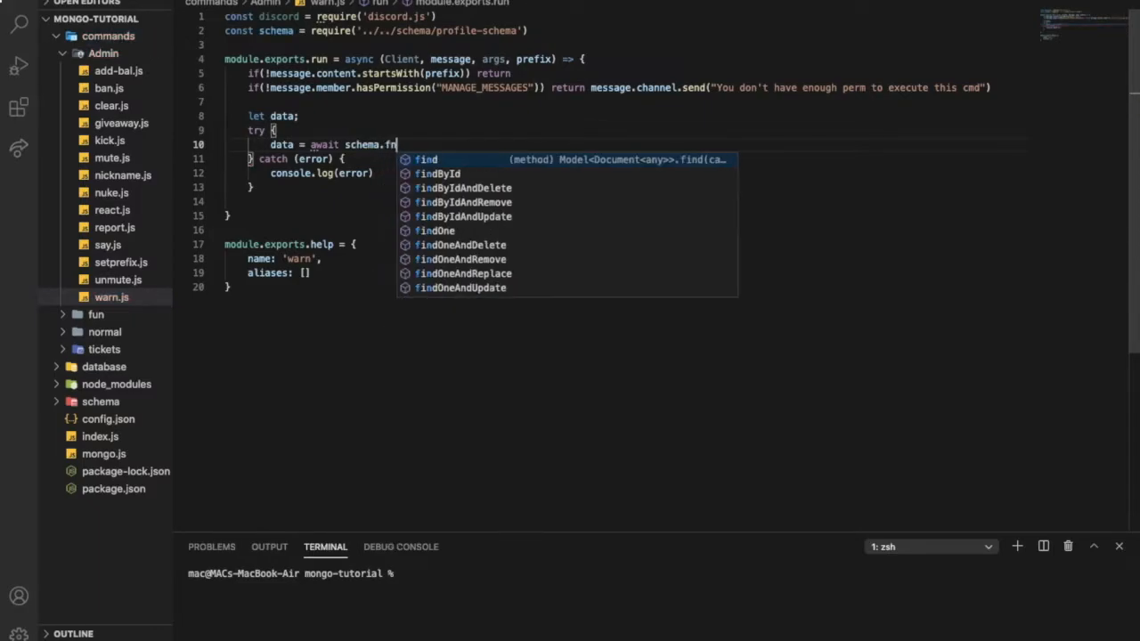
text(indOn)
text(userId)
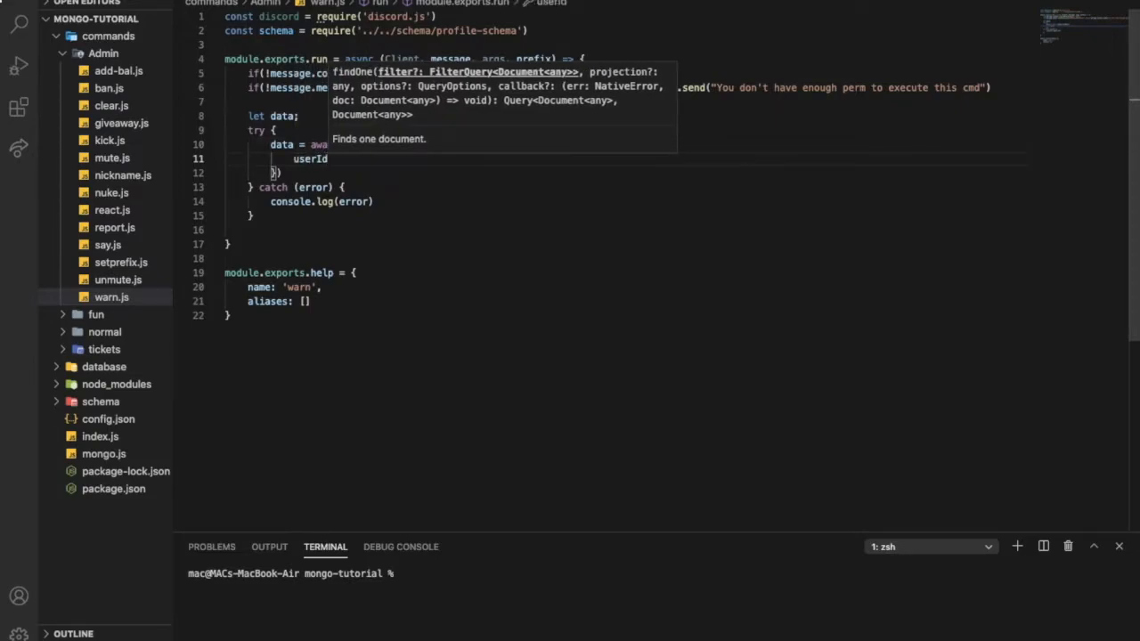
text(:)
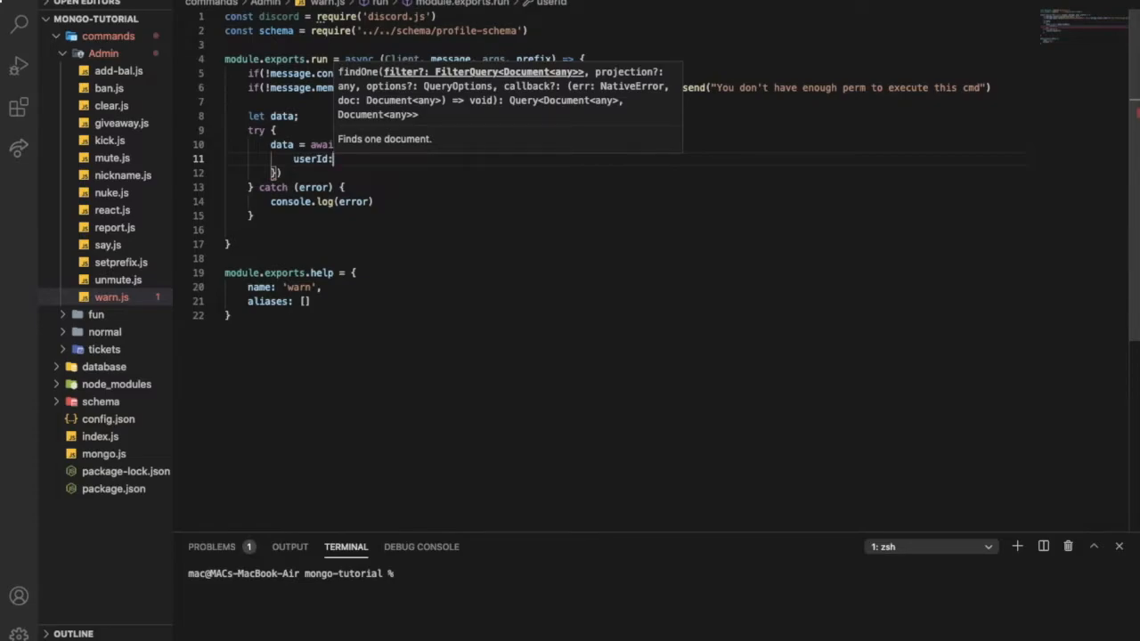
text(user.id)
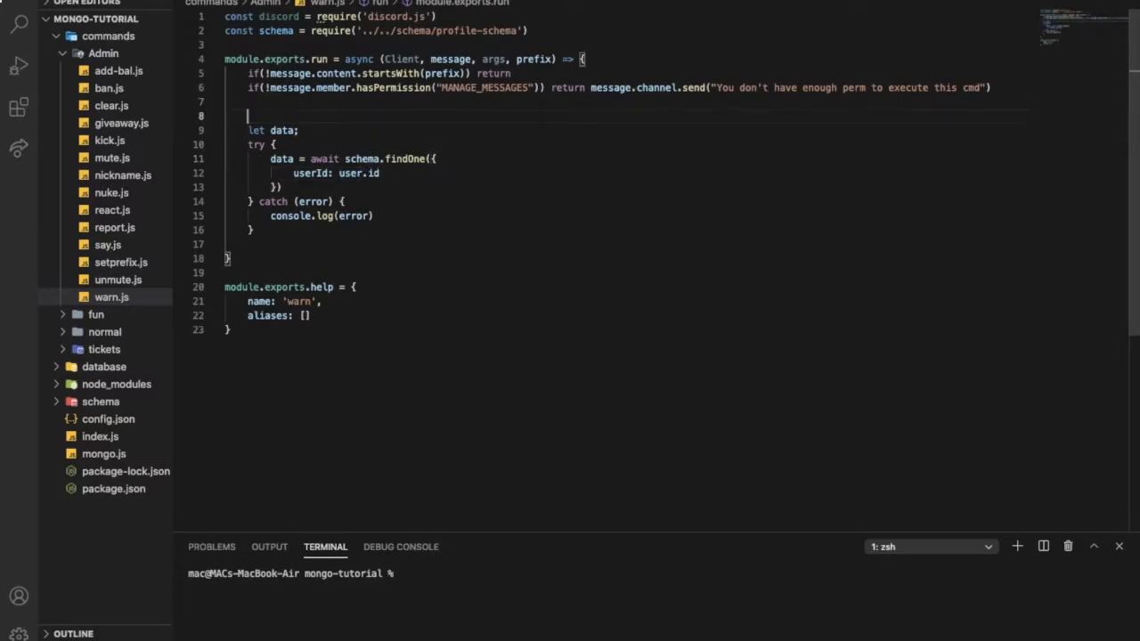
Define const user = message.mentions.users.first() and begin a guildId filter
text(const)
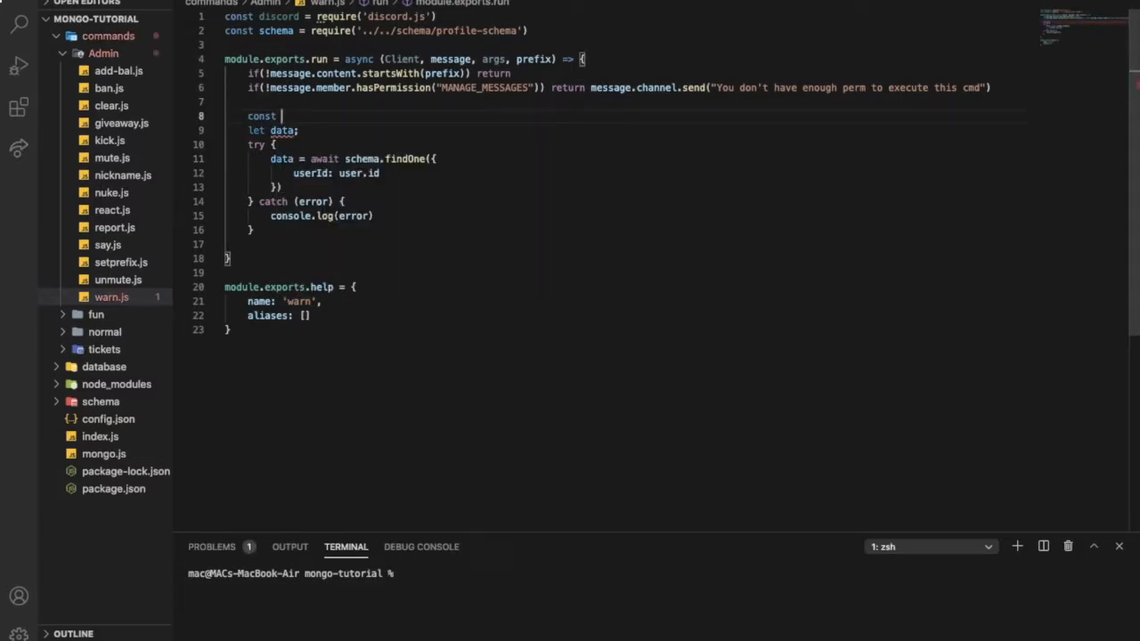
text(user =)
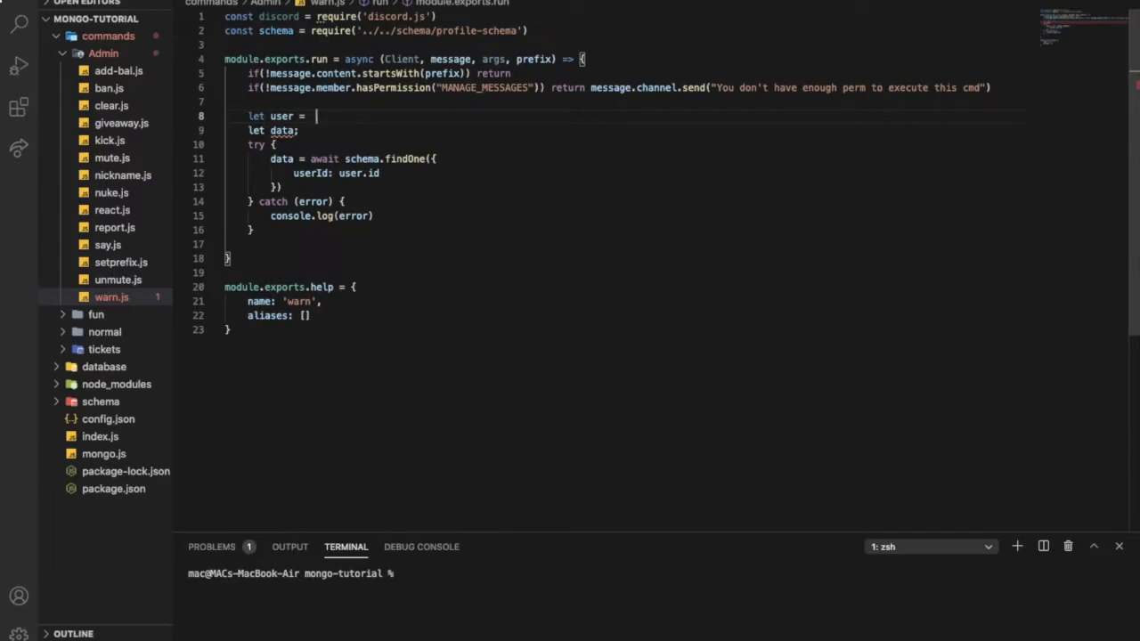
text(message.)
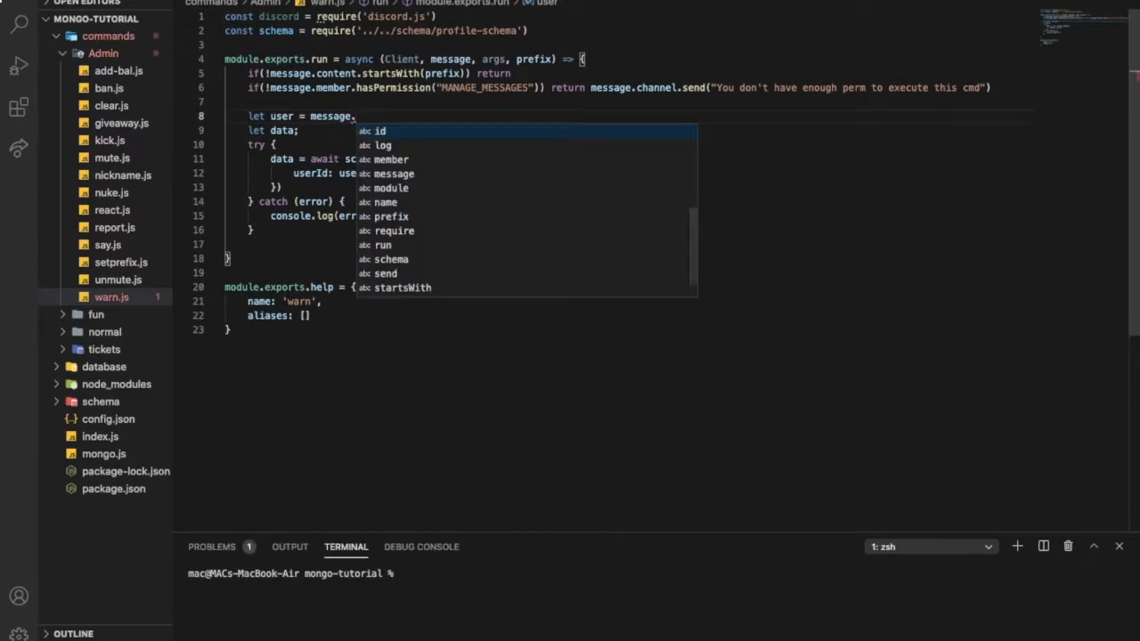
text(mentions.)
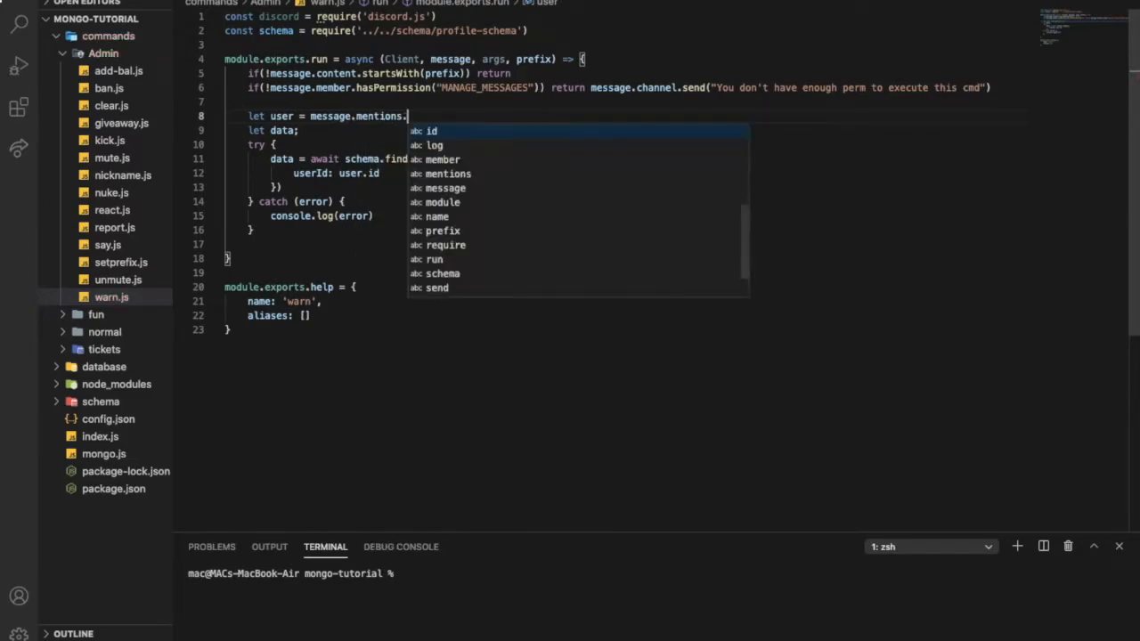
text(users.first())
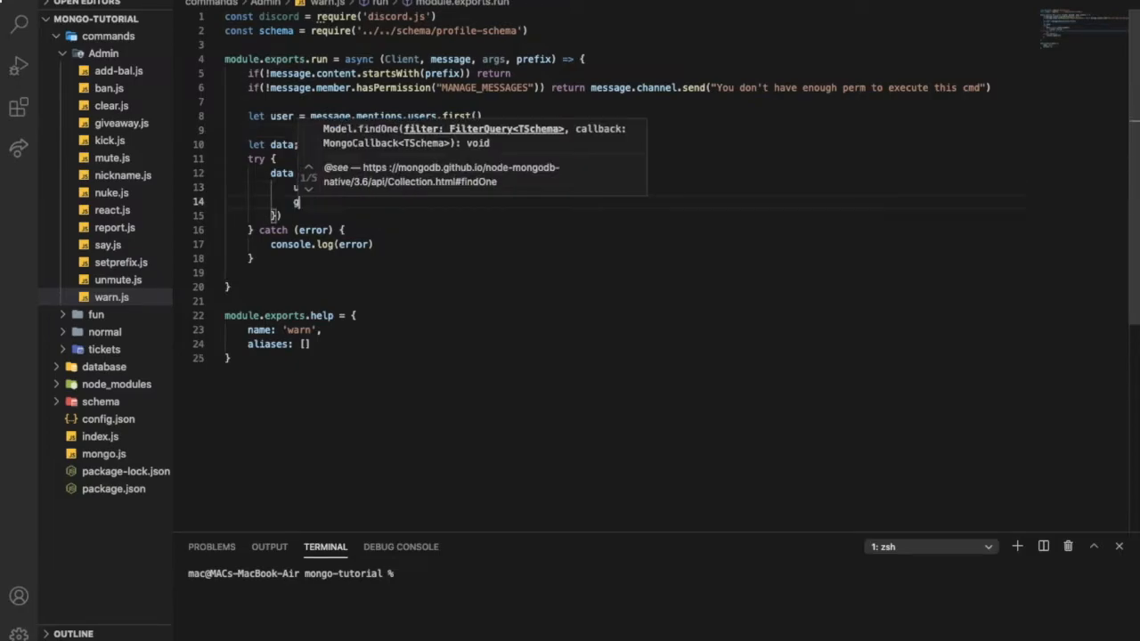
text(guildId:)
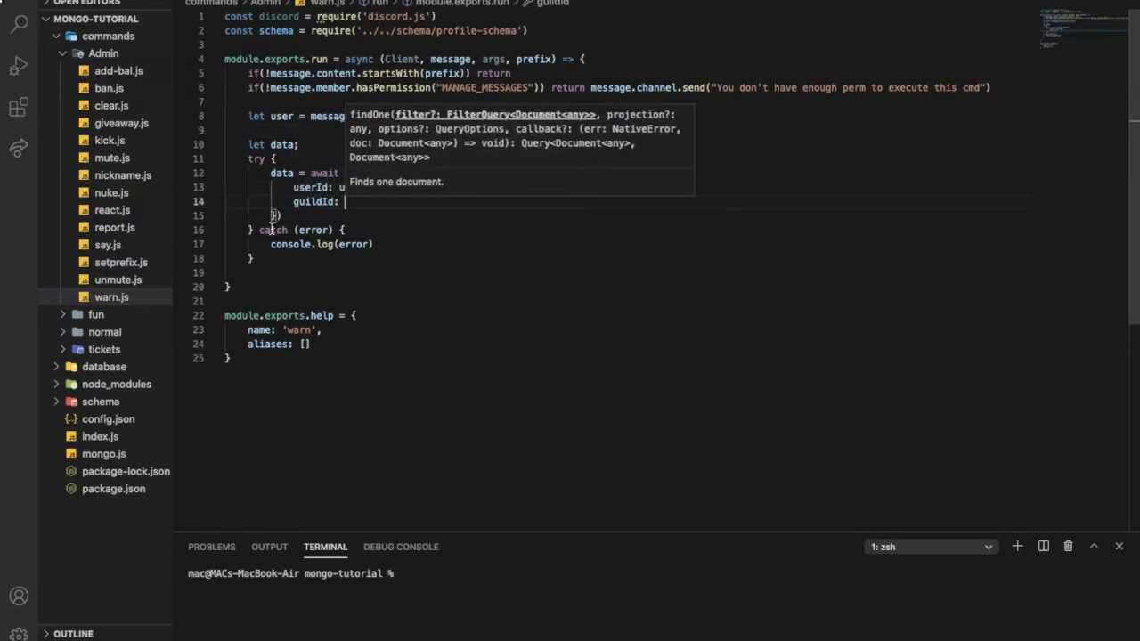
Check profile-schema.js fields, then set the findOne filter to guildId: message.guild.id
click(100, 401)
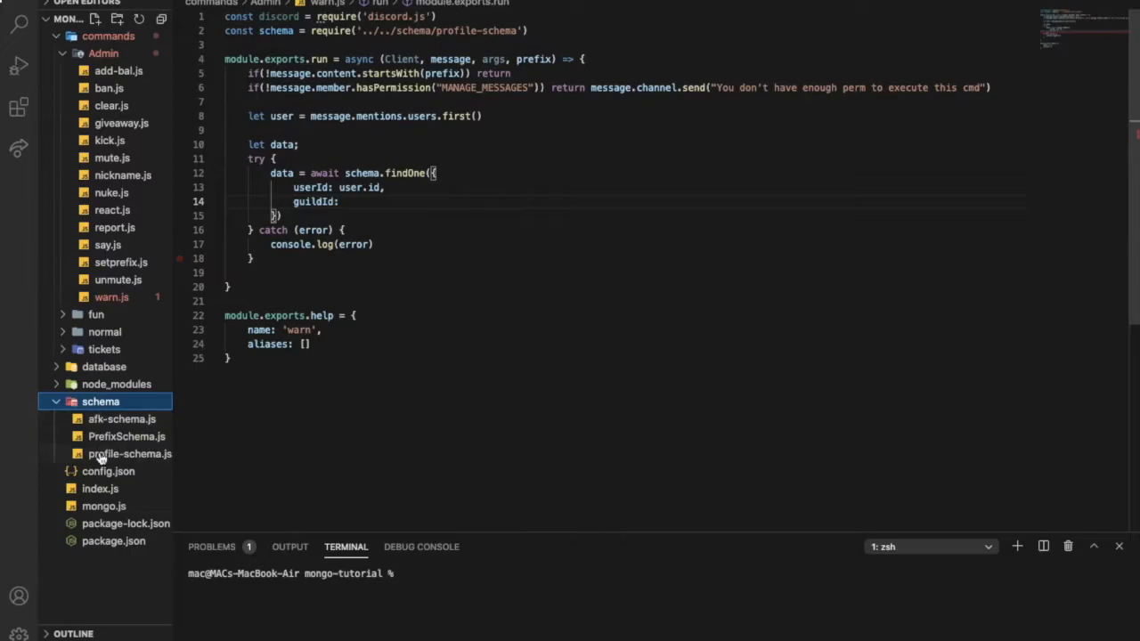
click(129, 453)
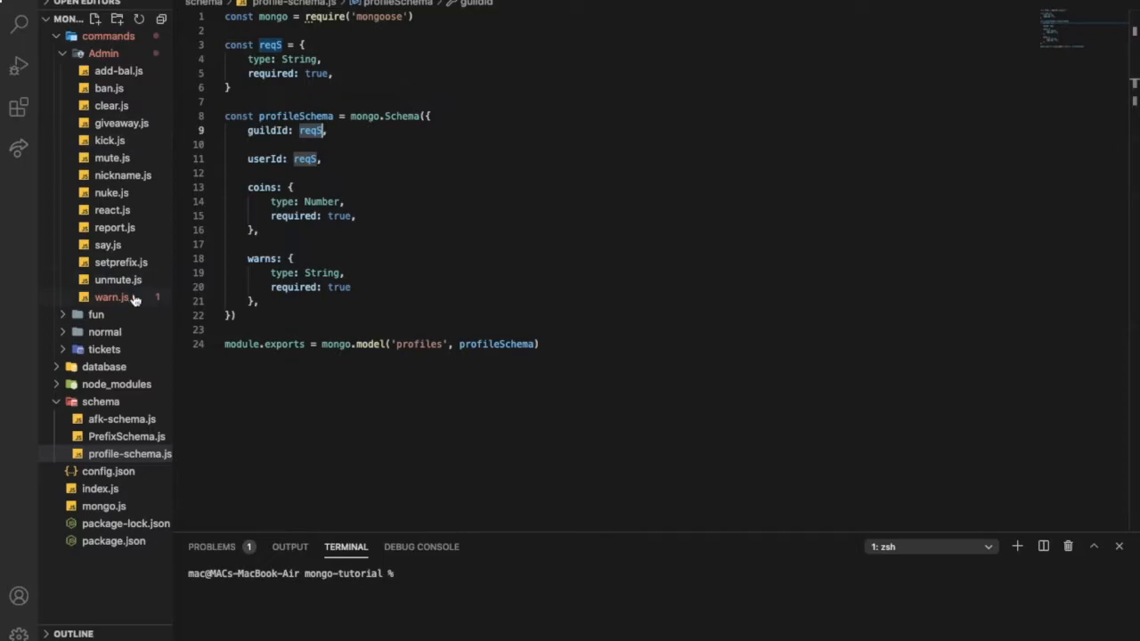
click(110, 297)
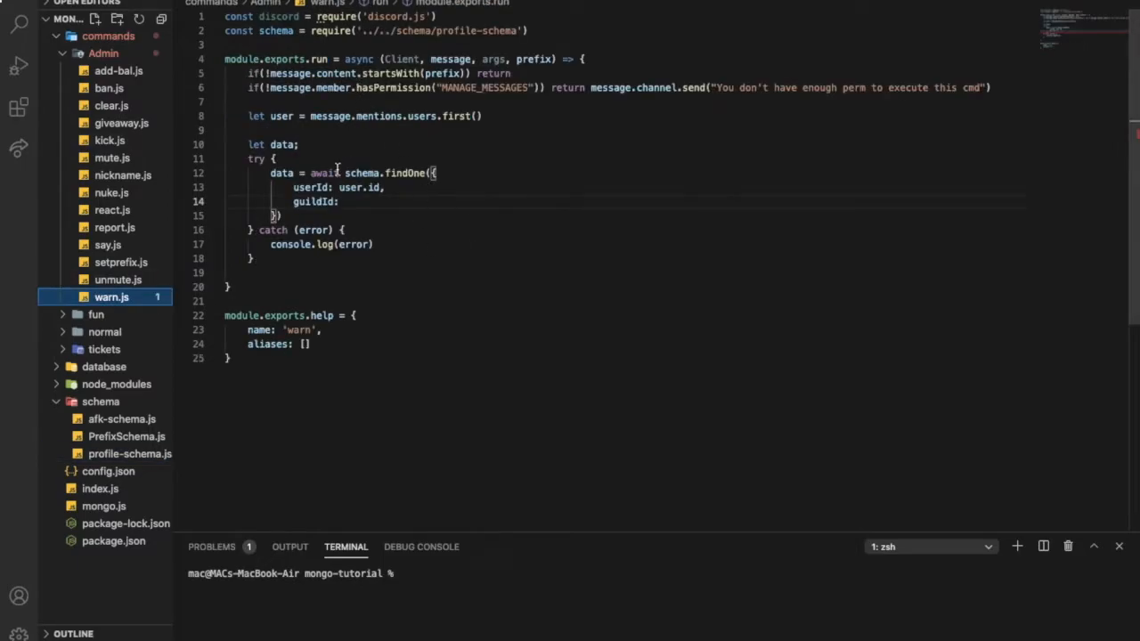
text(message.guil)
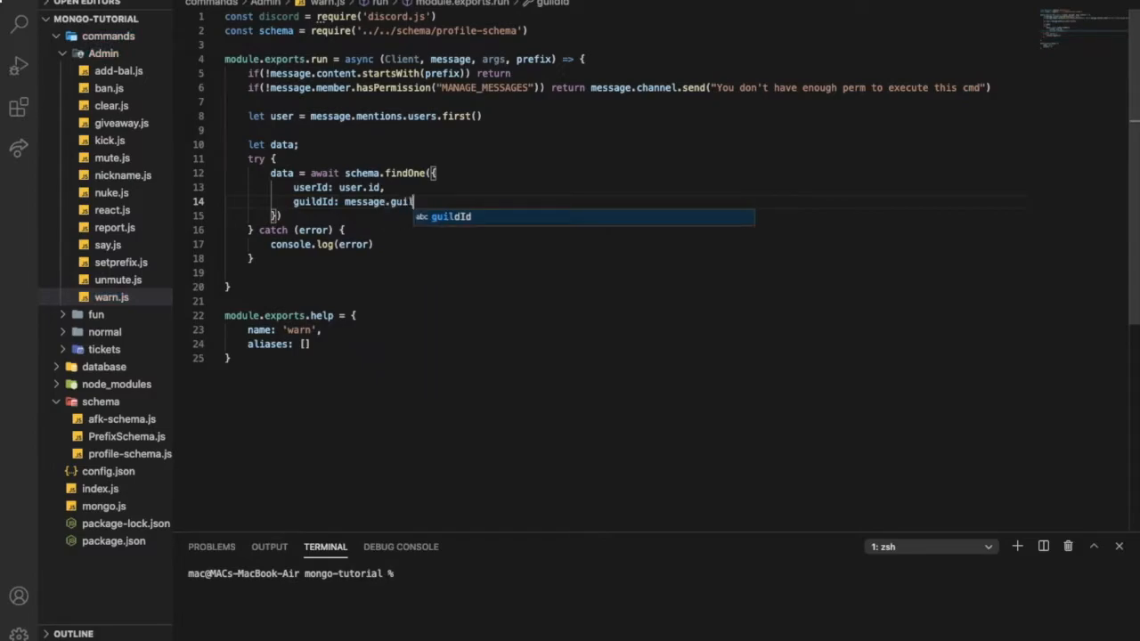
text(.id)
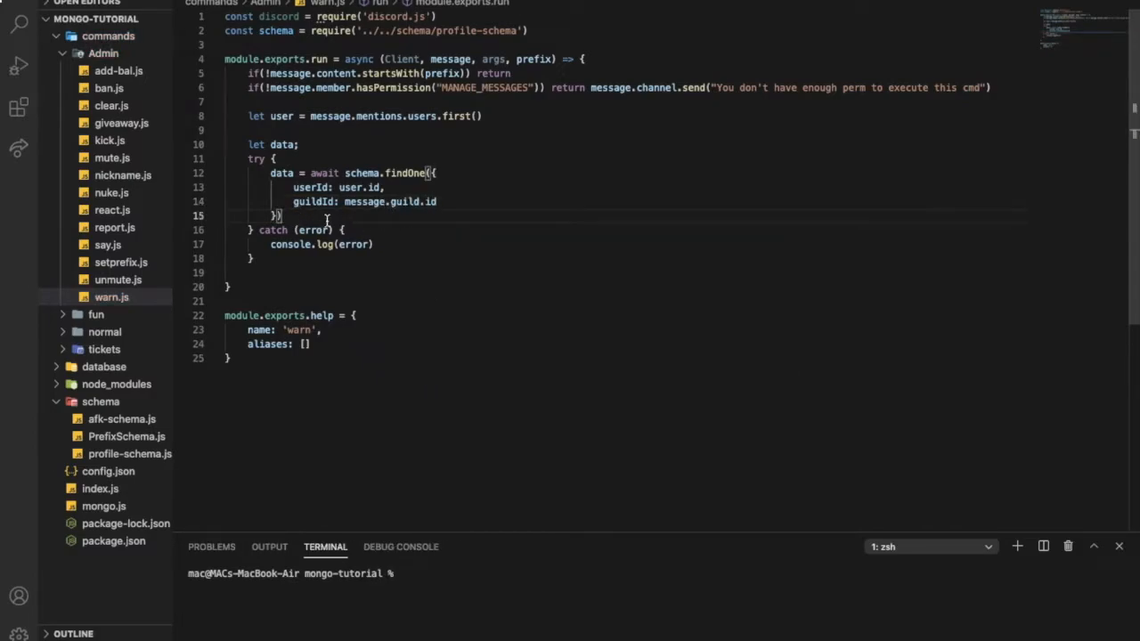
Add if(!data) creating the profile with schema.create({ userId: user.id, guildId: message.guild.id })
text(if(!))
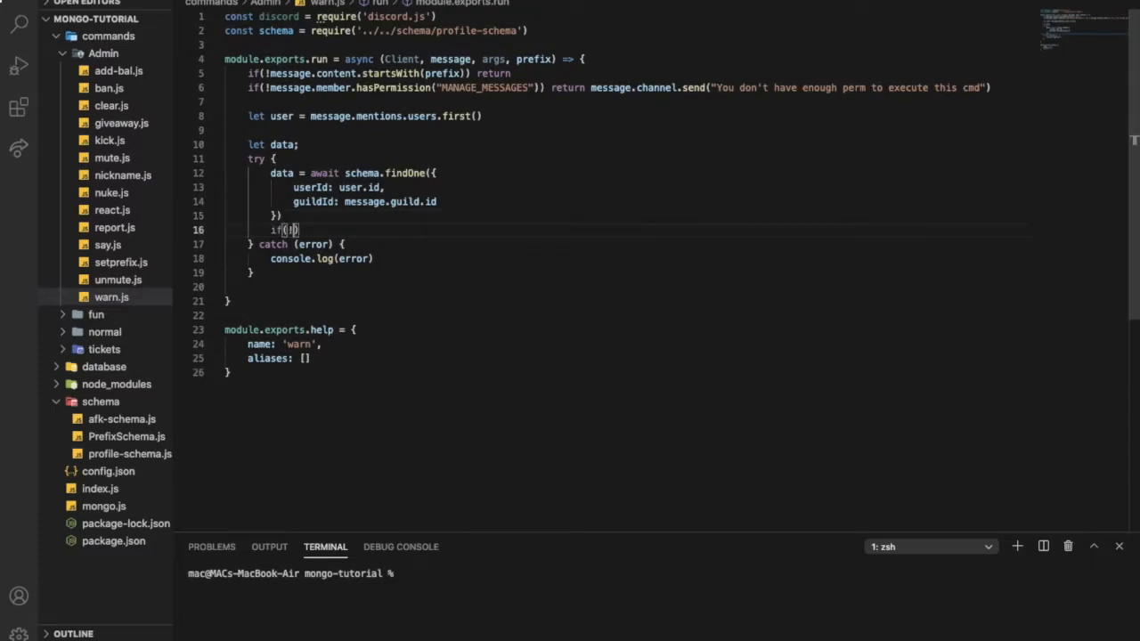
text(!data) {)
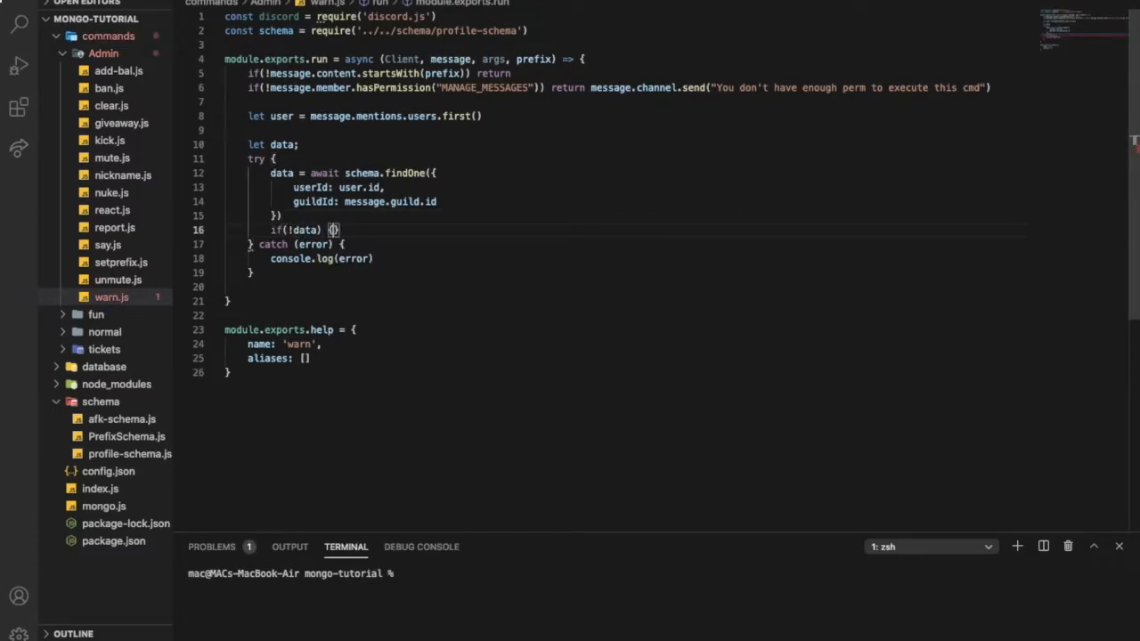
text(data)
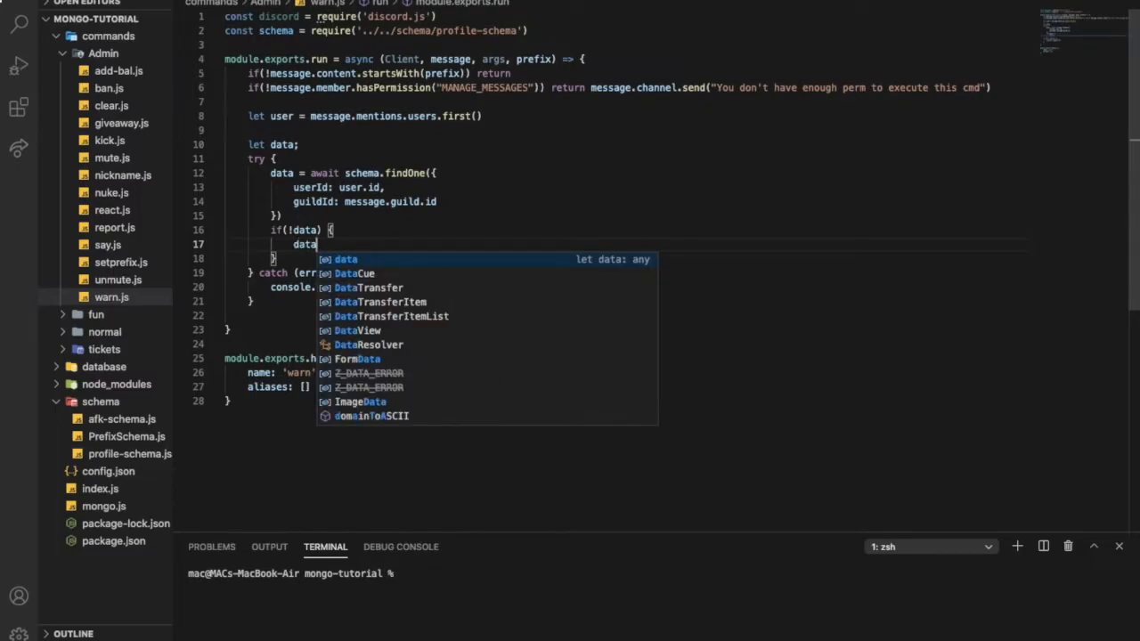
text(= await)
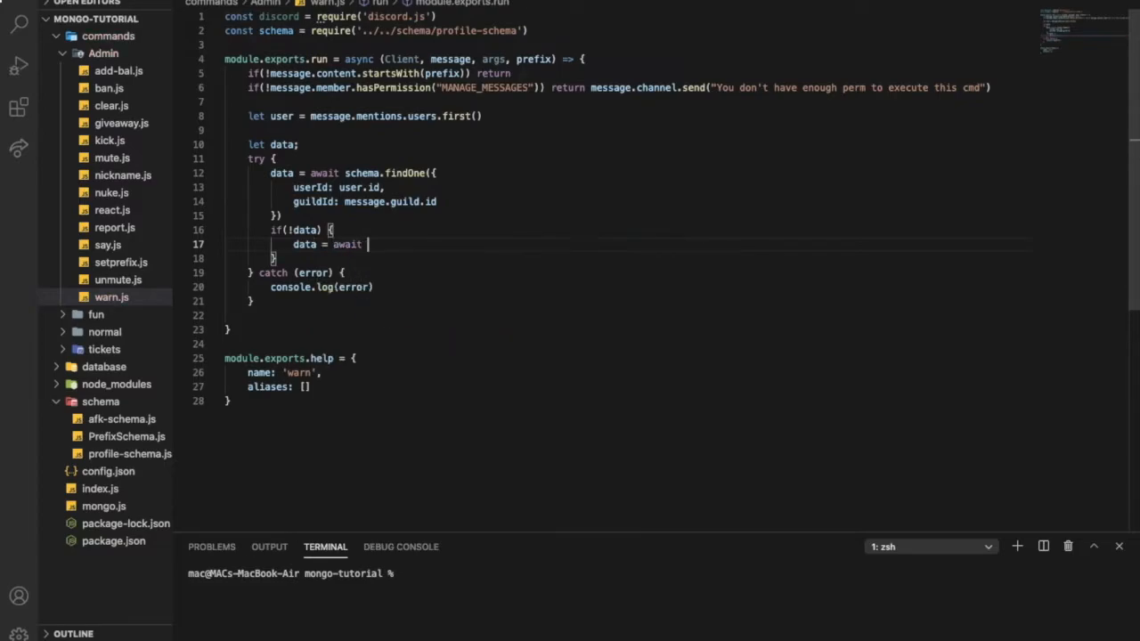
text(scho)
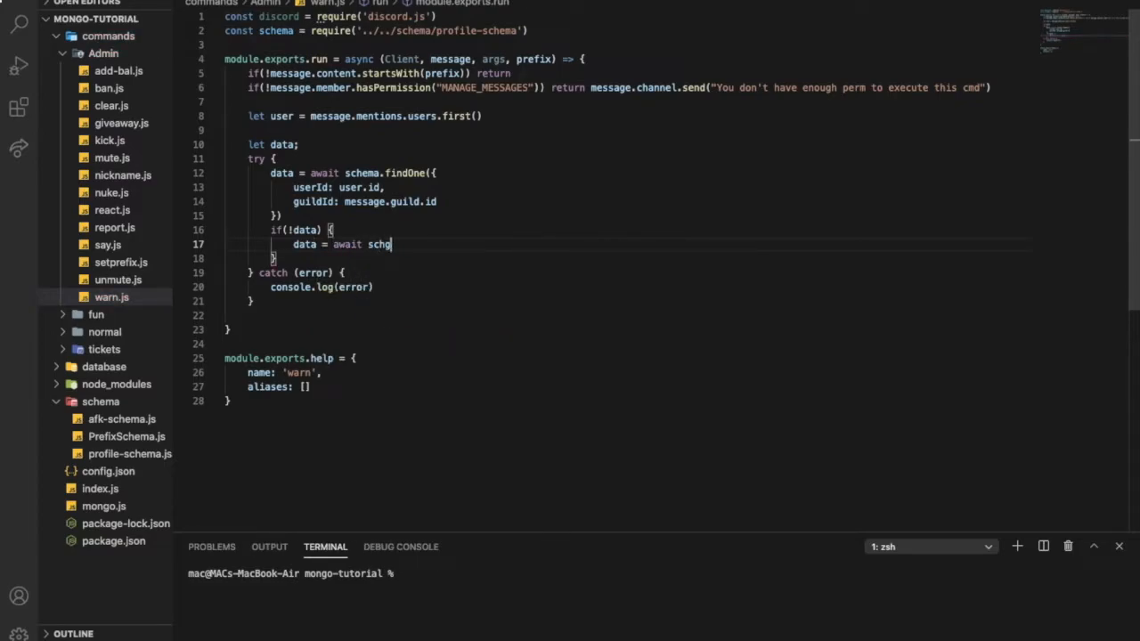
text(schema.create)
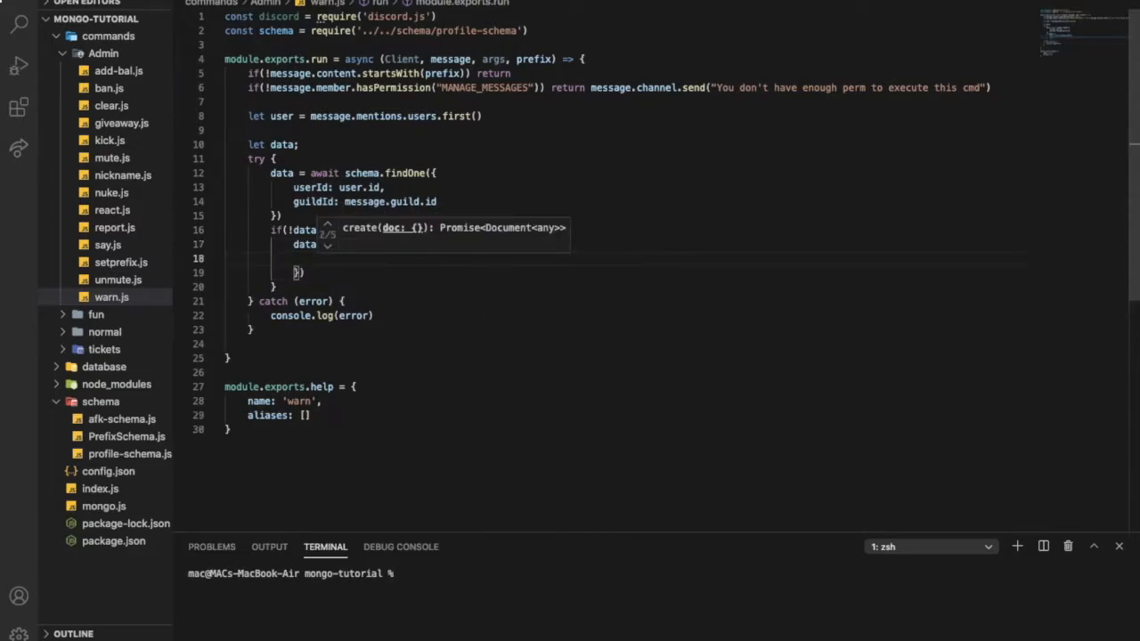
text(userId: us)
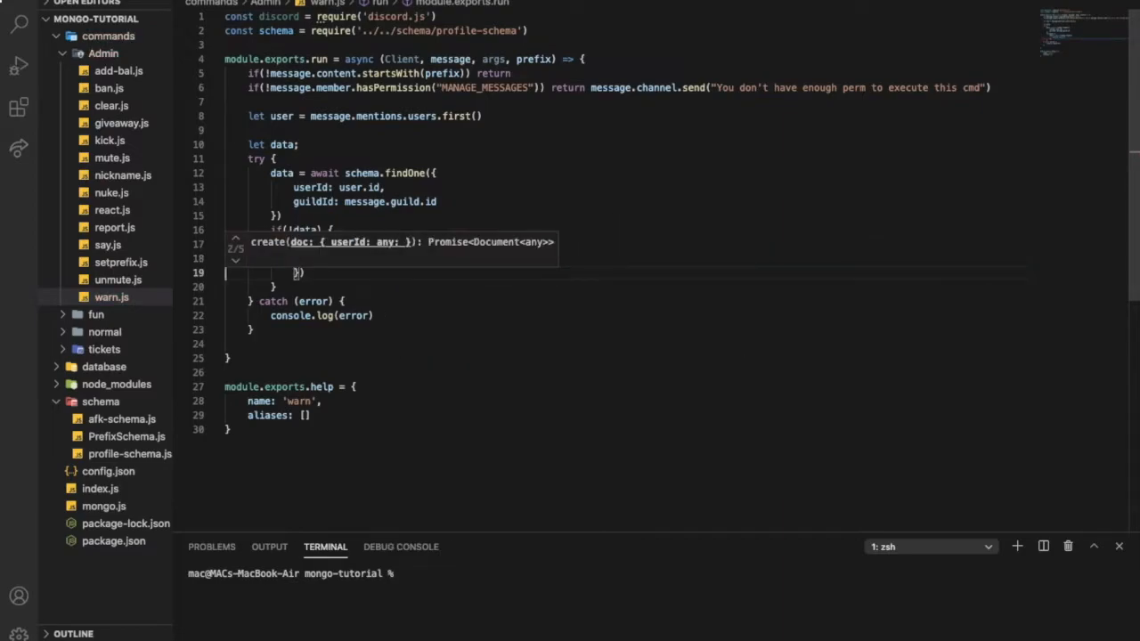
text(userId: user.id,)
text(guildId: message.guild.id)
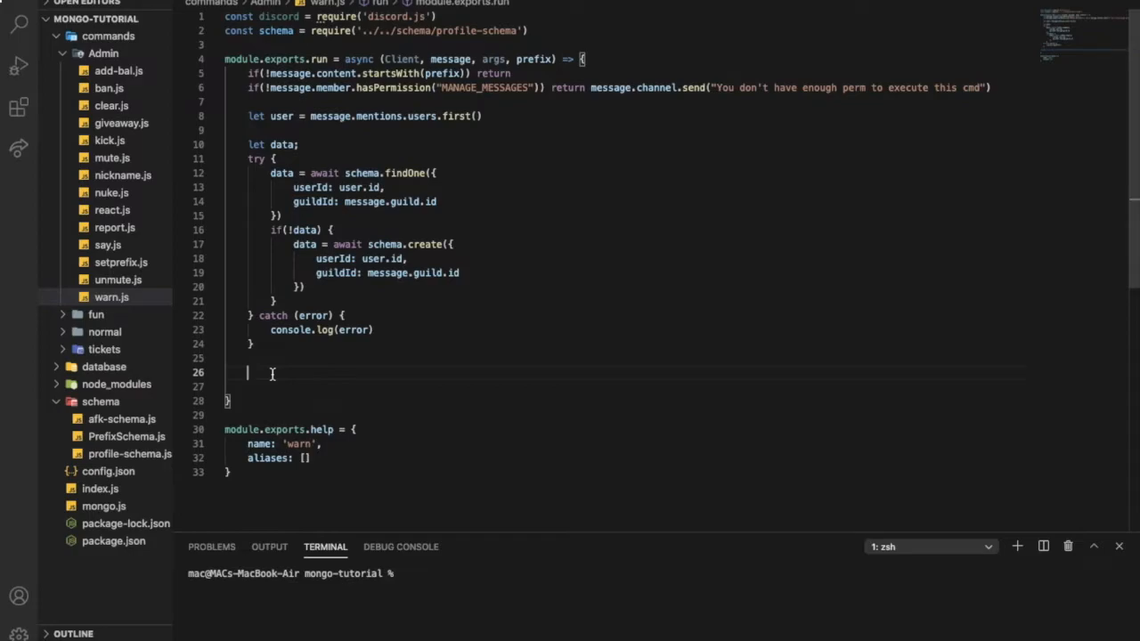
Set the embed description to `successfully warned ${user}, and now he have a total of ${data.warns}`
text(const embed =)
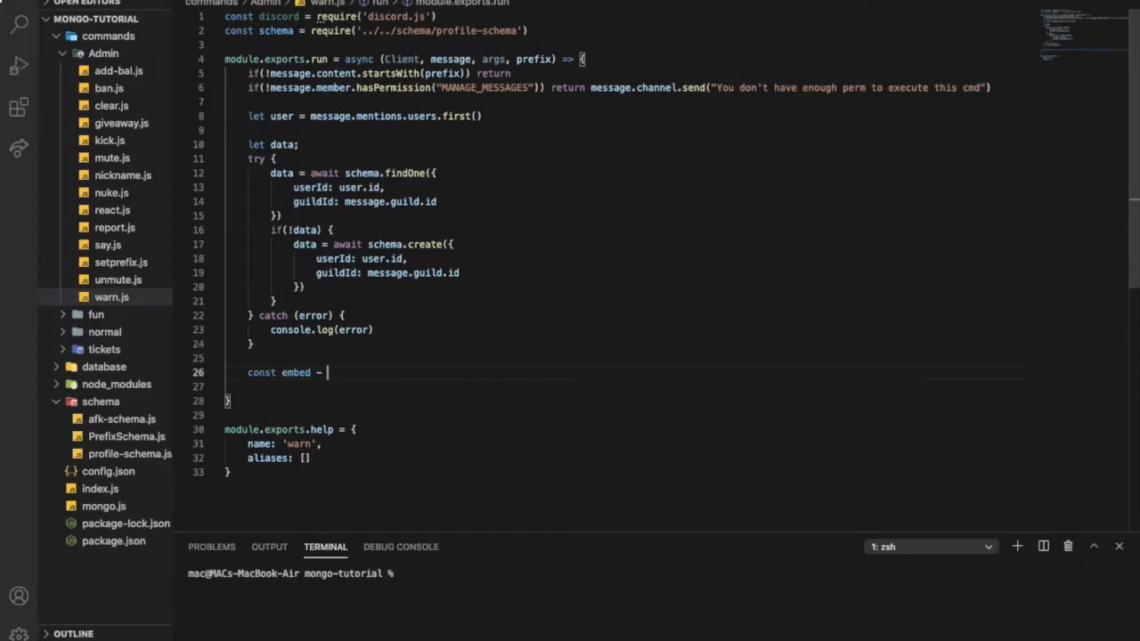
key(Backspace)
text(.setDescription(')
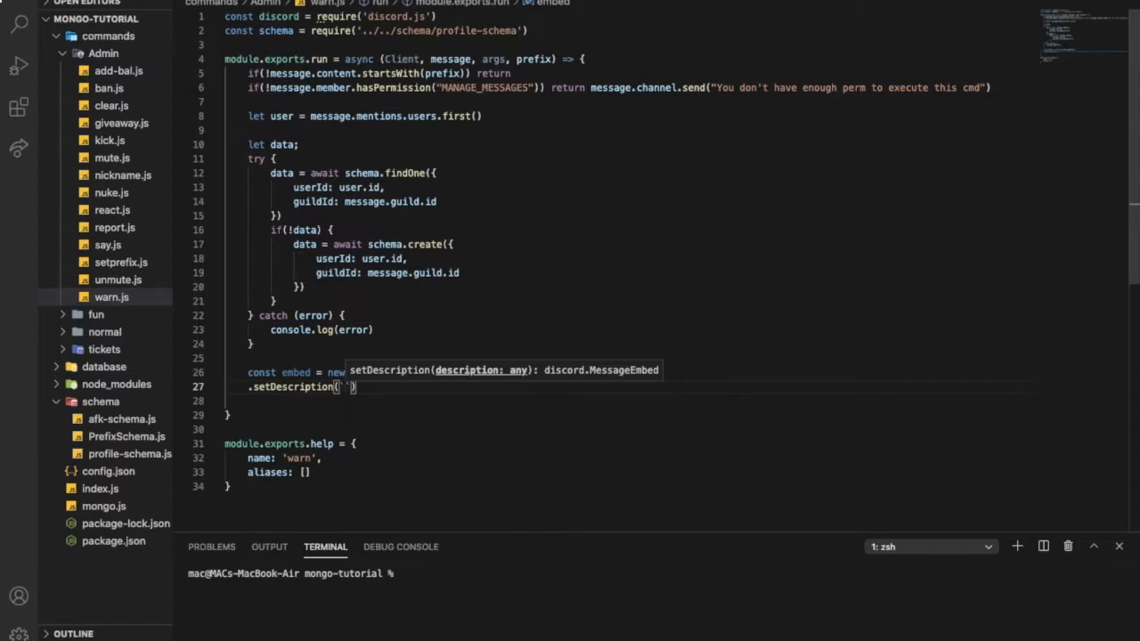
text(successfully warned)
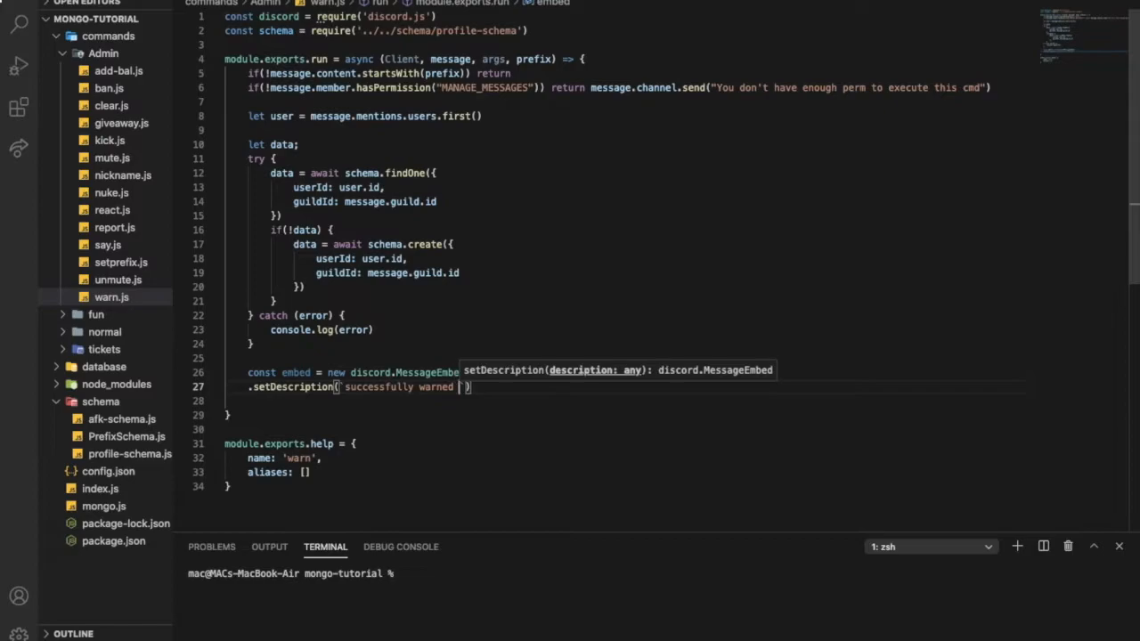
text(${user})
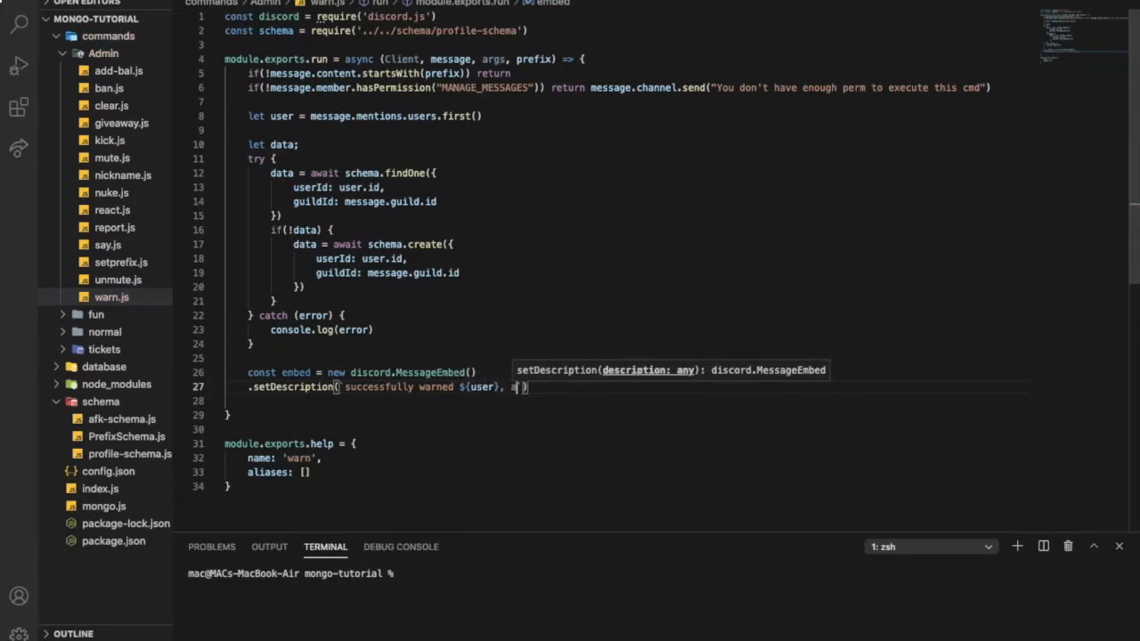
text(, and now he have a total of)
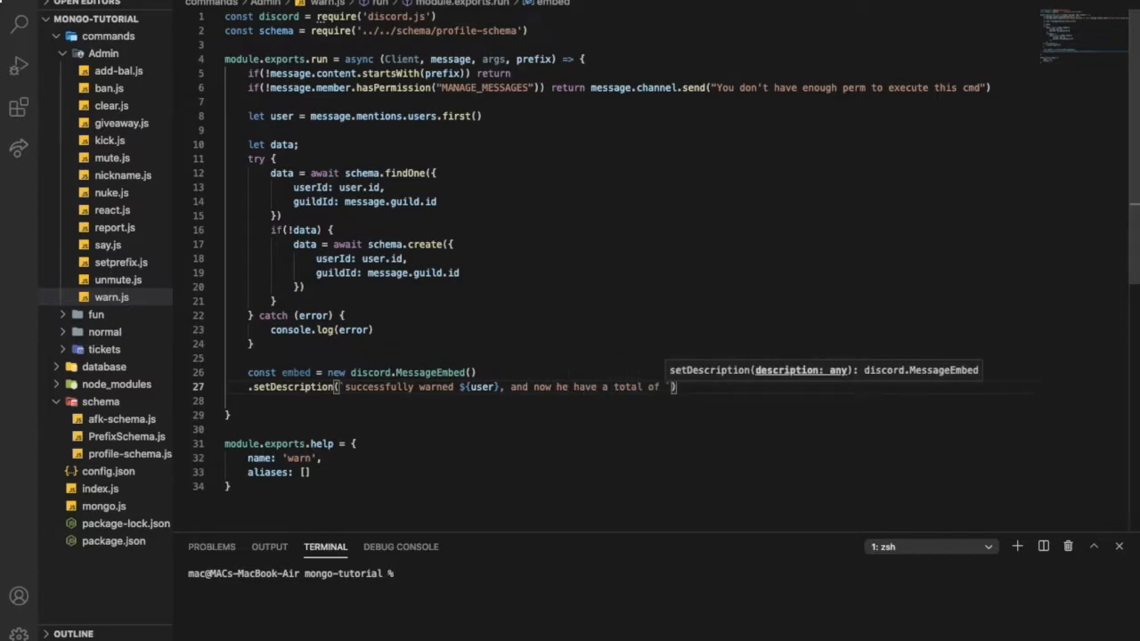
text(${data.warns)
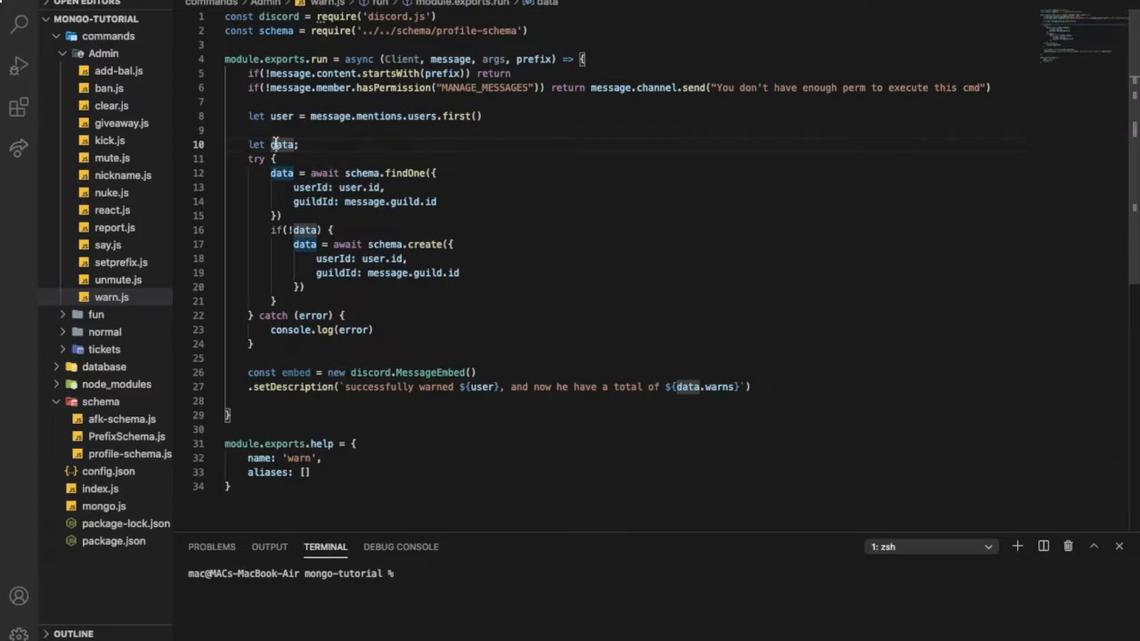
Confirm the warns field in profile-schema.js, then add .setColor("GREEN") to the warn embed
double_click(719, 386)
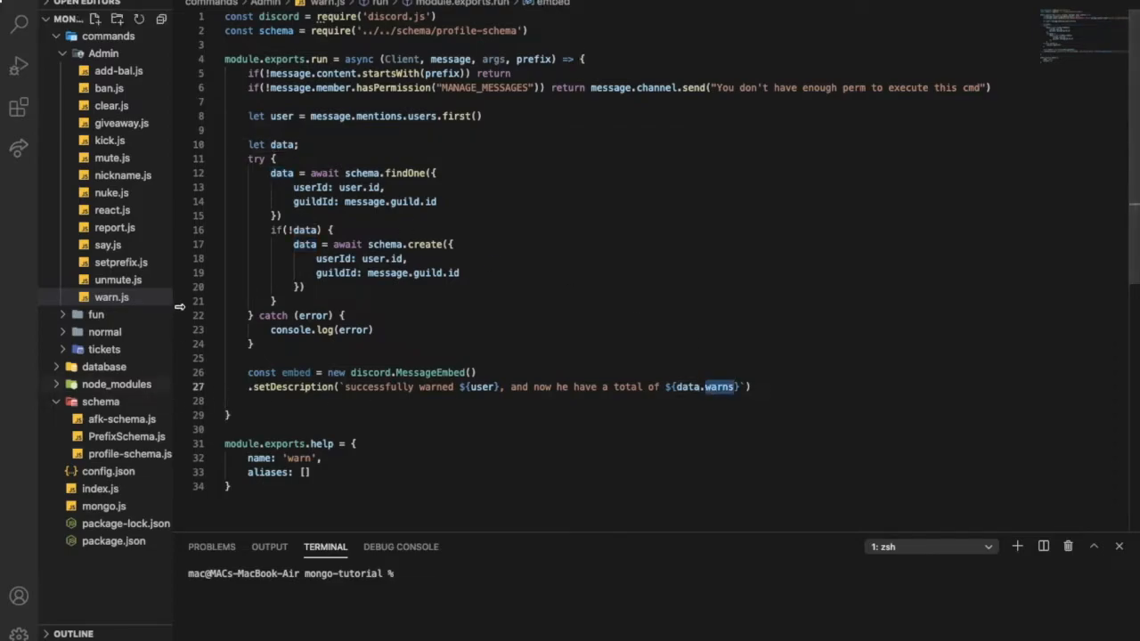
click(129, 454)
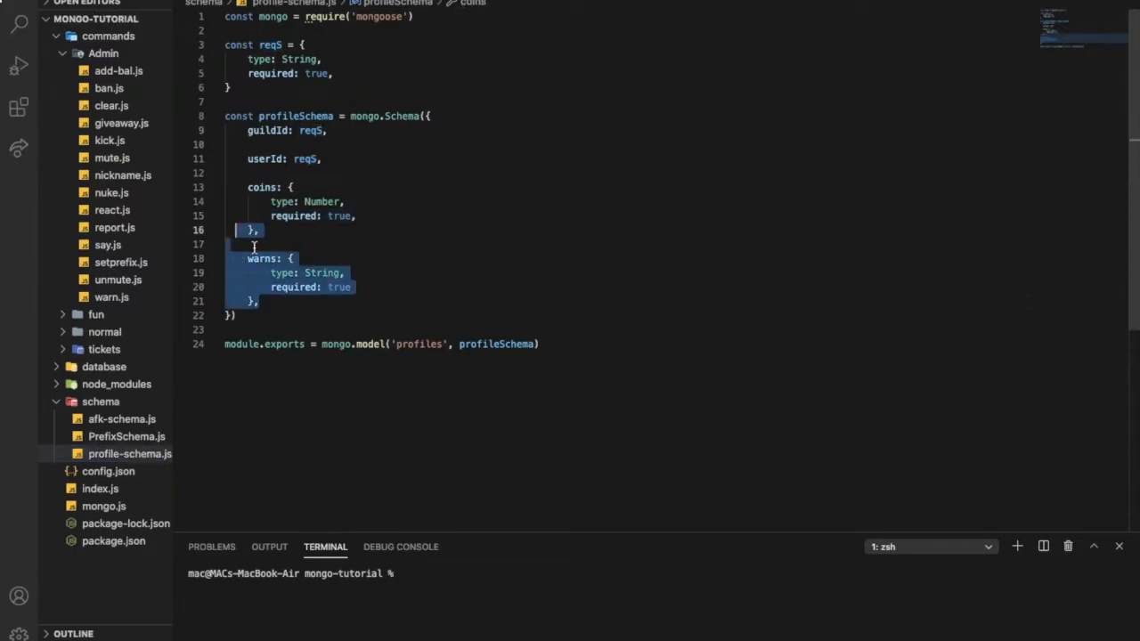
double_click(260, 258)
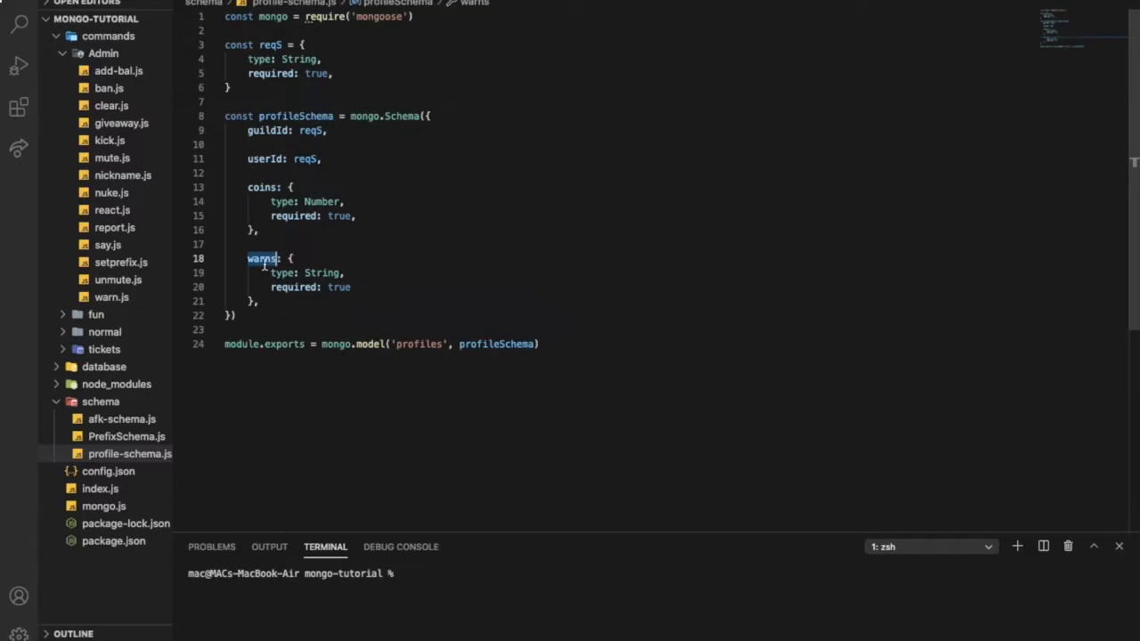
mouse_move(125, 175)
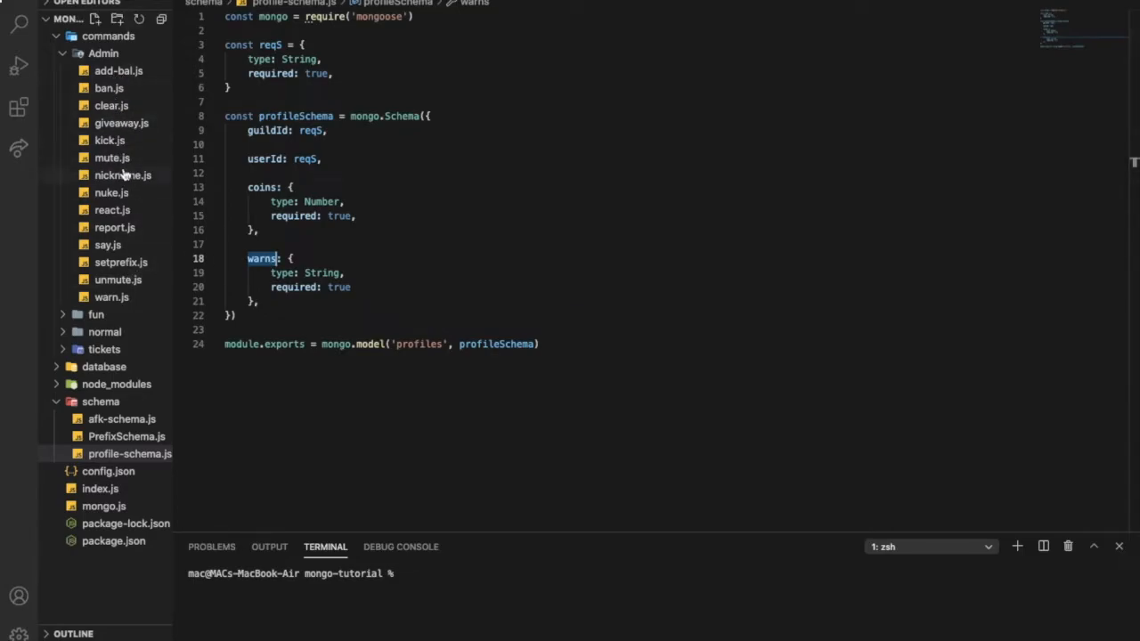
click(111, 297)
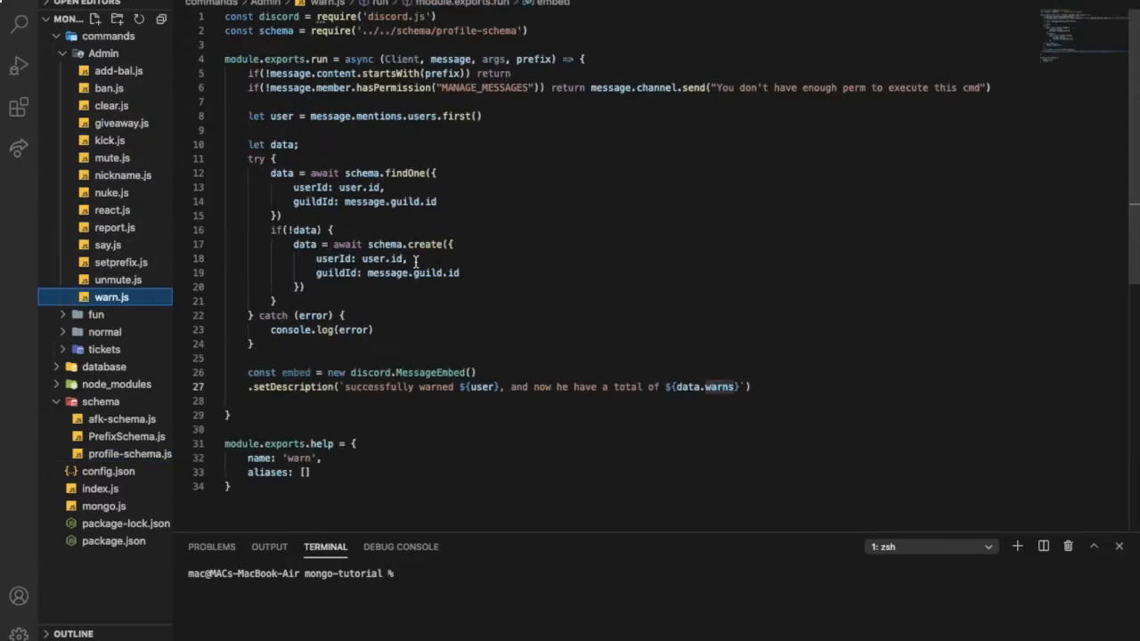
click(750, 386)
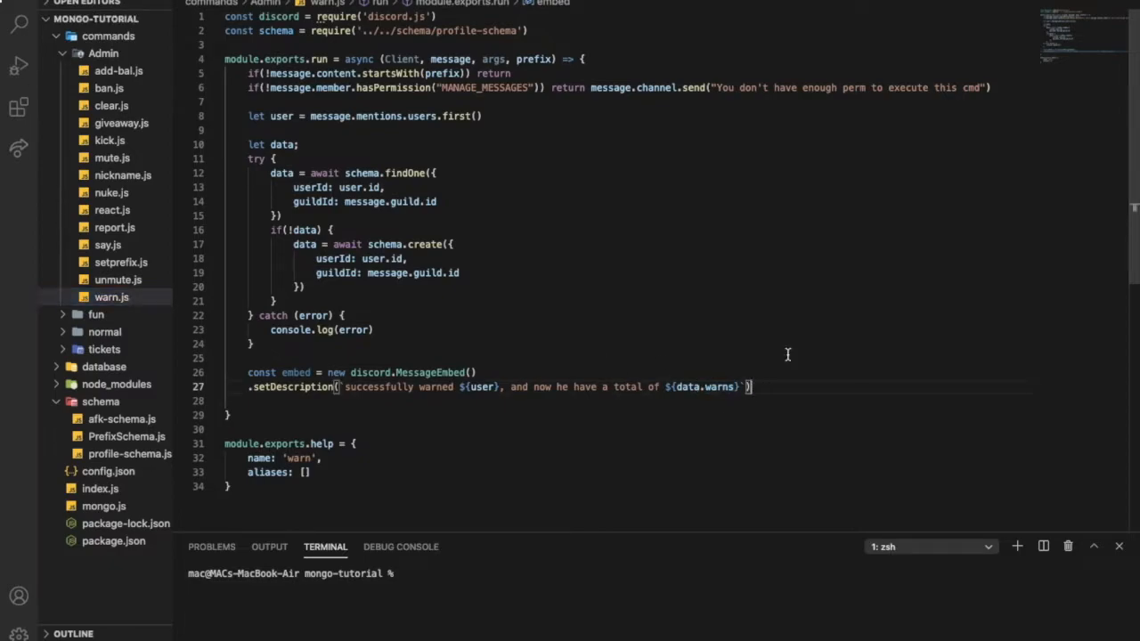
text(.setColor("GREEN)
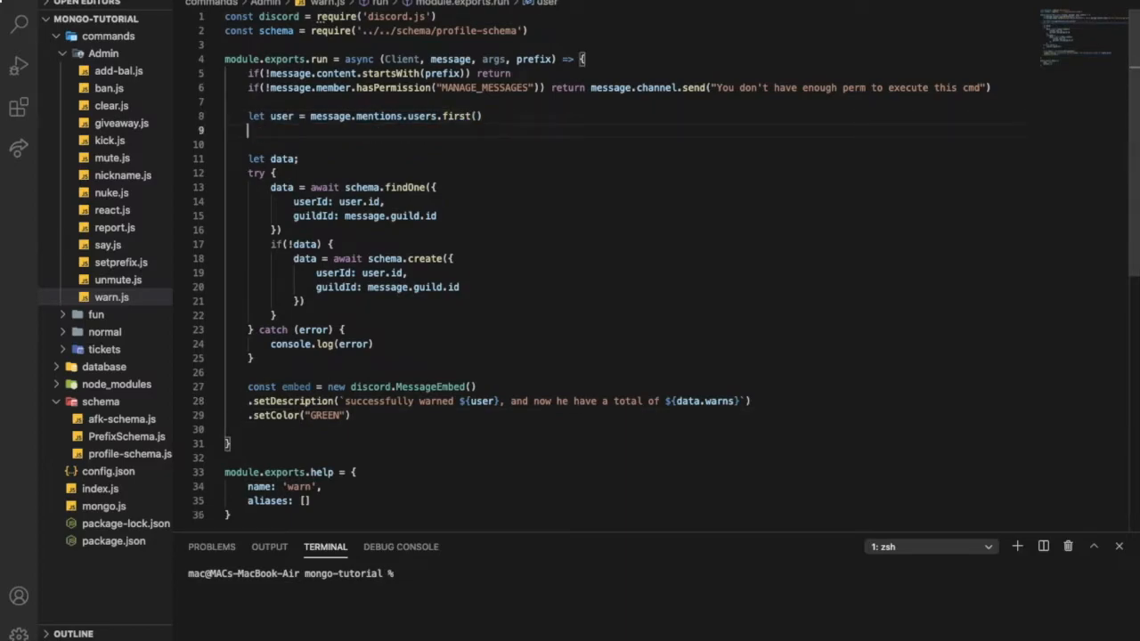
Add if(!user) return message.channel.send("Please mention a user to warn!") under the user line
text(if(!user))
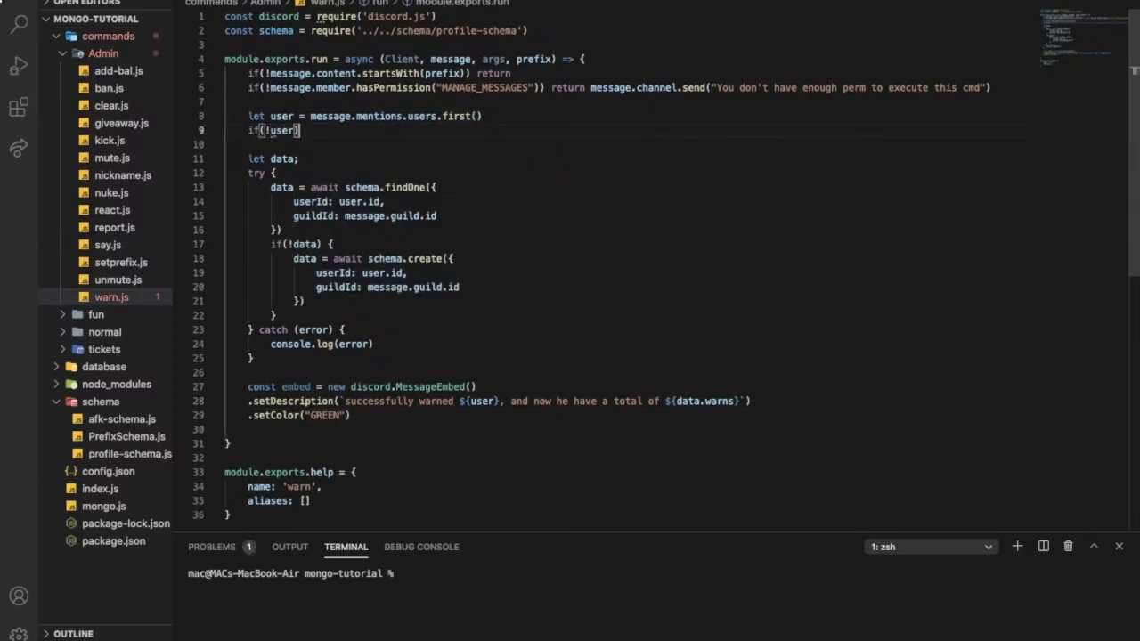
text(return message.channel.send(")
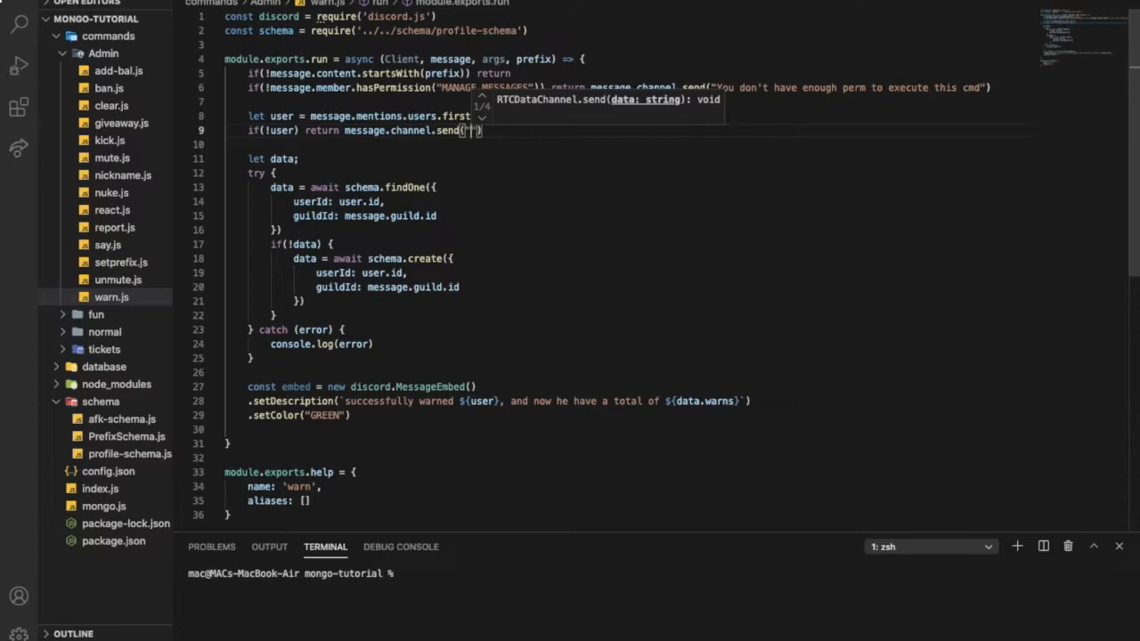
text(Please mention a user to)
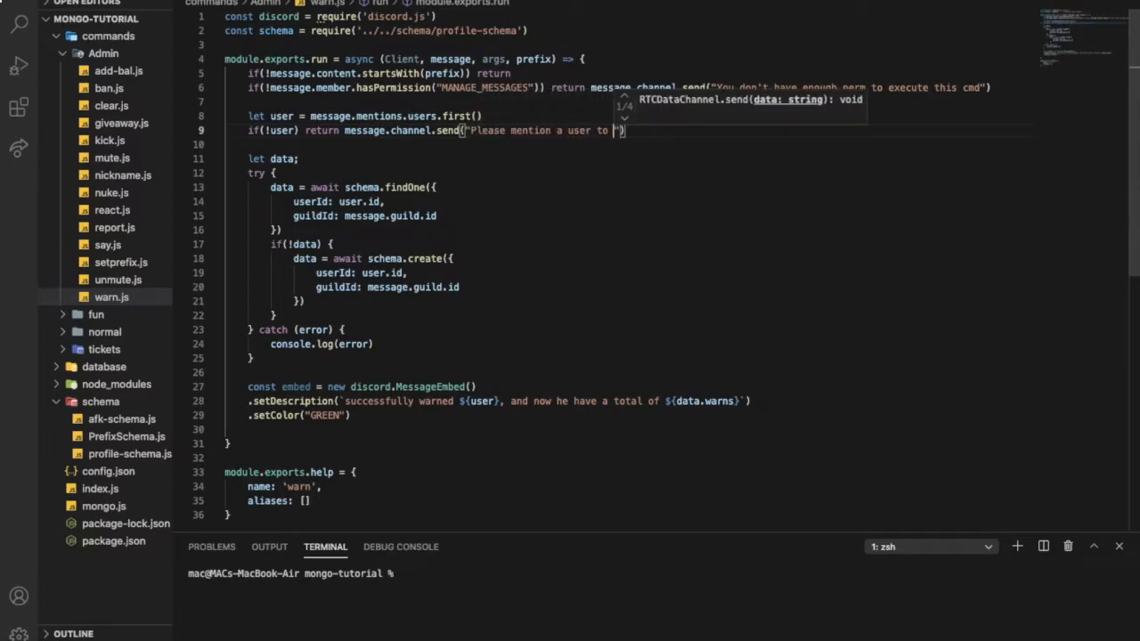
text(warn!)
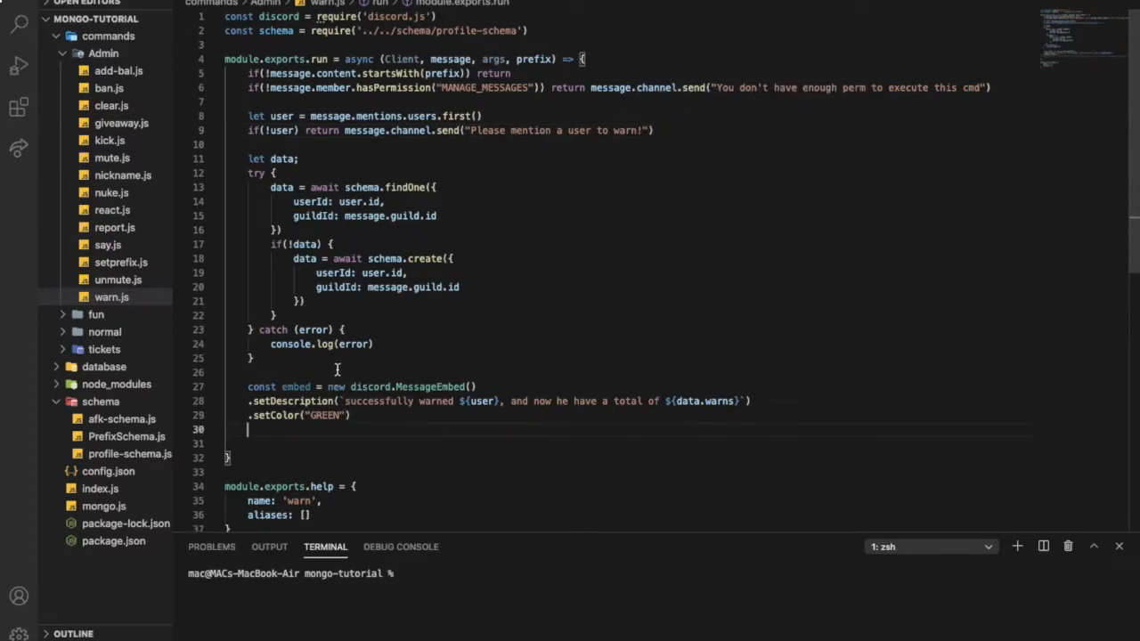
key(Backspace)
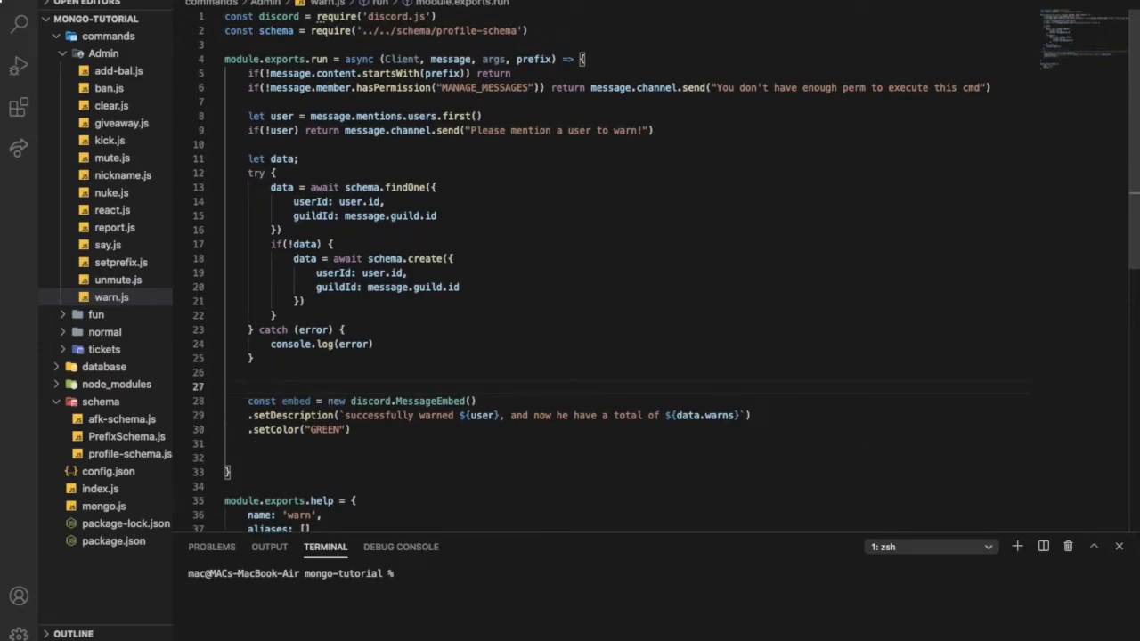
Add data.warns += 1 followed by await data.save() above the embed
text(data.warns)
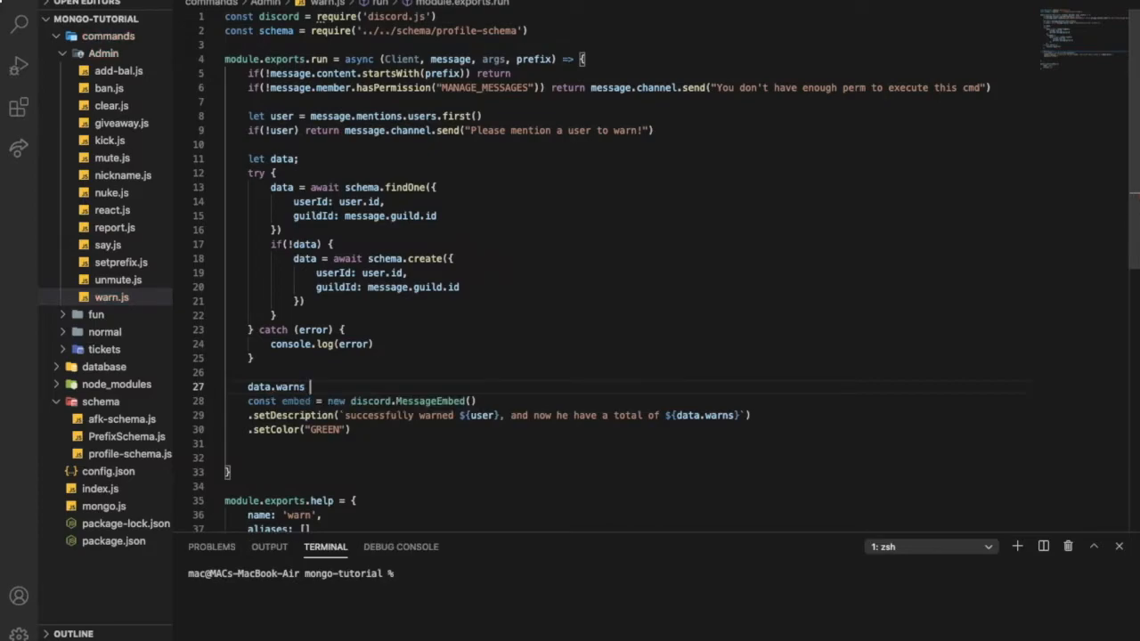
text(+=)
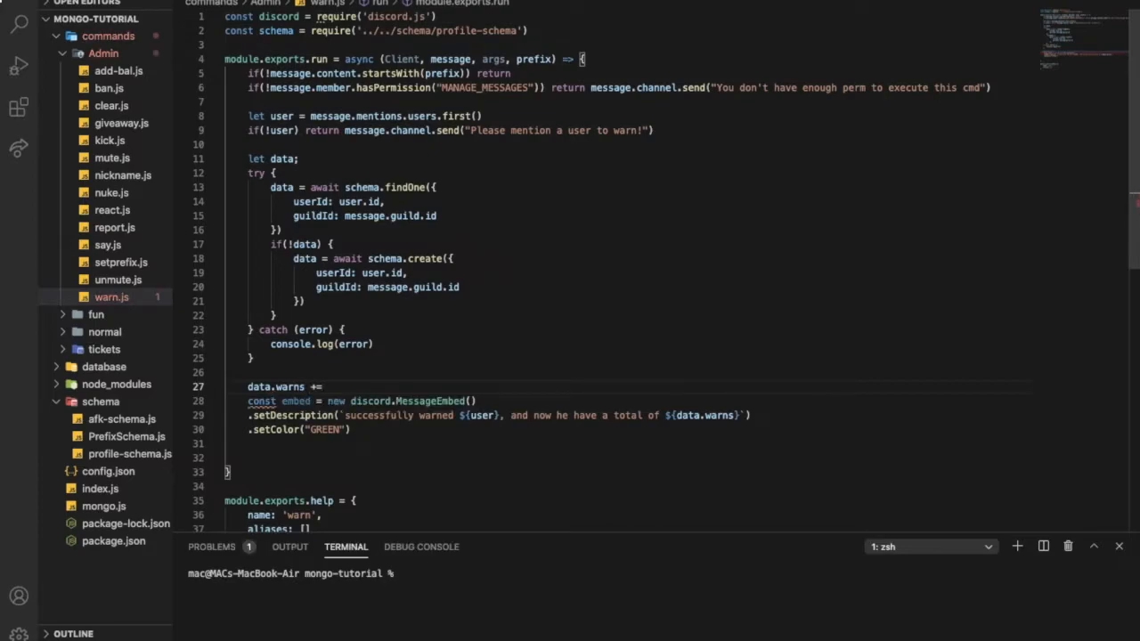
text(1)
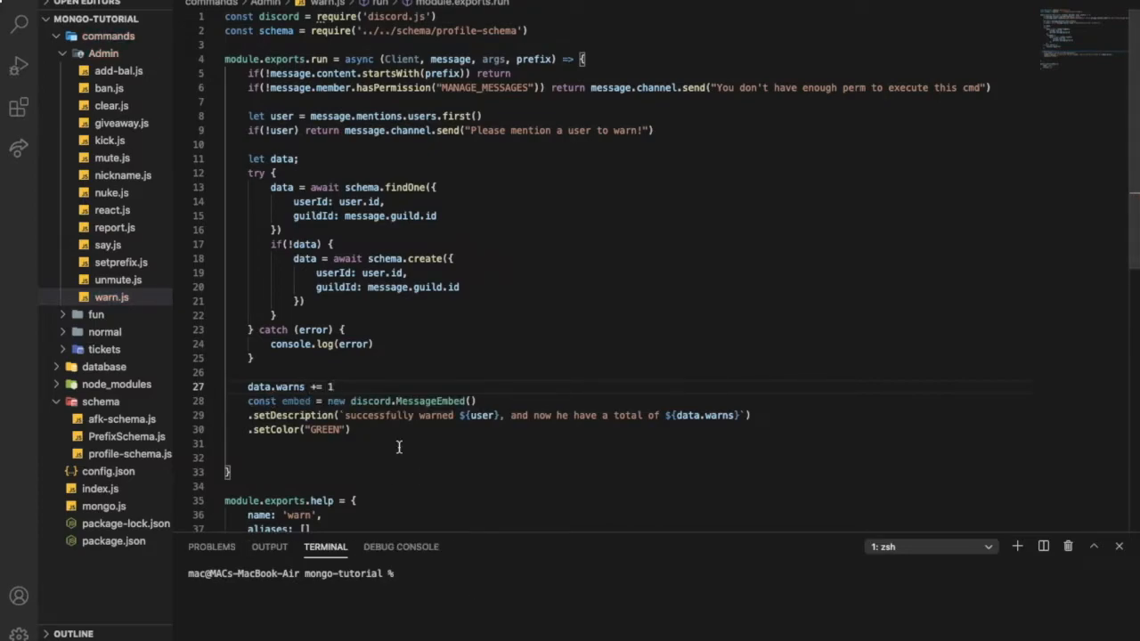
click(332, 386)
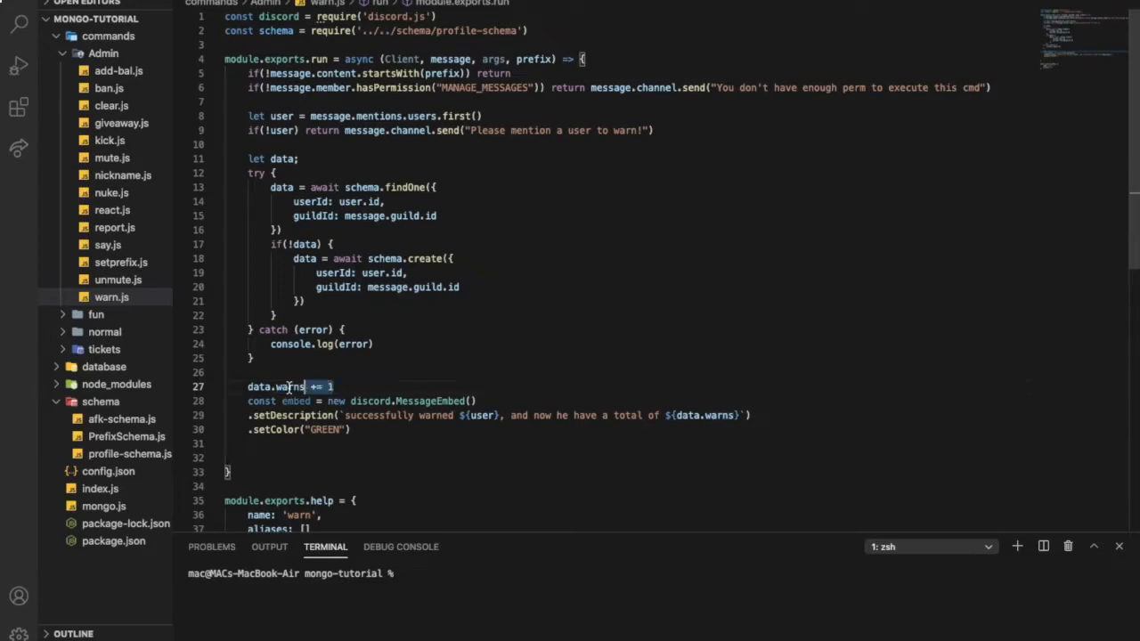
click(361, 429)
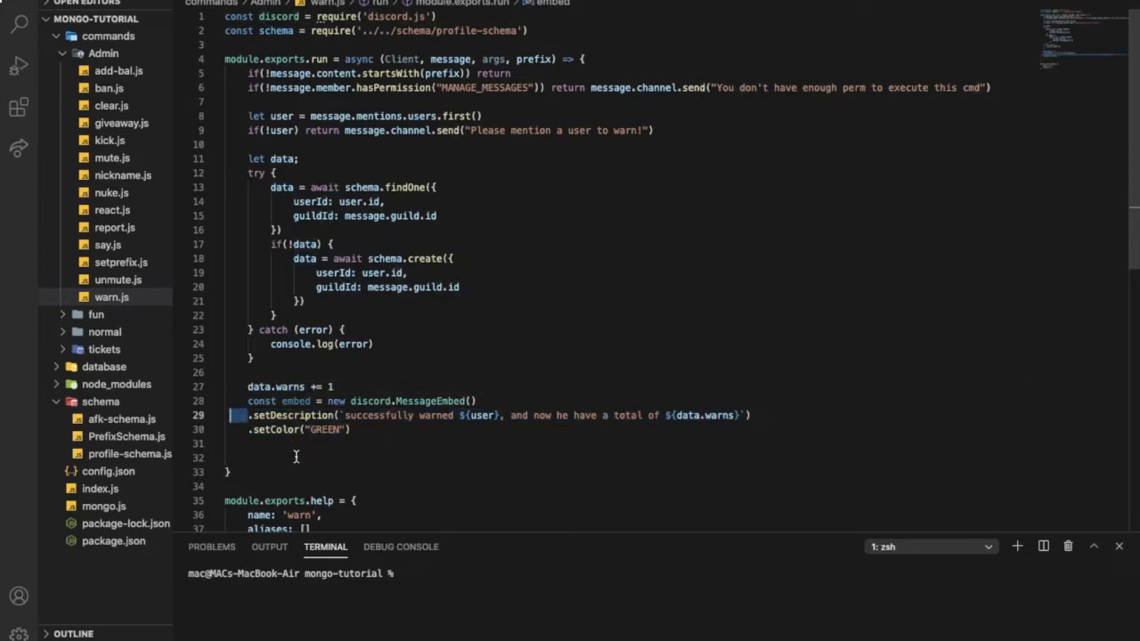
double_click(720, 415)
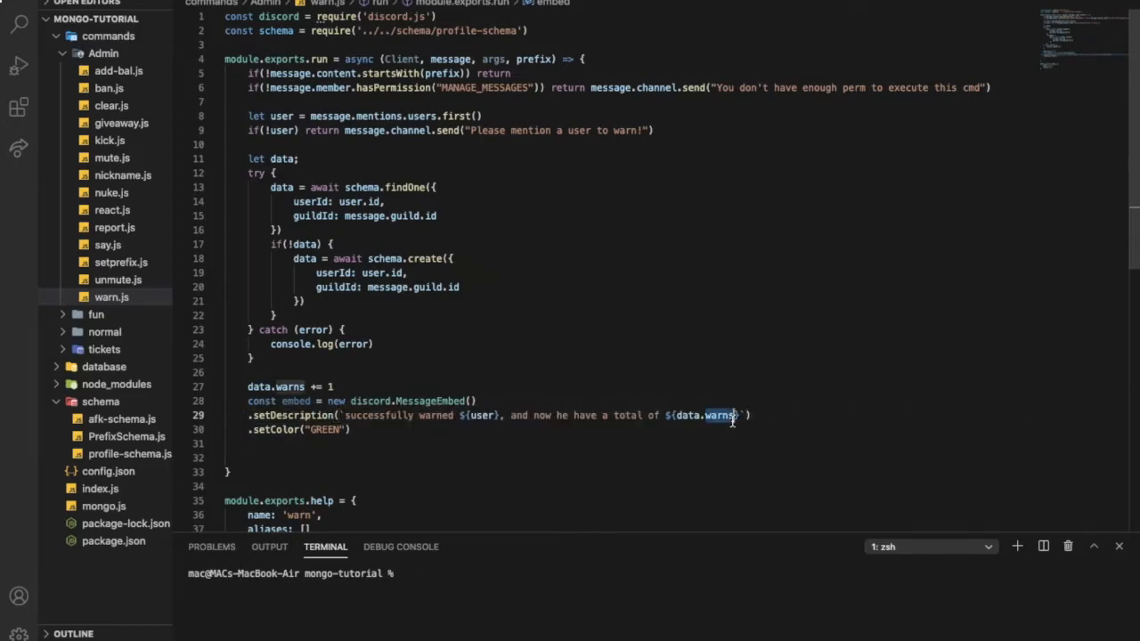
click(334, 386)
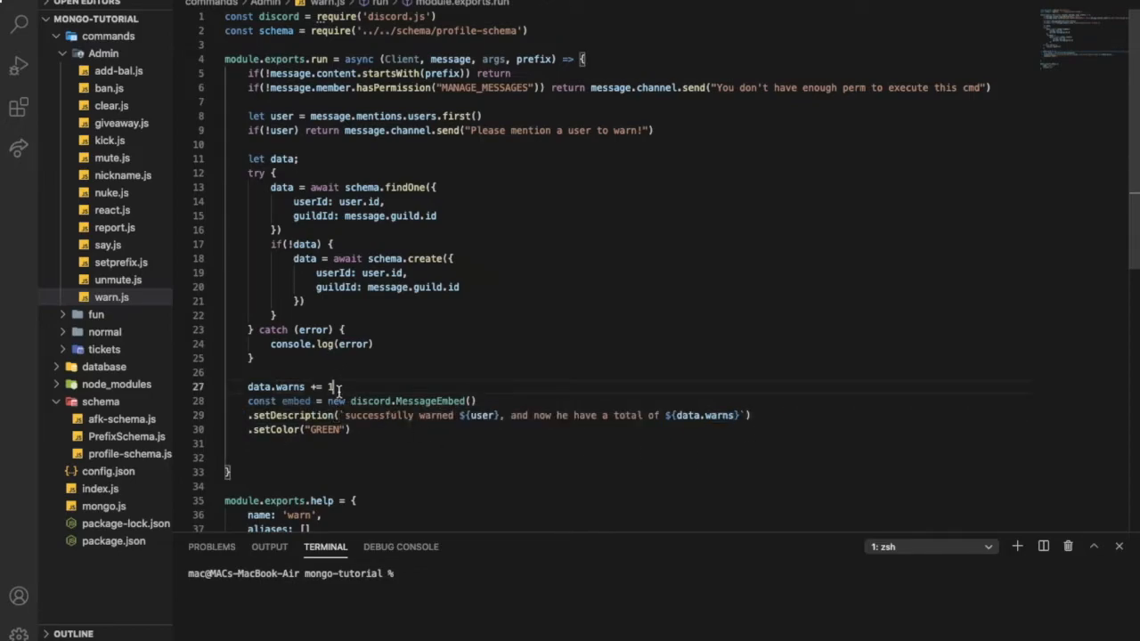
double_click(275, 386)
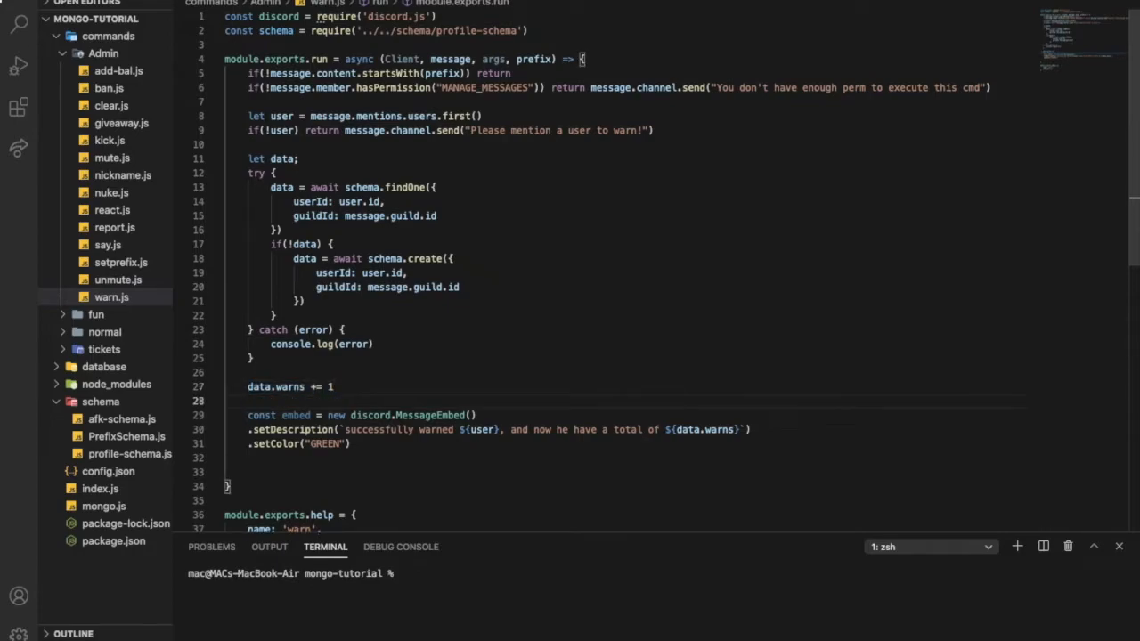
text(await data.save)
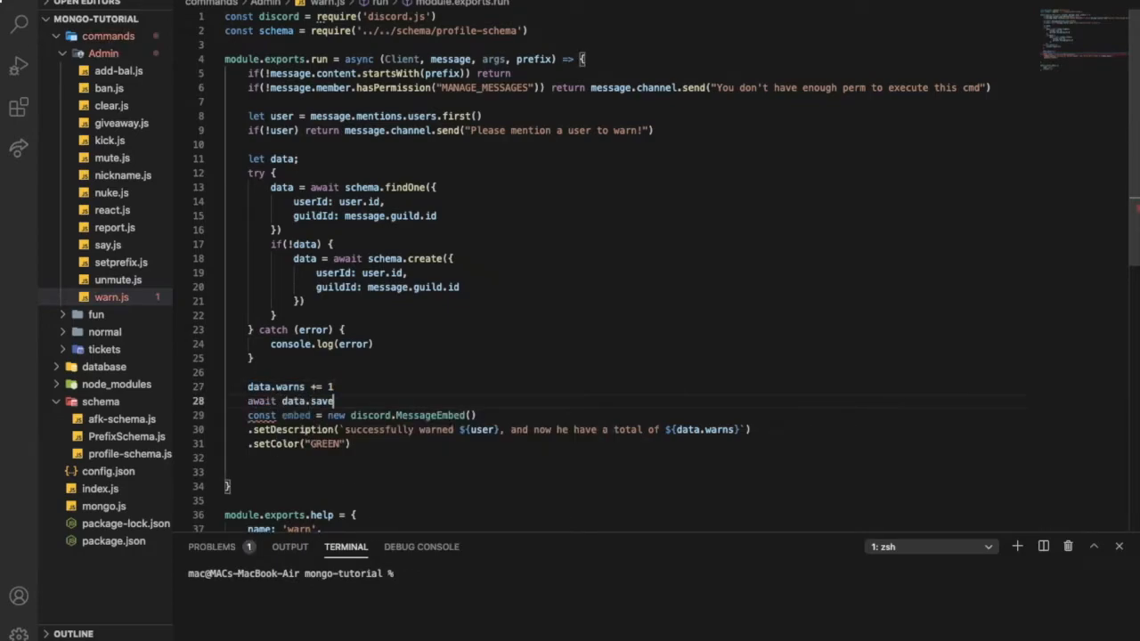
key(Enter)
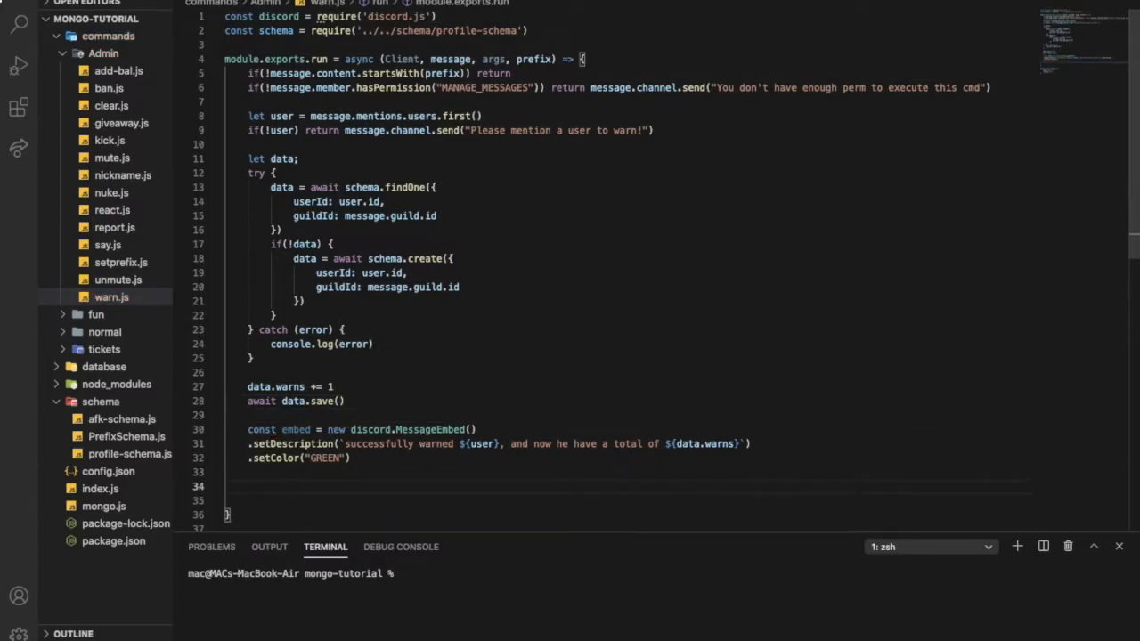
Send the warn embed with message.channel.send(embed)
text(messafe)
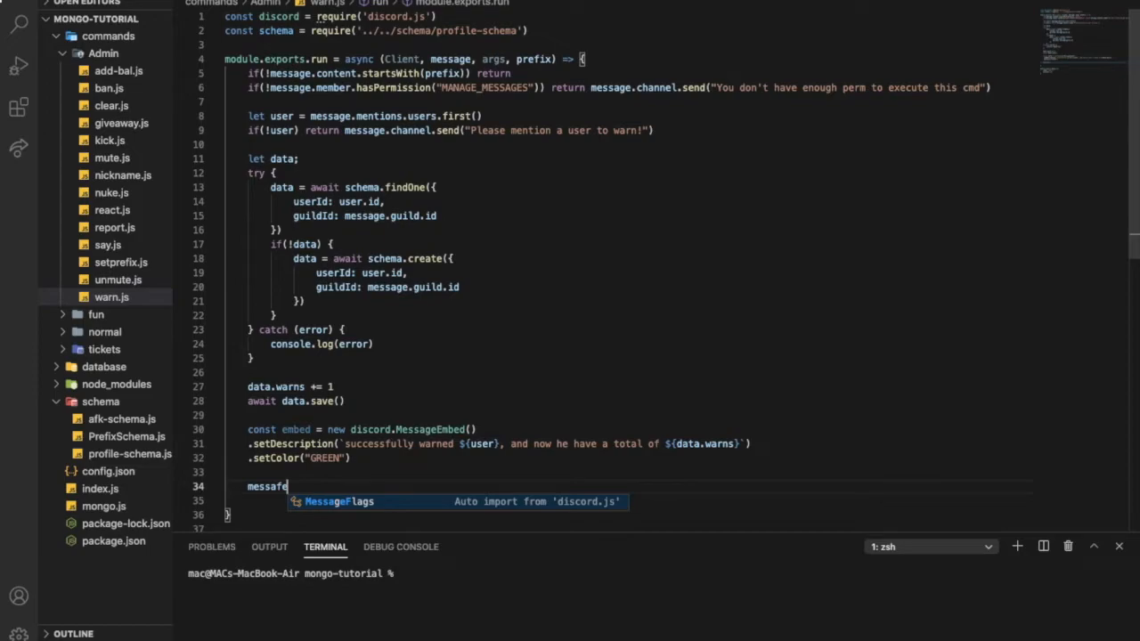
text(message.channel)
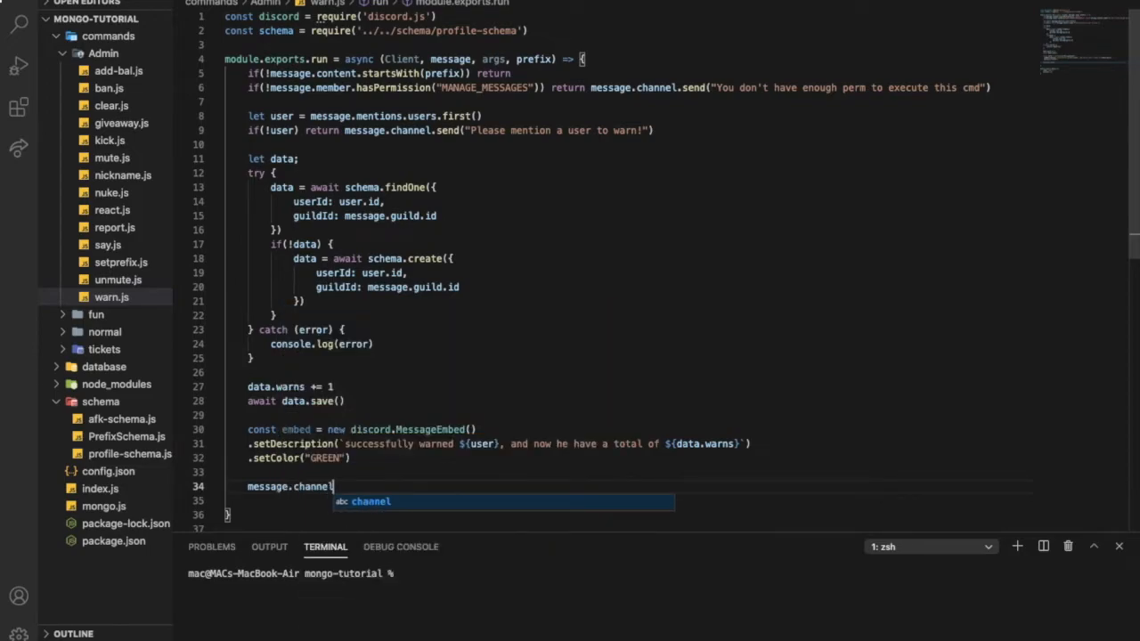
text(.send(embed)
click(657, 573)
text(node .)
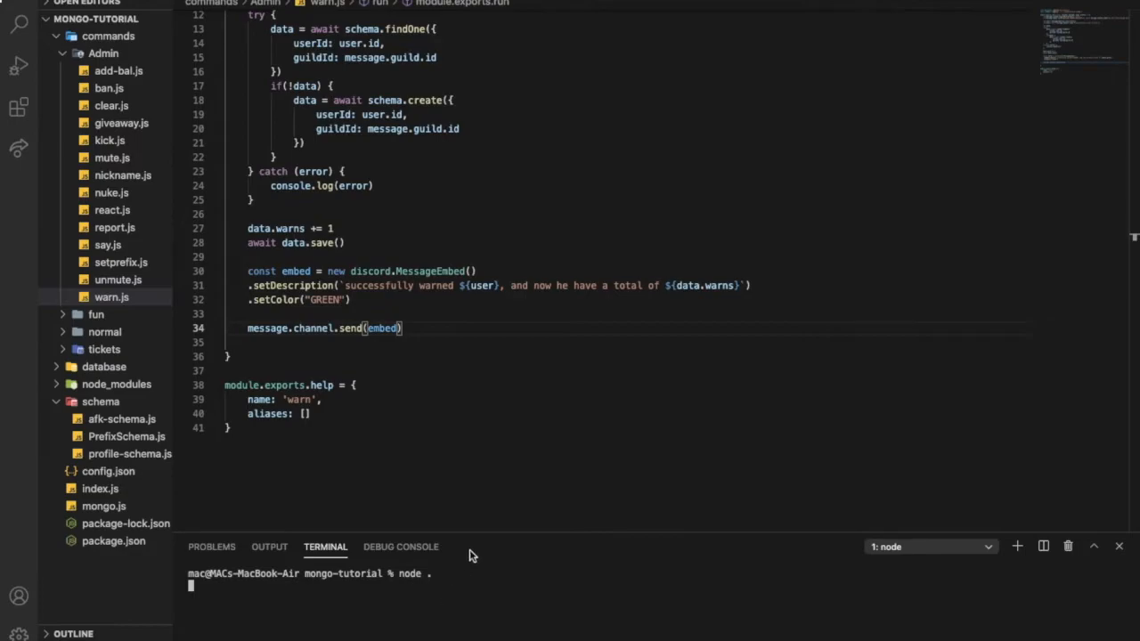
Launch the bot with `node .` in the integrated terminal
key(Return)
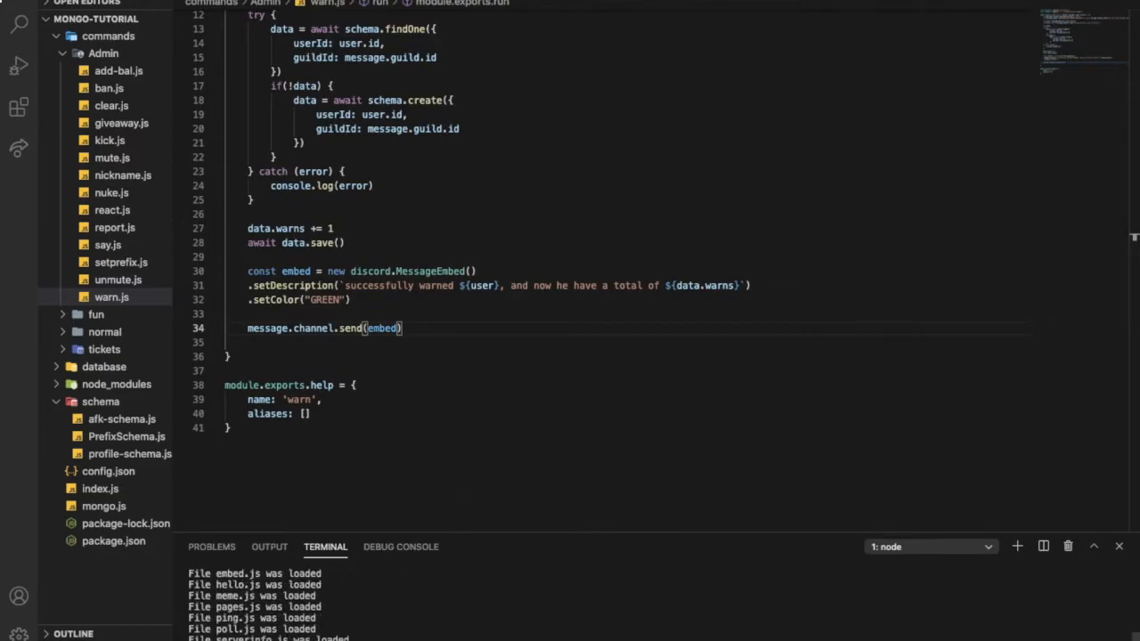
scroll(down, 3)
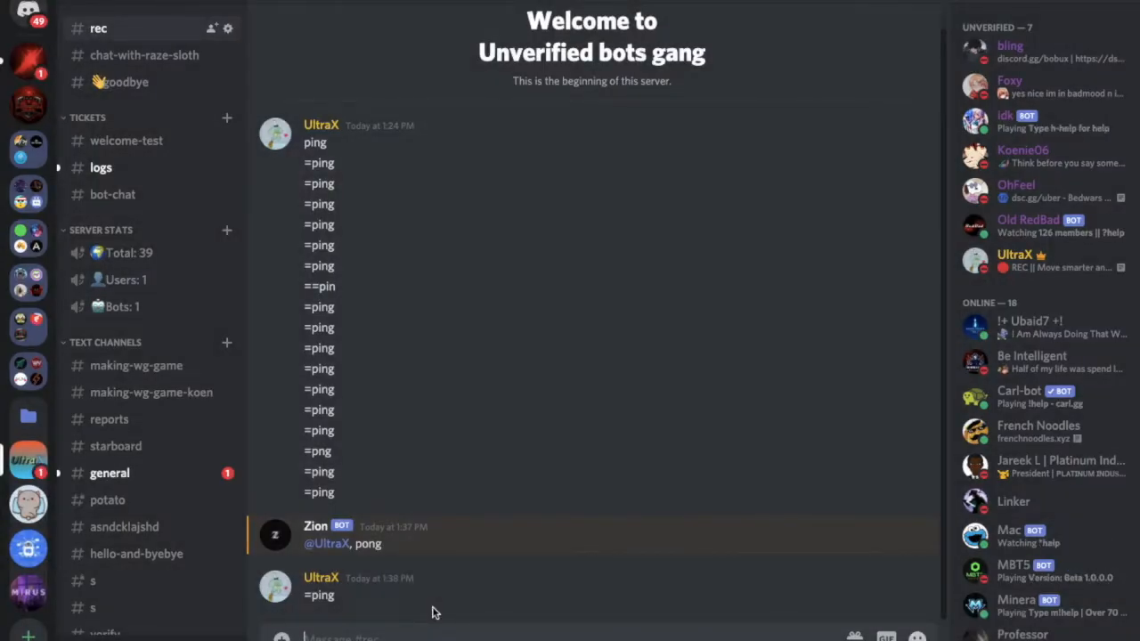
mouse_move(731, 469)
text(=)
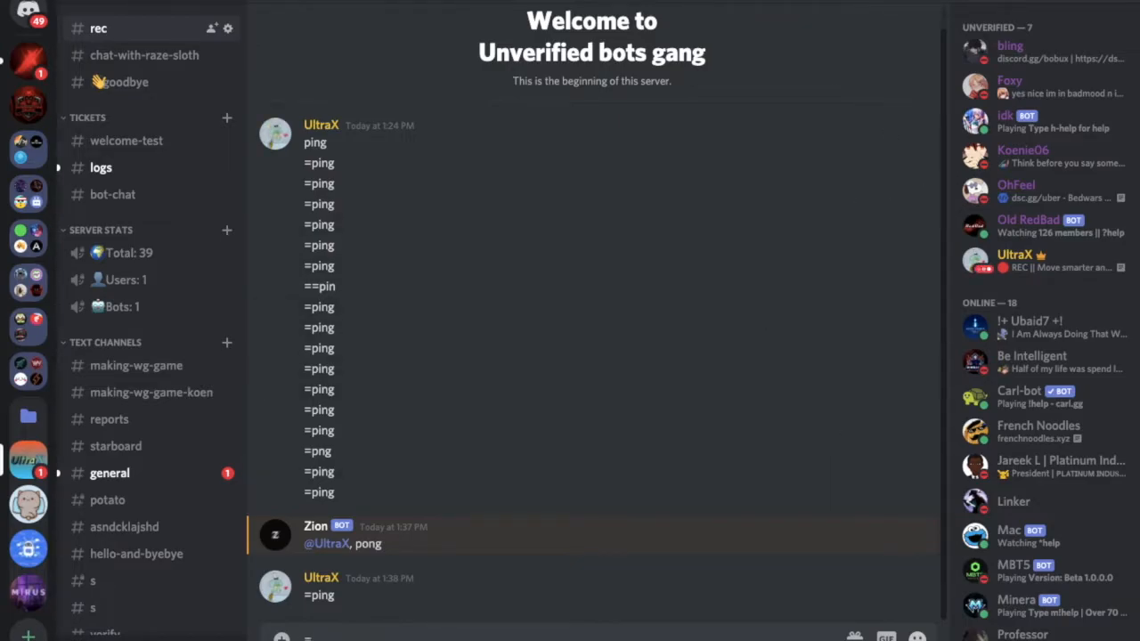
Scroll down in the #rec channel of the bot test server
scroll(down, 3)
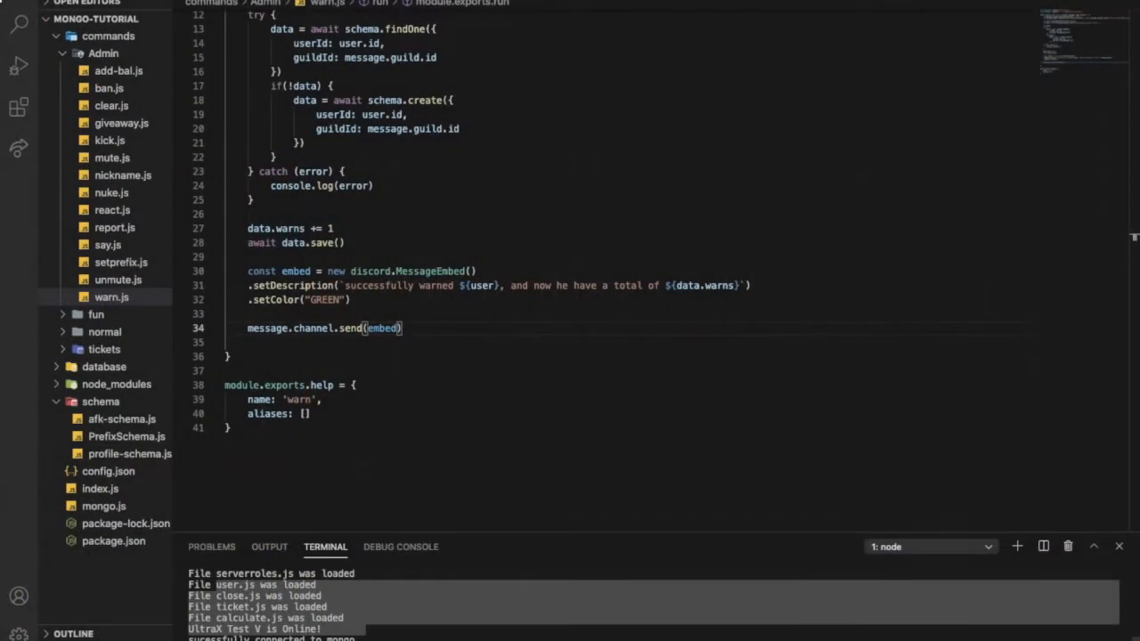
Read the warns/coins required validation error, then open profile-schema.js
scroll(down, 3)
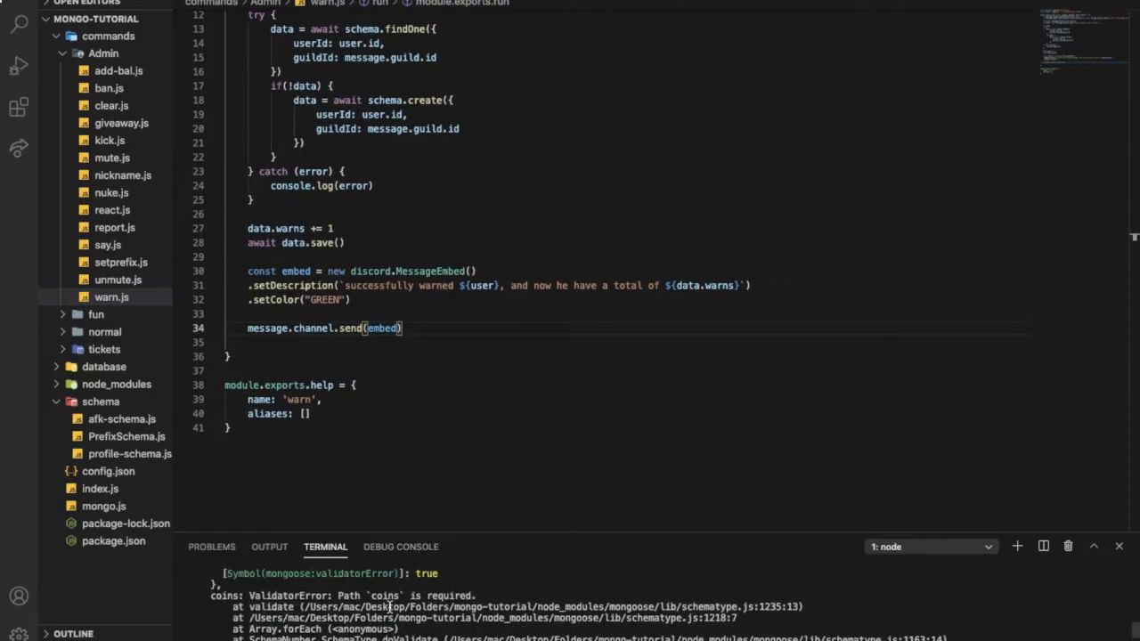
scroll(down, 3)
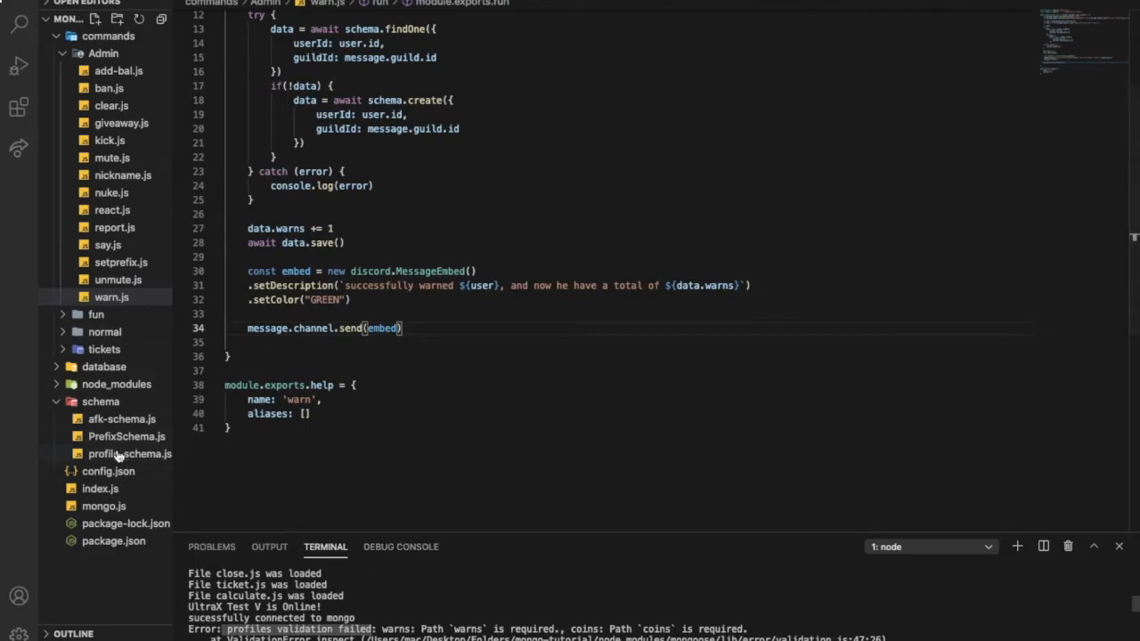
click(130, 453)
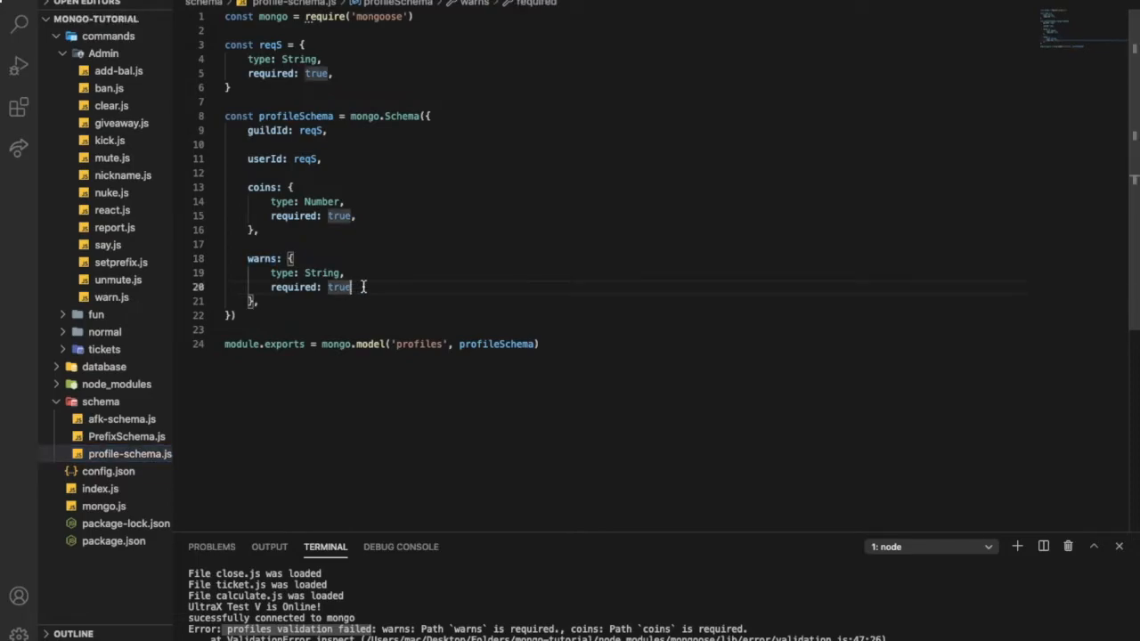
Replace `required: true` with `default: 0` for warns and coins in profile-schema.js
key(Backspace)
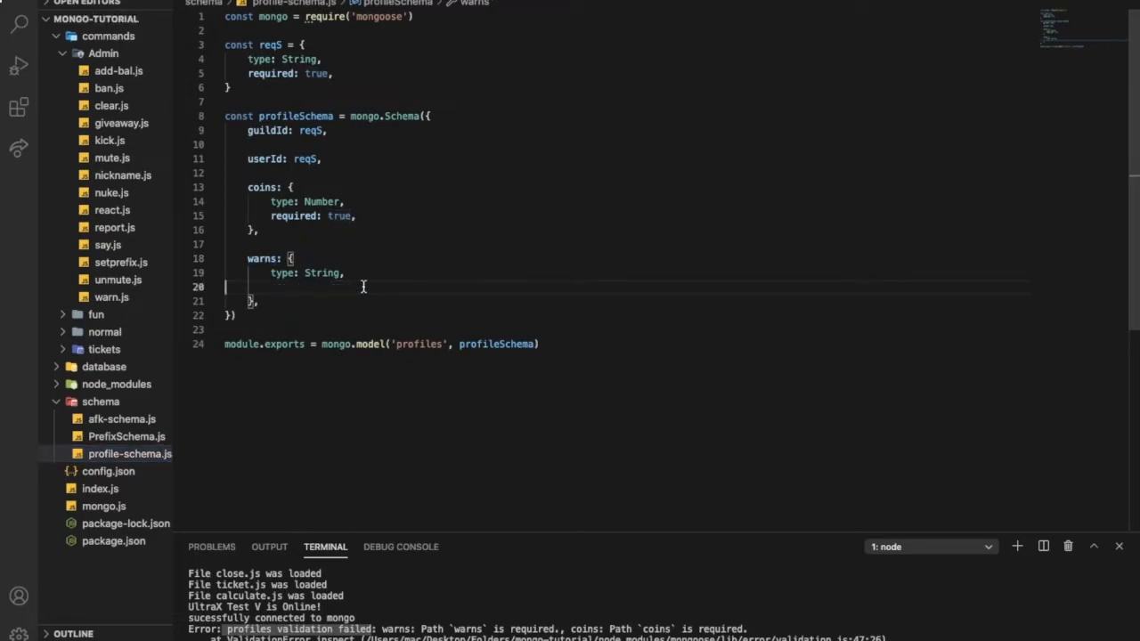
text(default:)
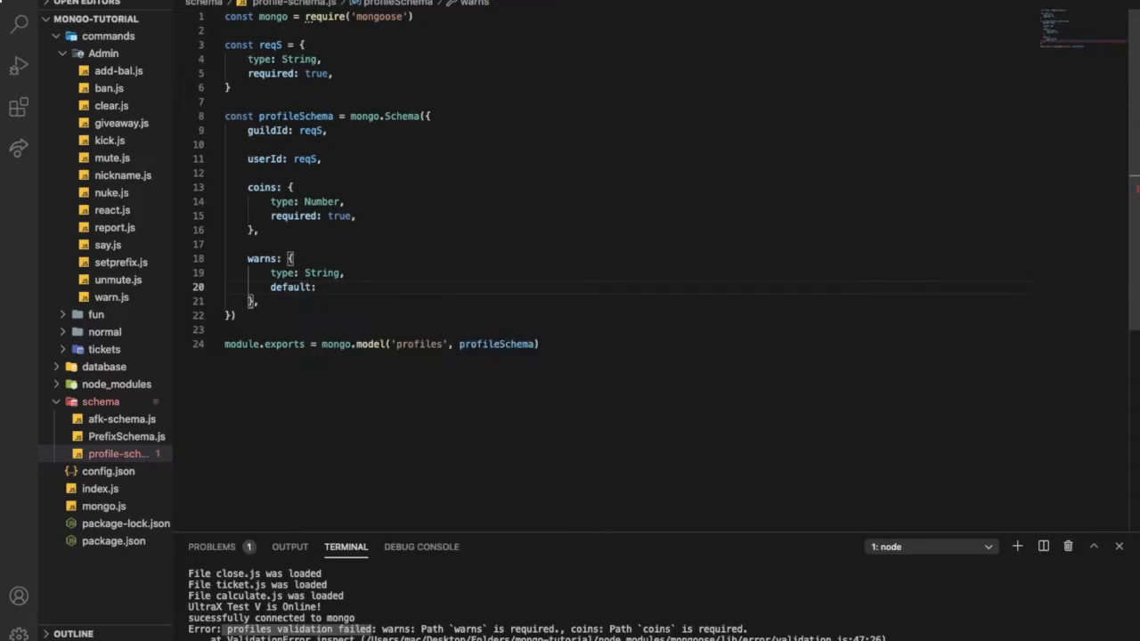
text(0)
click(628, 216)
text(deafult: 0,)
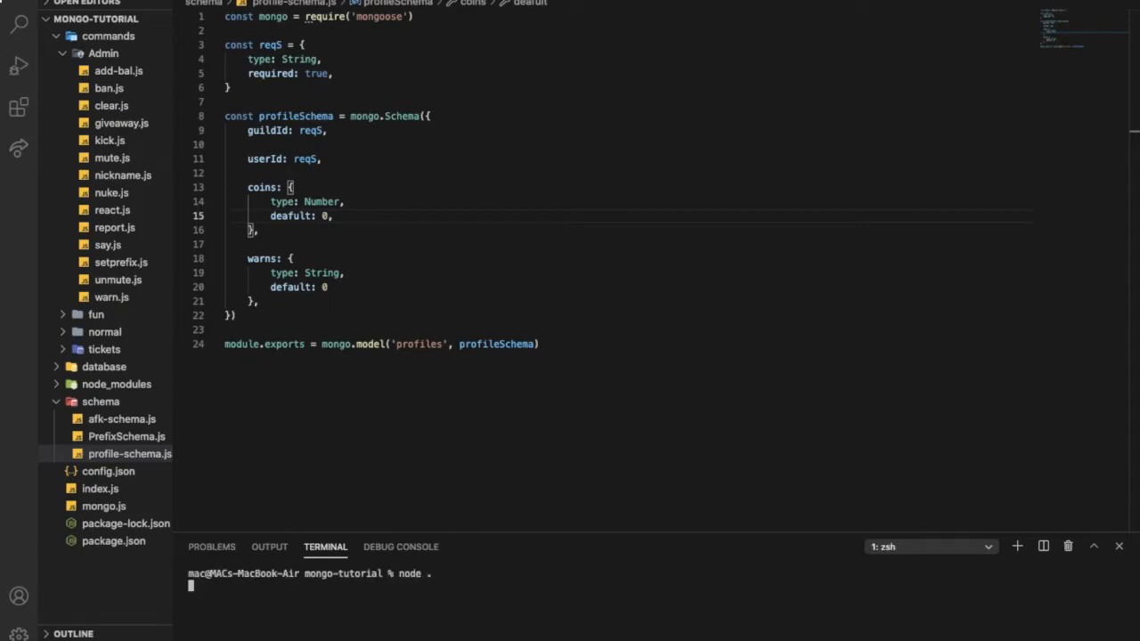
click(111, 296)
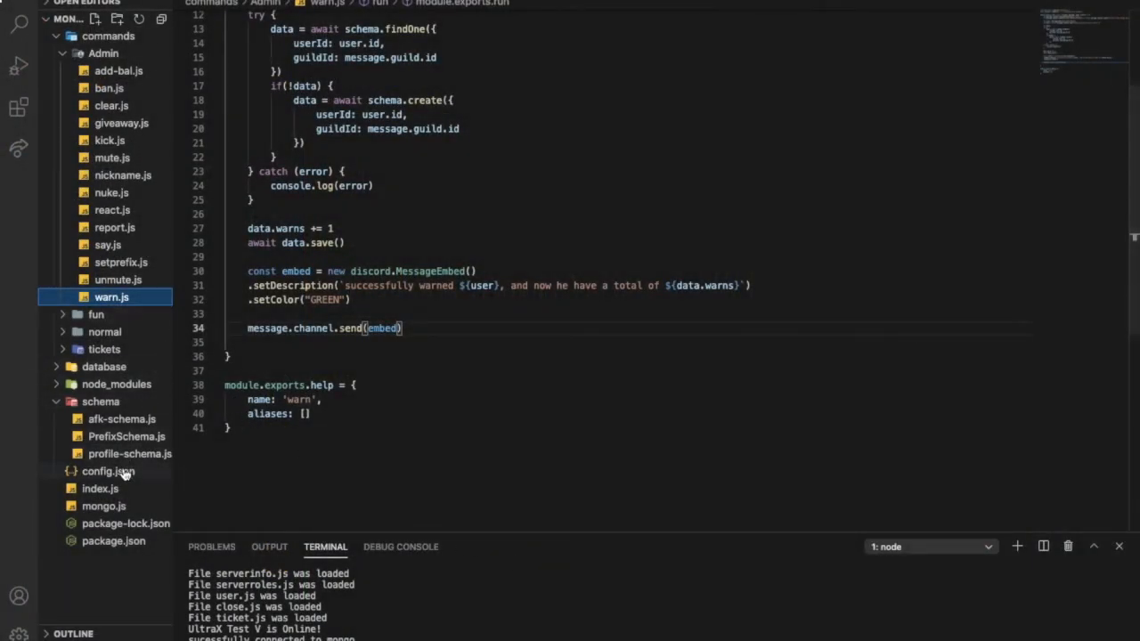
Fix the coins `deafult` typo and change the warns type from String to Number
click(130, 453)
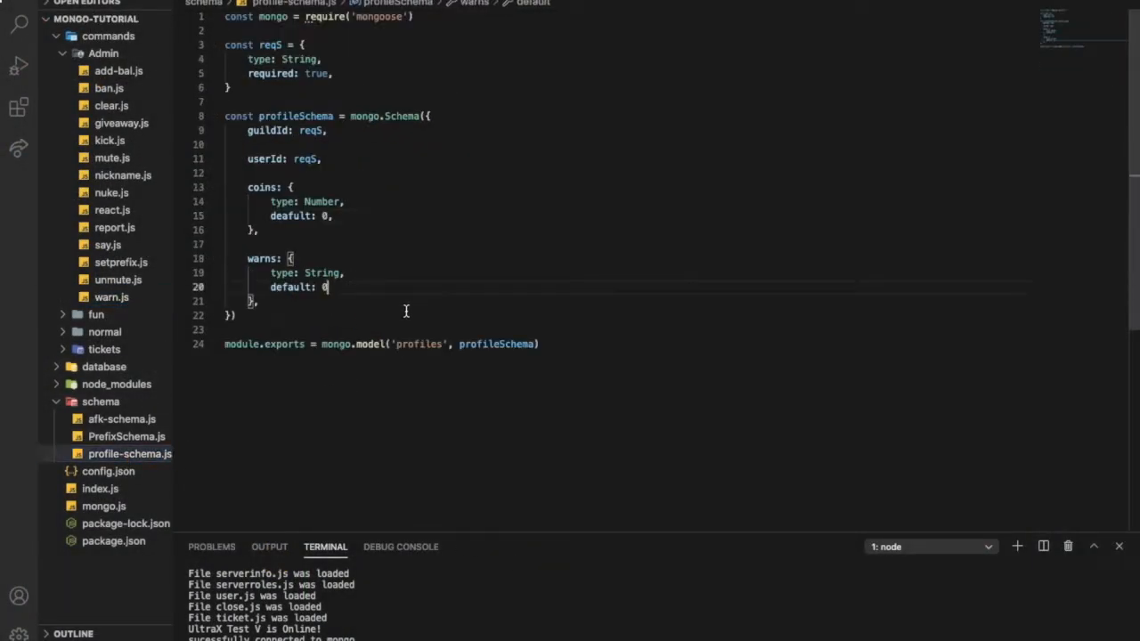
mouse_move(426, 314)
text(,)
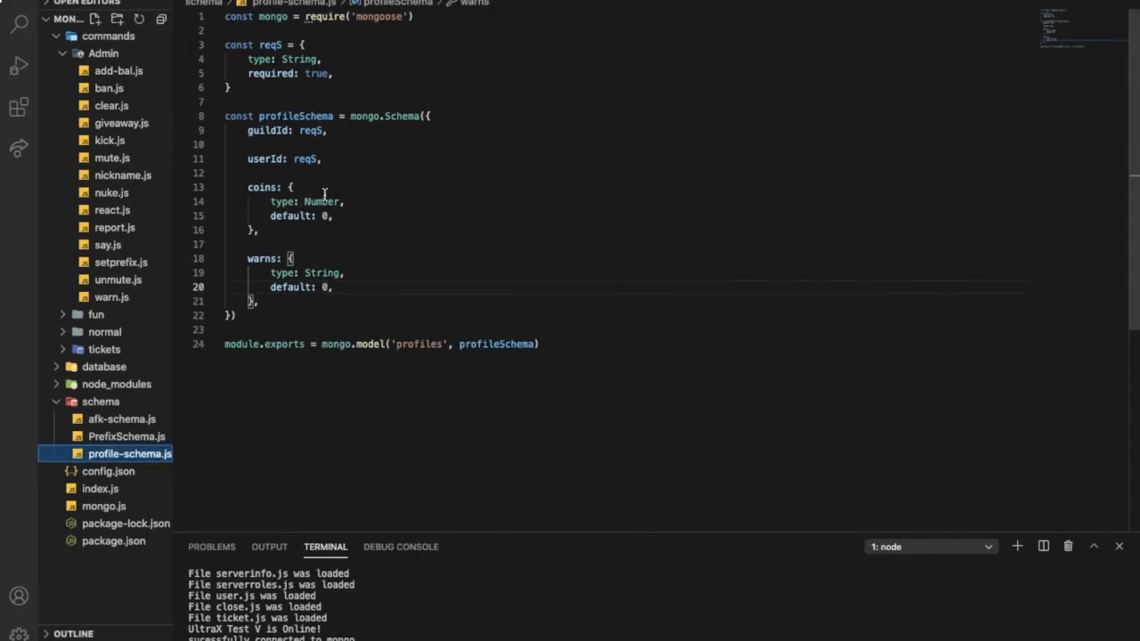
double_click(321, 272)
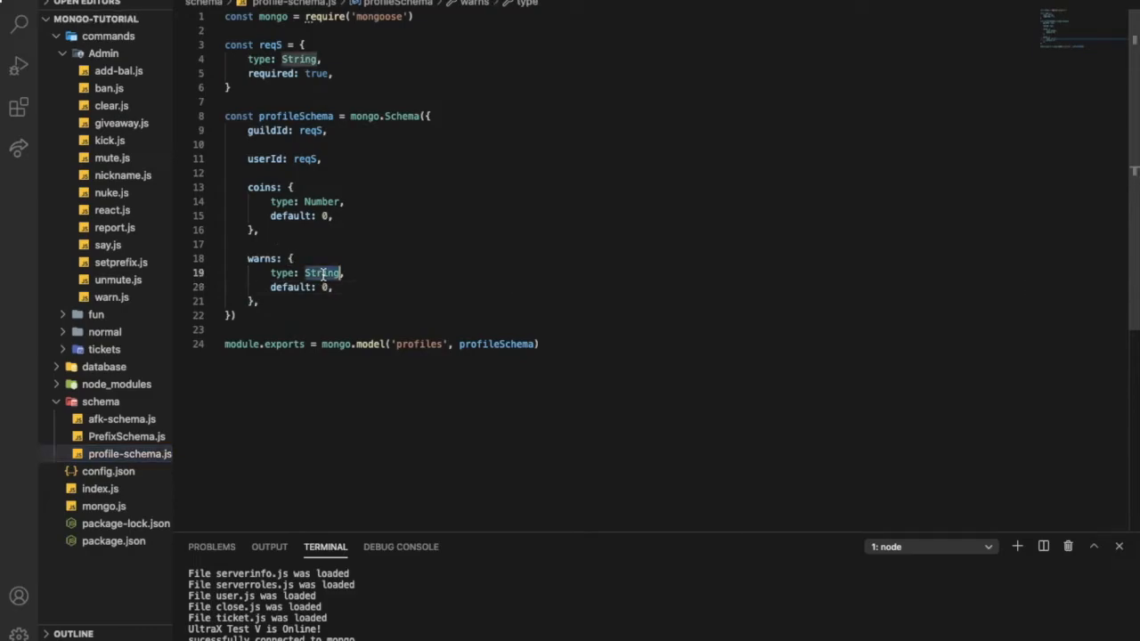
text(Ni)
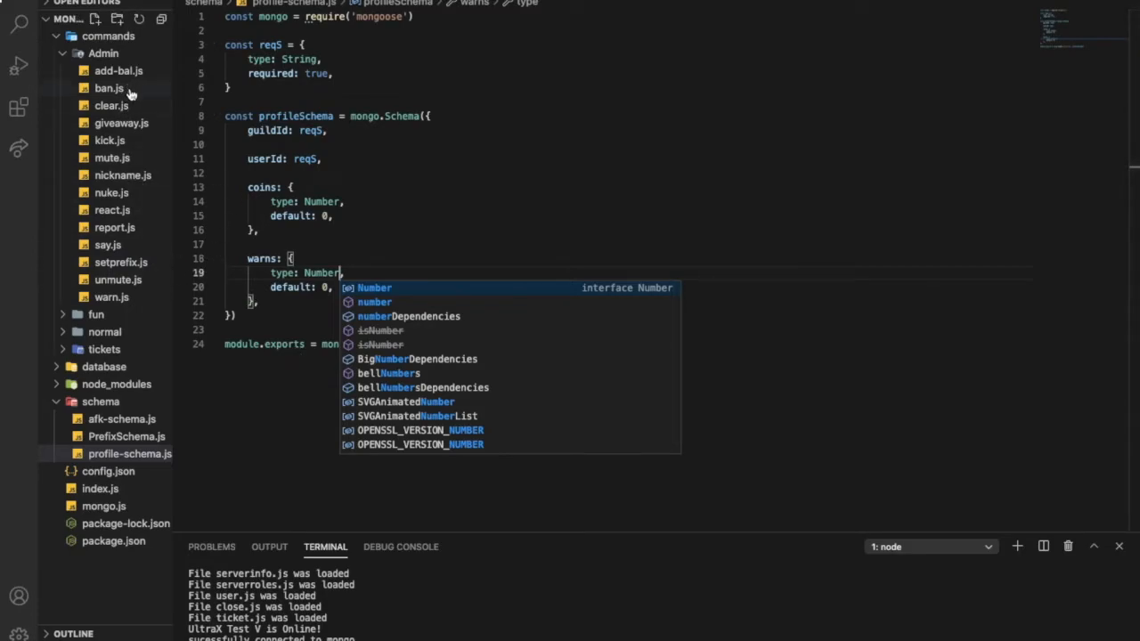
click(111, 296)
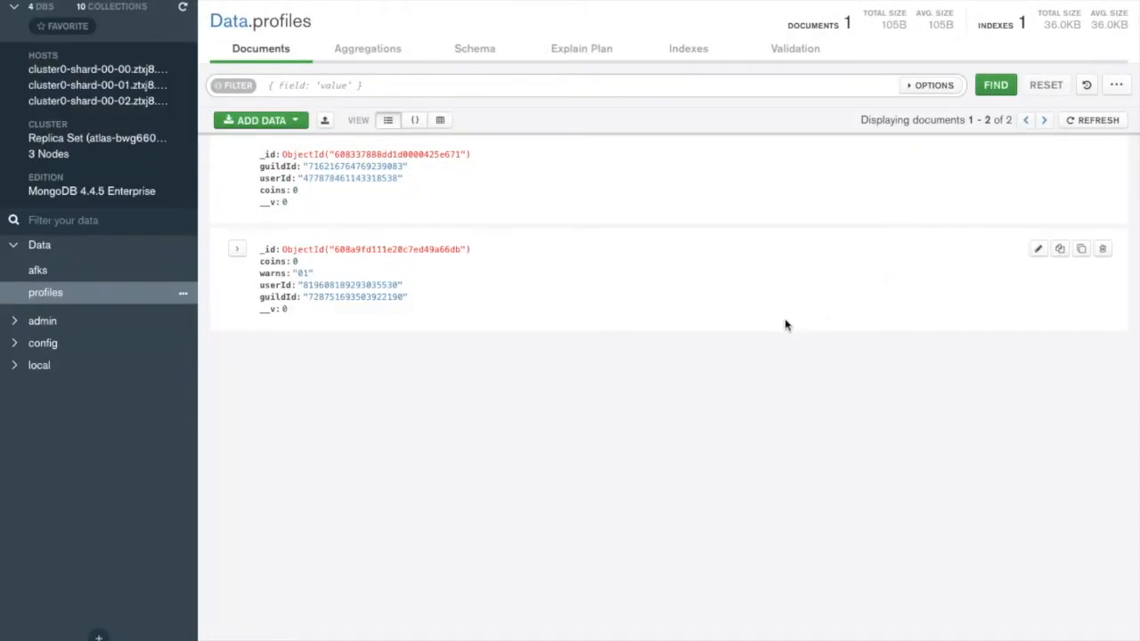
mouse_move(1107, 268)
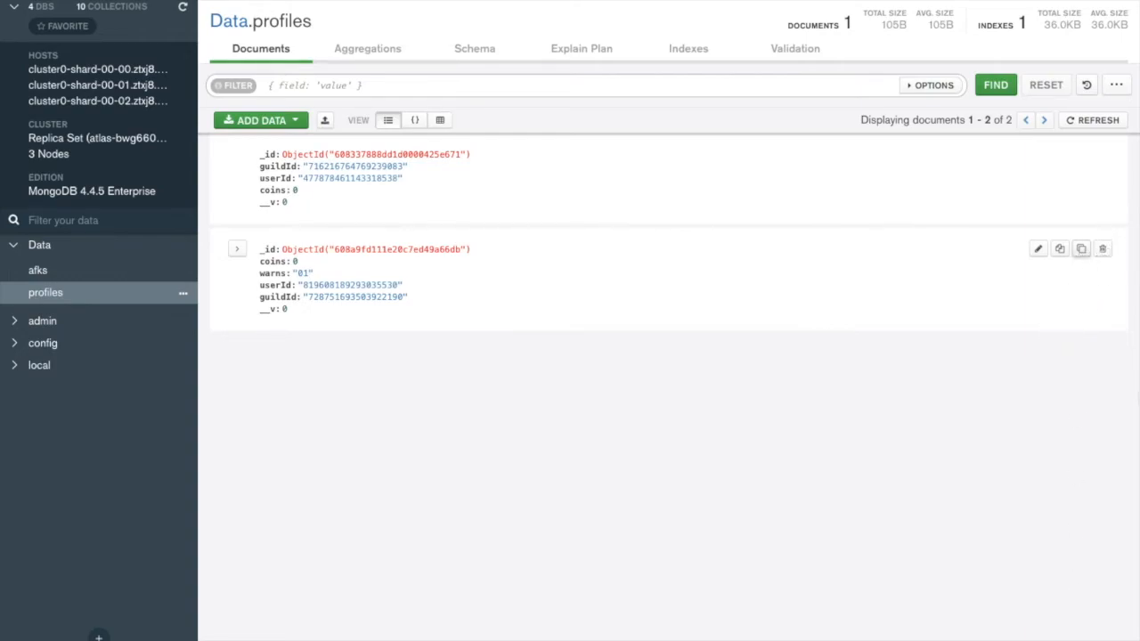
Open the profiles collection in MongoDB Compass to inspect warns "01"
click(1102, 249)
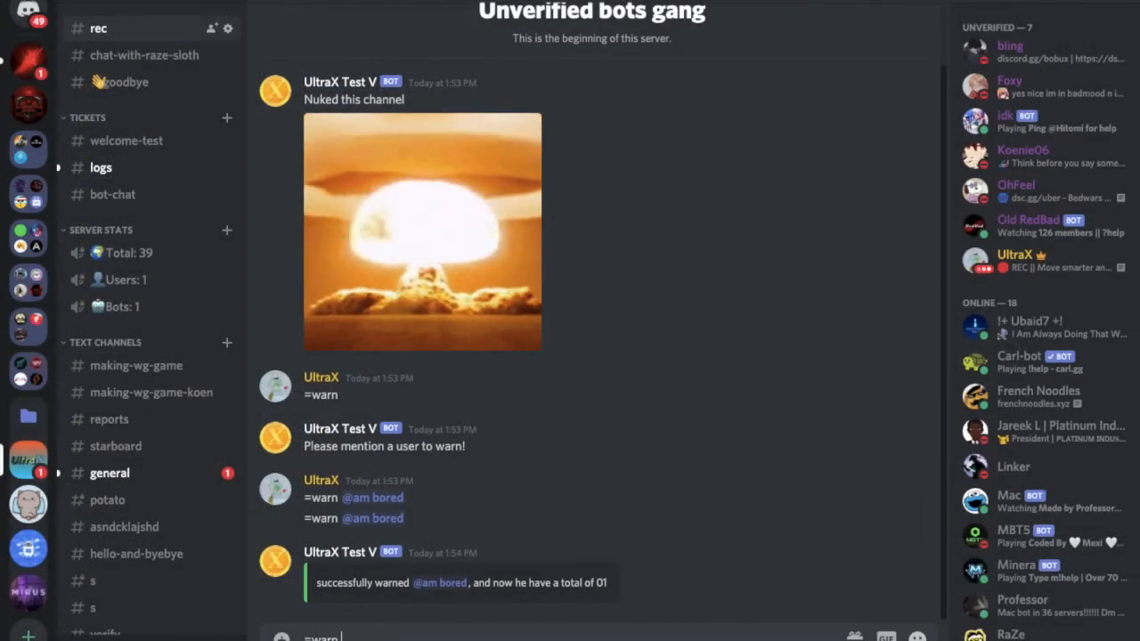
scroll(down, 3)
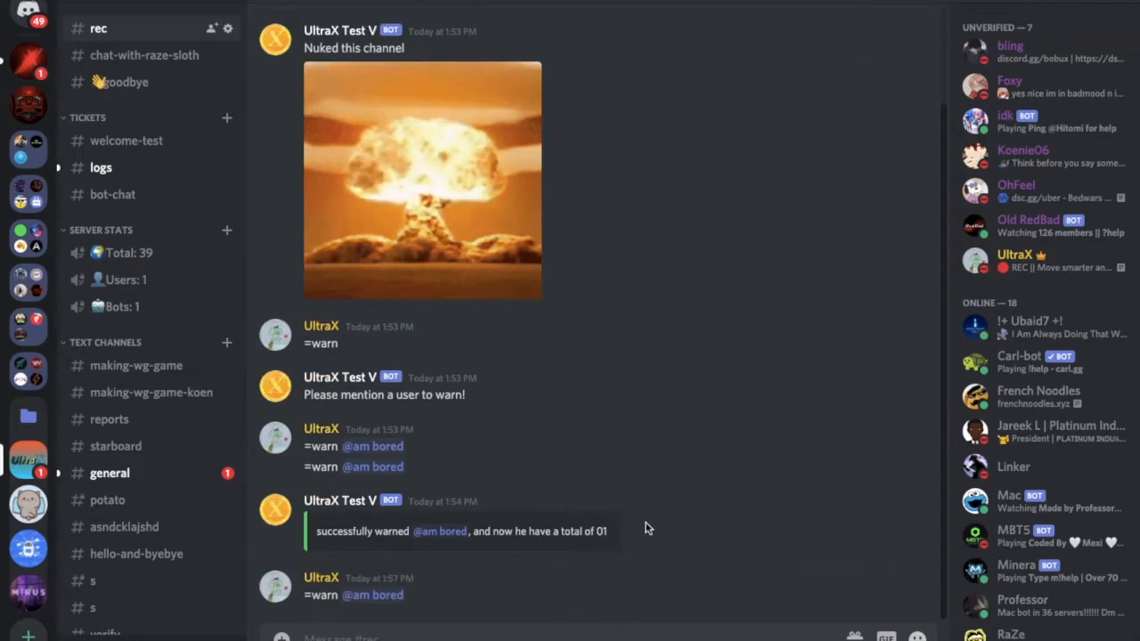
scroll(down, 3)
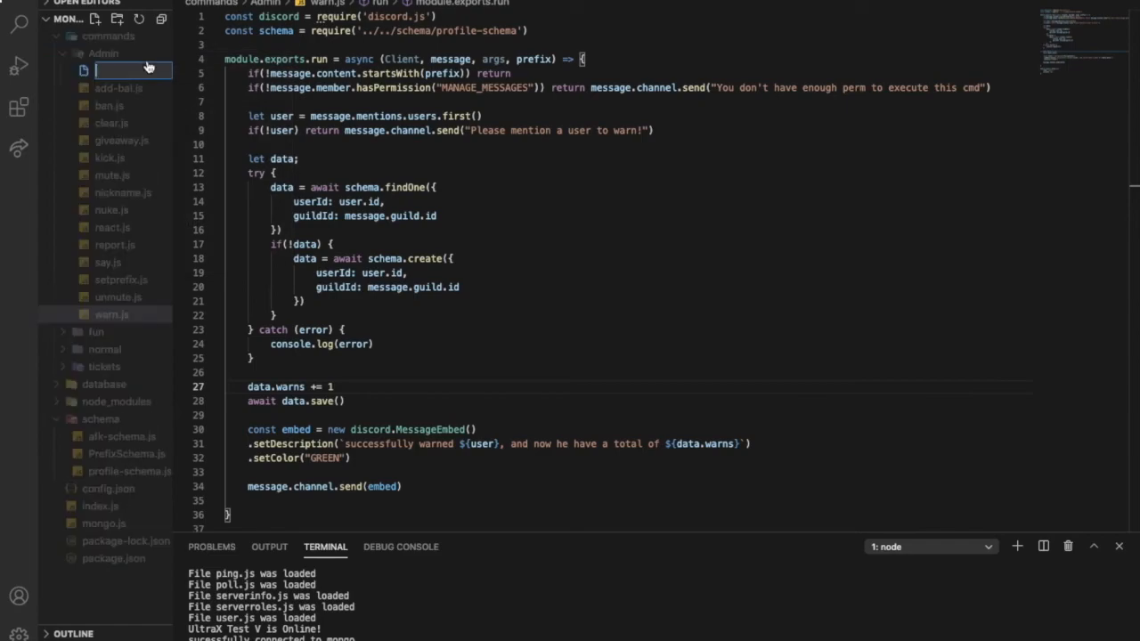
Create warnings.js in the Admin folder with warn.js code, named 'warnings'
text(warnings.js)
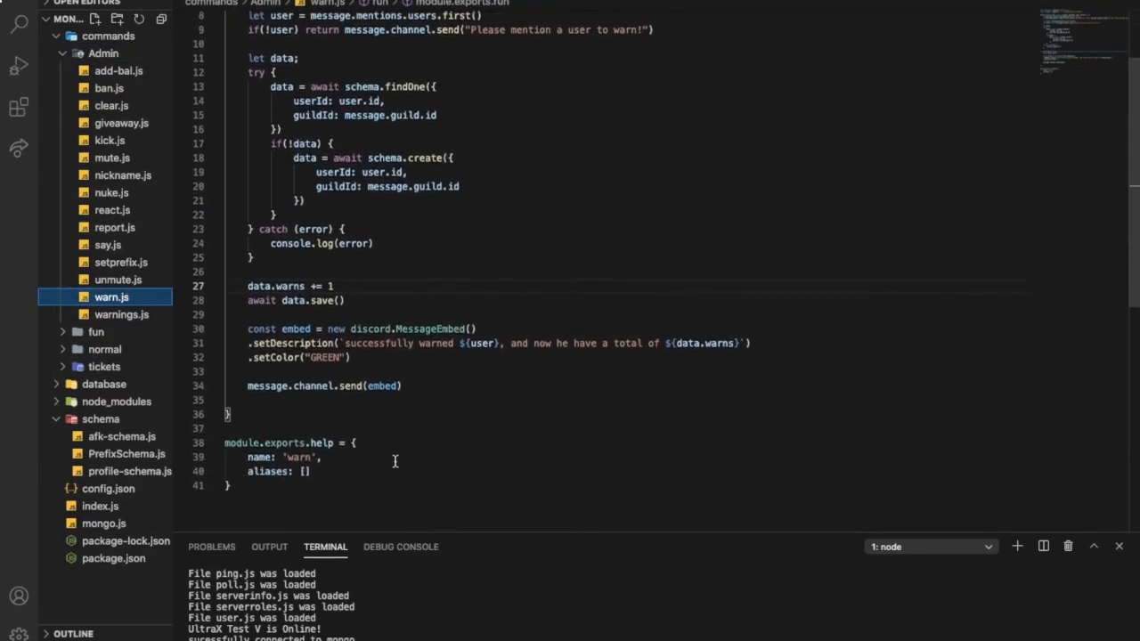
scroll(up, 3)
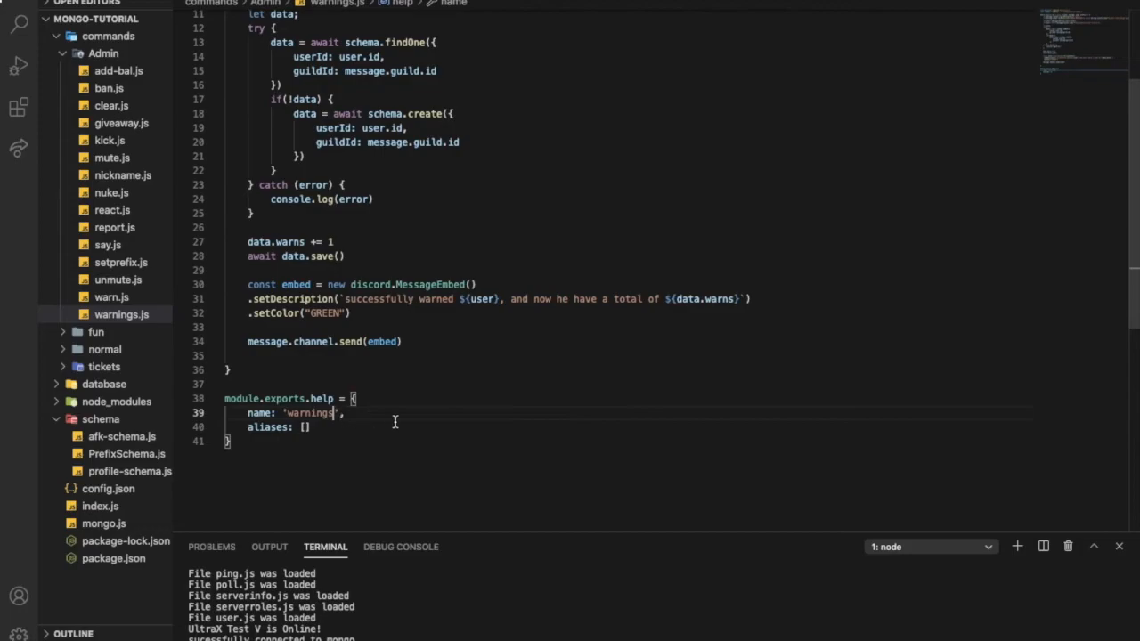
scroll(up, 3)
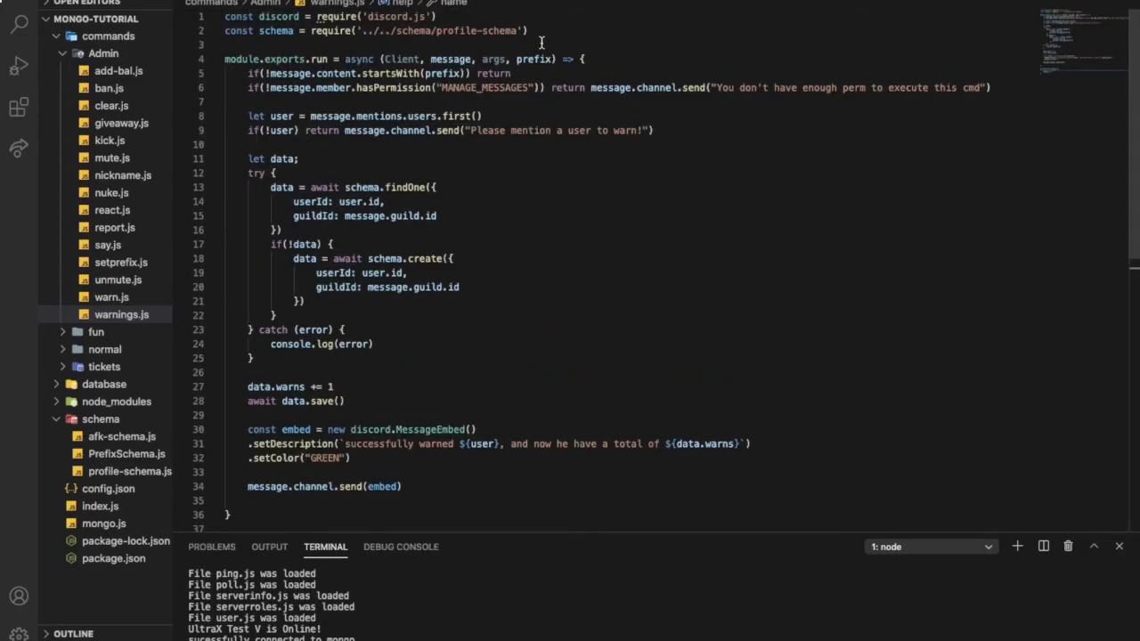
scroll(down, 3)
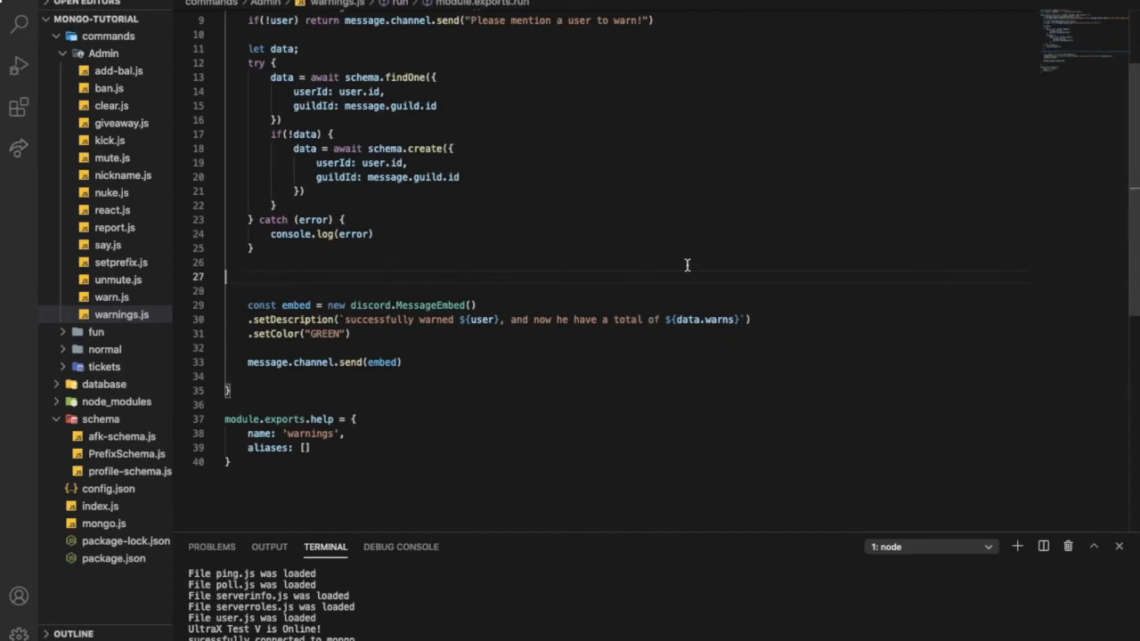
Make the warnings embed description read "${user} have a total of ${data.warns}"
double_click(636, 318)
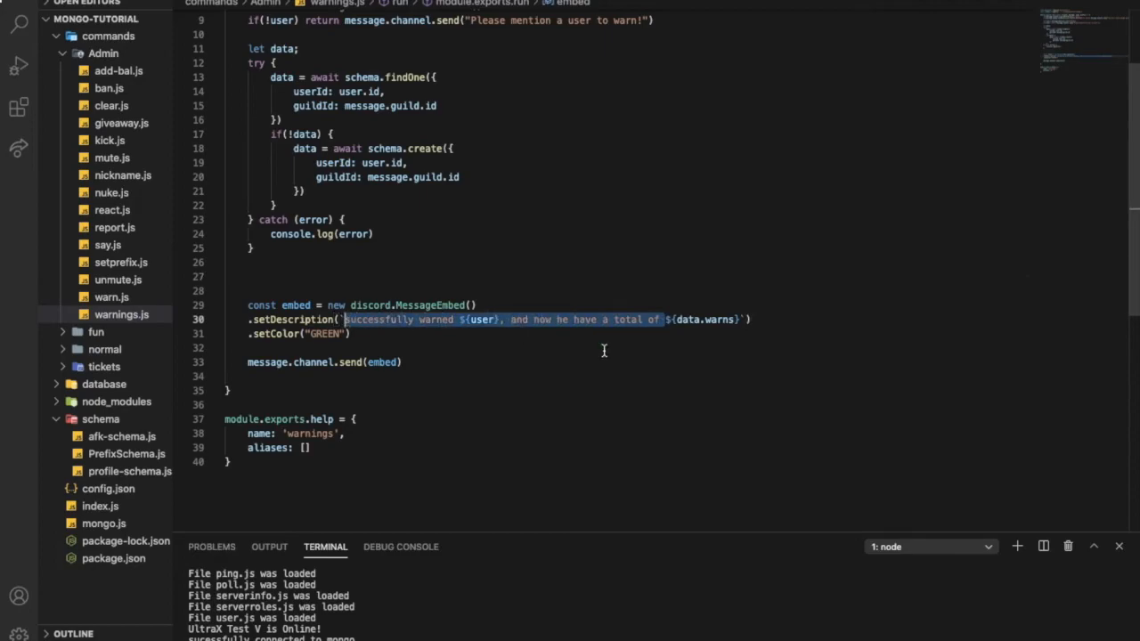
scroll(up, 3)
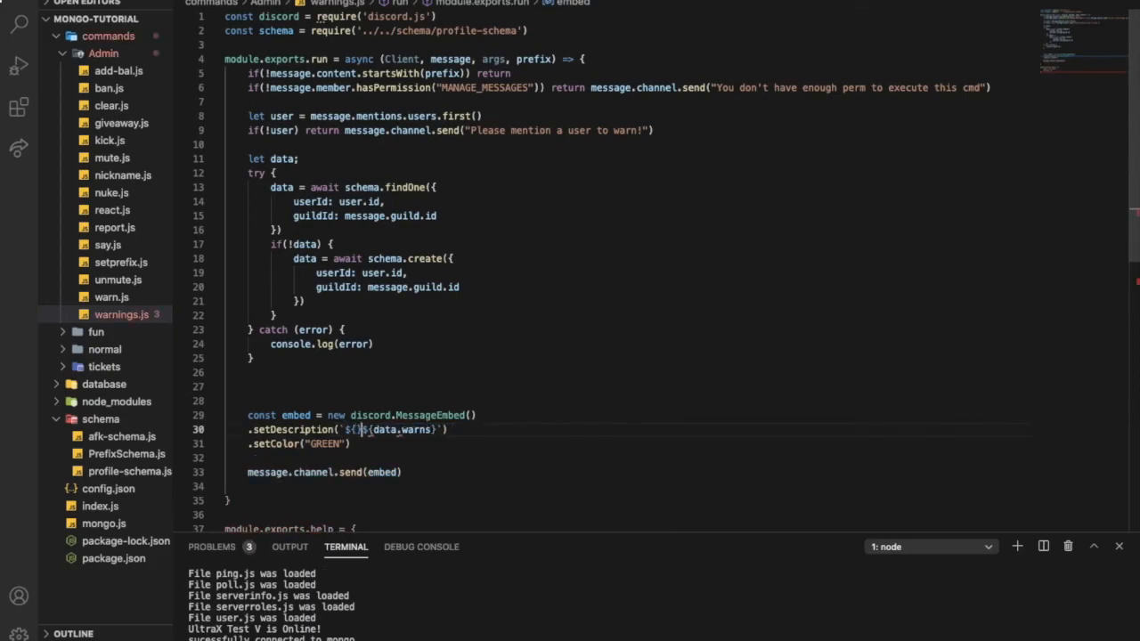
text(${user} has)
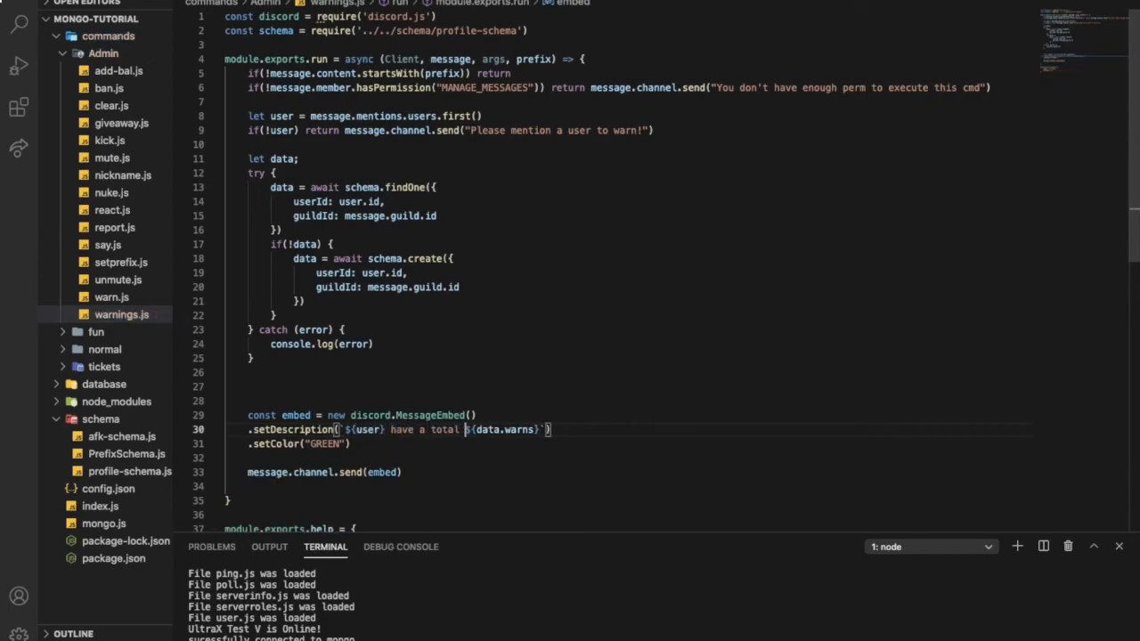
text(of)
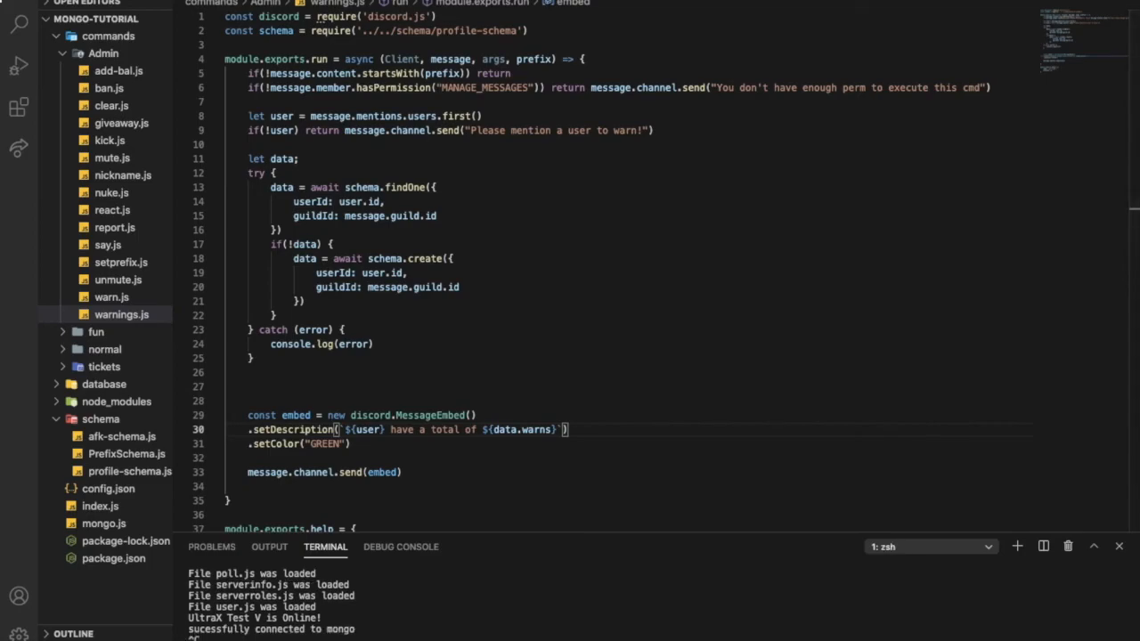